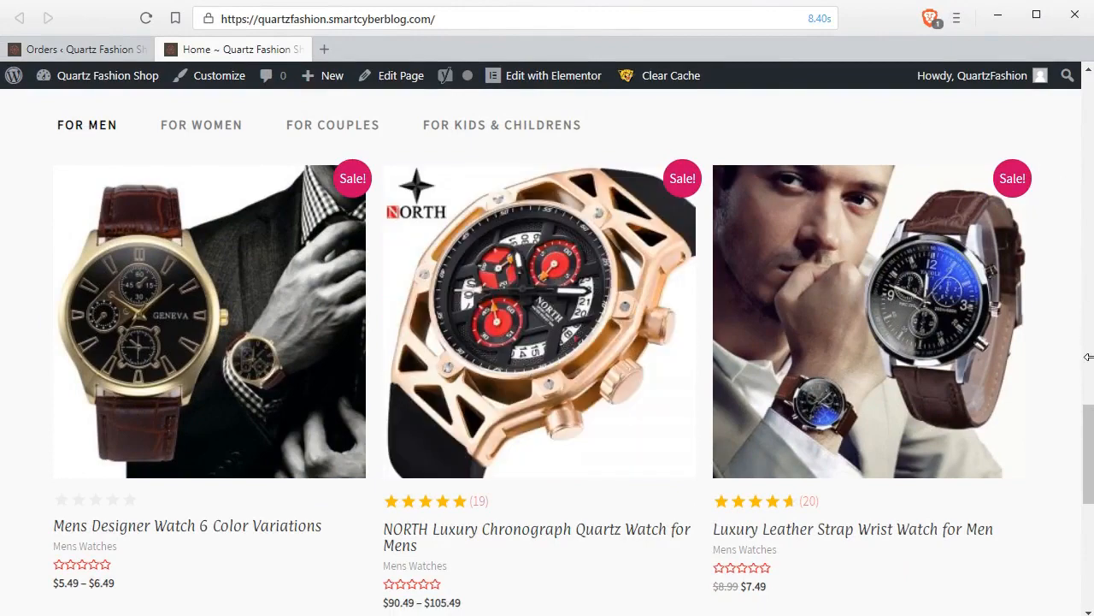
# - Scroll the WooCommerce Orders list showing processing #759 and cancelled #758
pyautogui.scroll(-3)
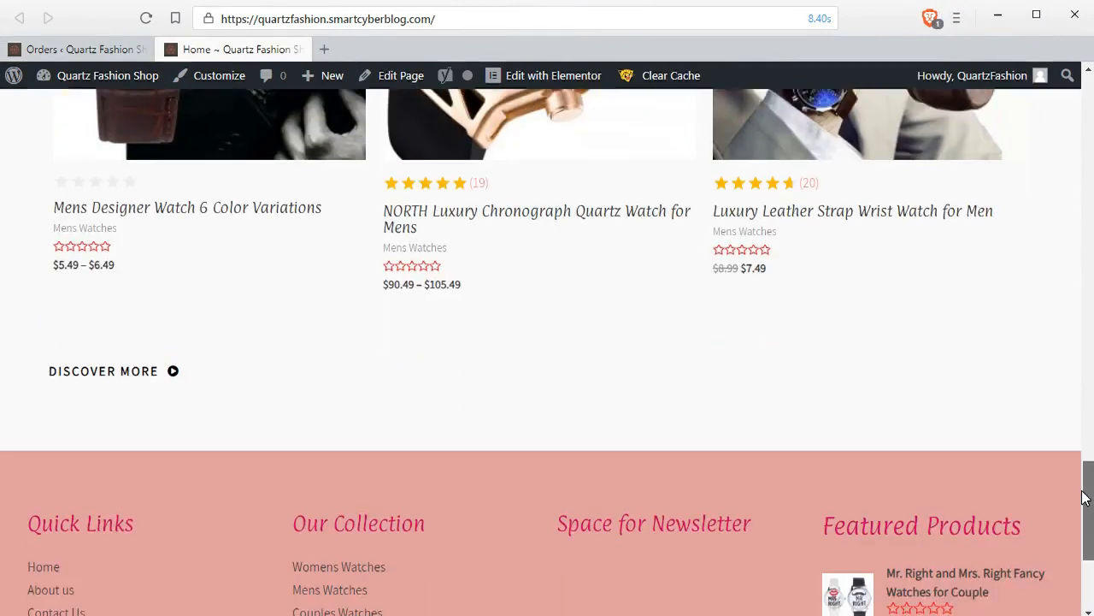
pyautogui.scroll(3)
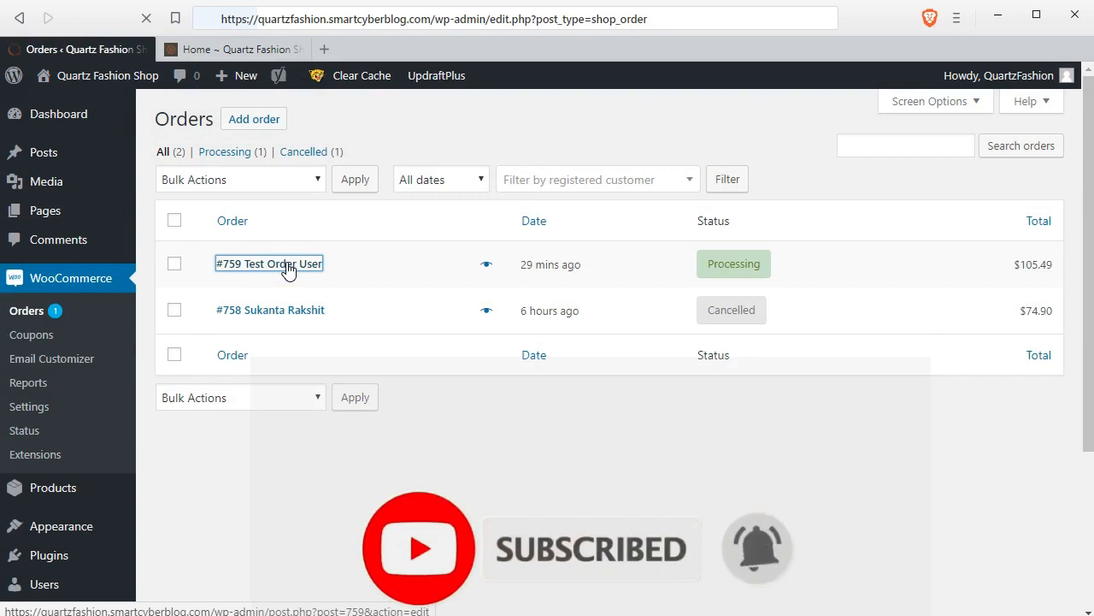
# - Open order #759 for Test Order User and review its $105.49 chronograph watch details
pyautogui.click(268, 263)
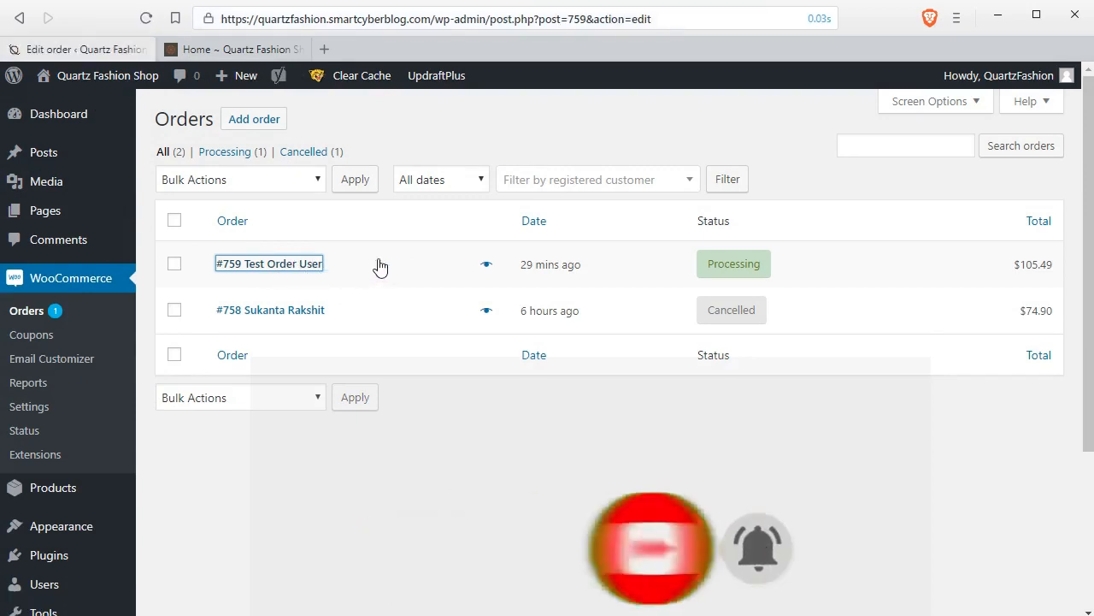
pyautogui.click(269, 263)
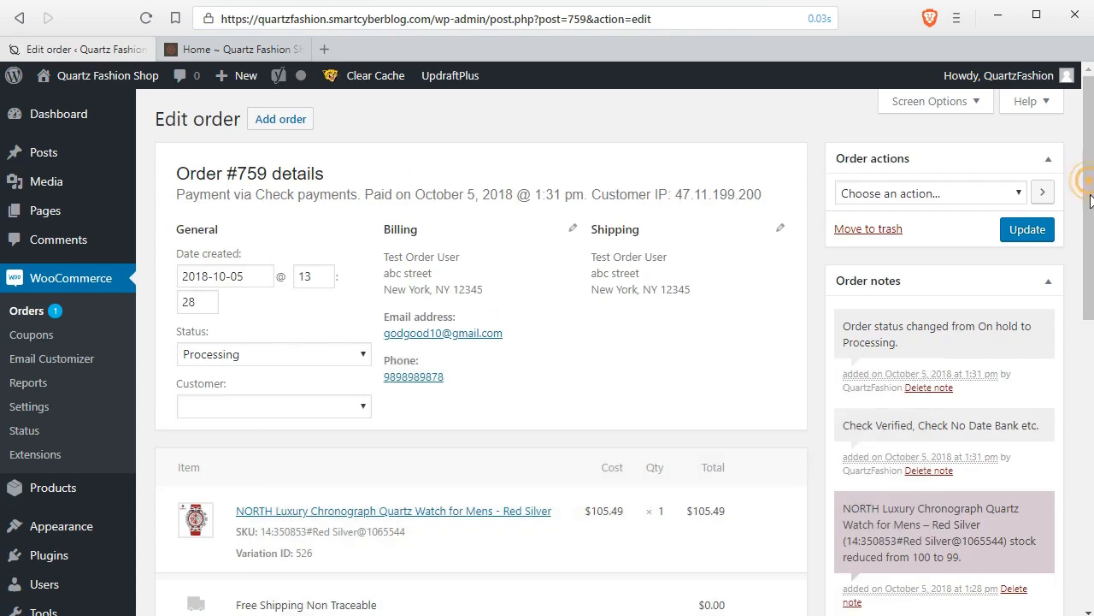
pyautogui.scroll(-3)
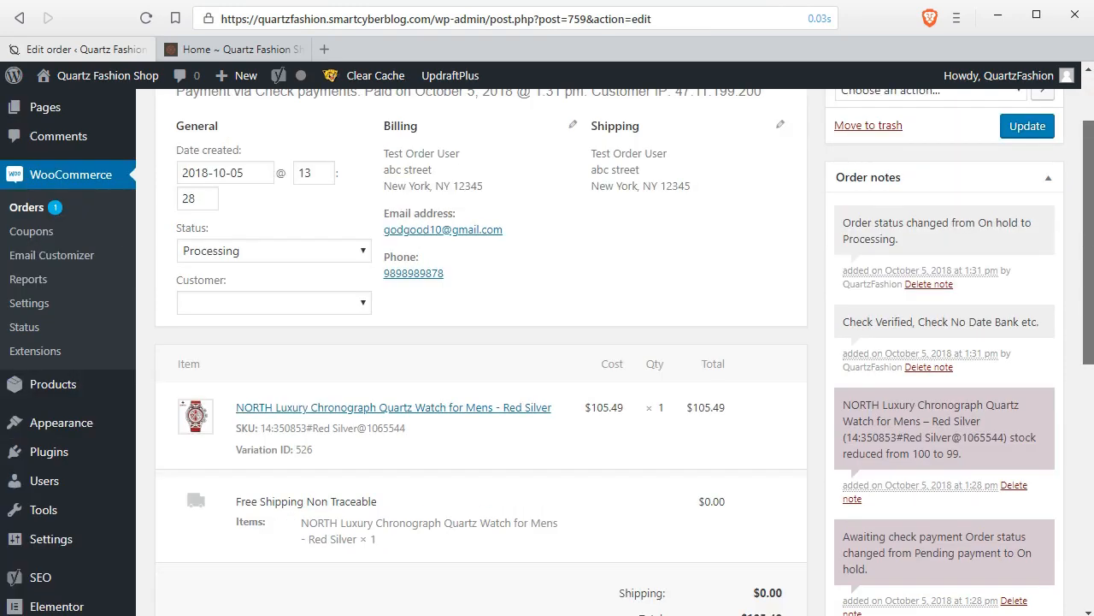
pyautogui.scroll(-3)
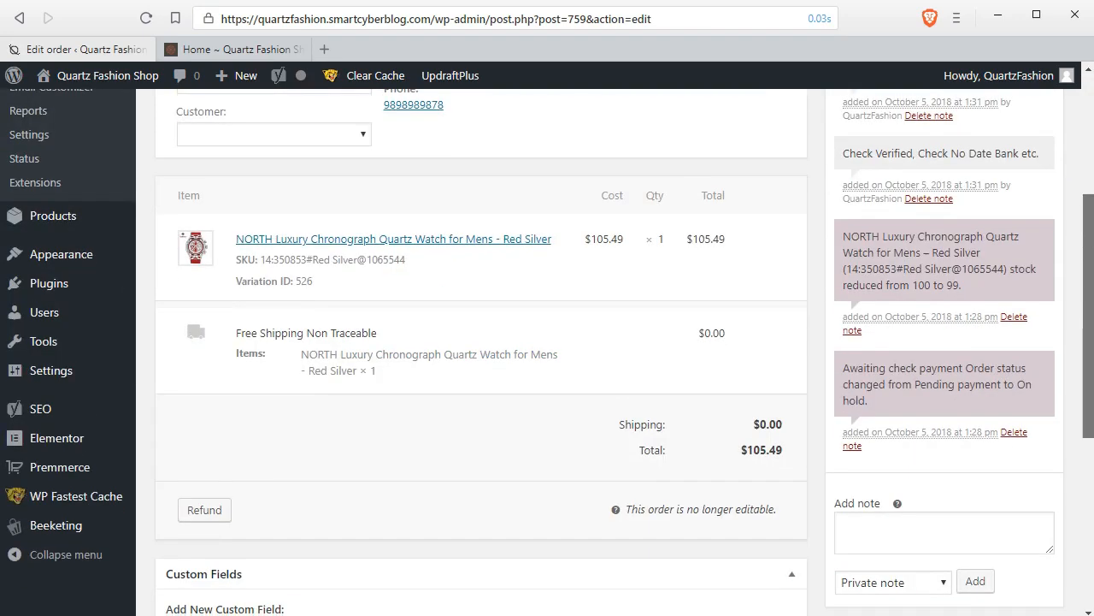
pyautogui.scroll(-3)
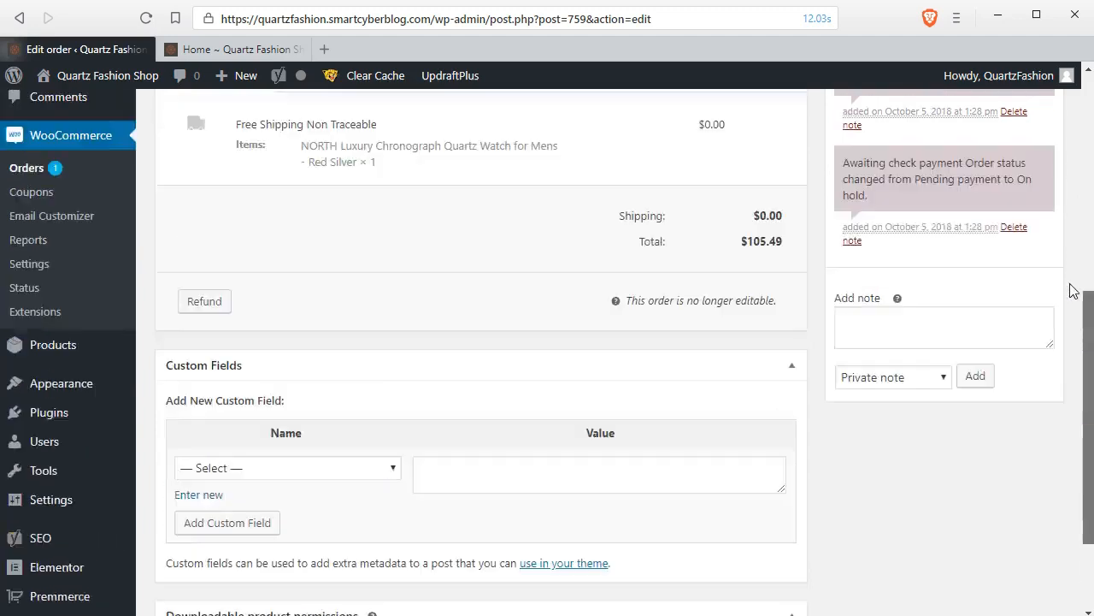
pyautogui.scroll(3)
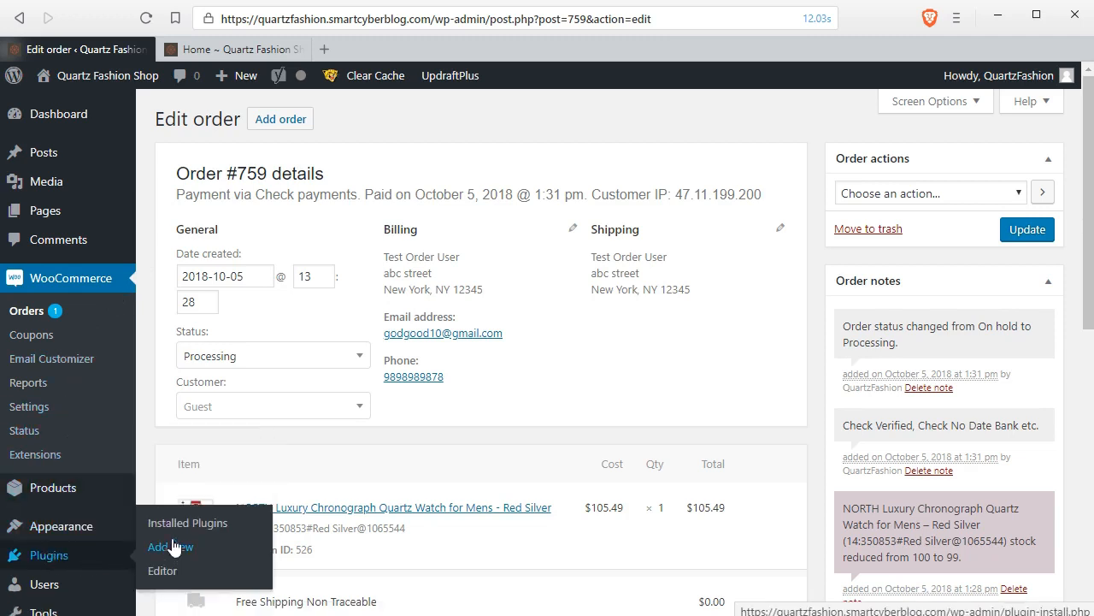
pyautogui.moveTo(167, 547)
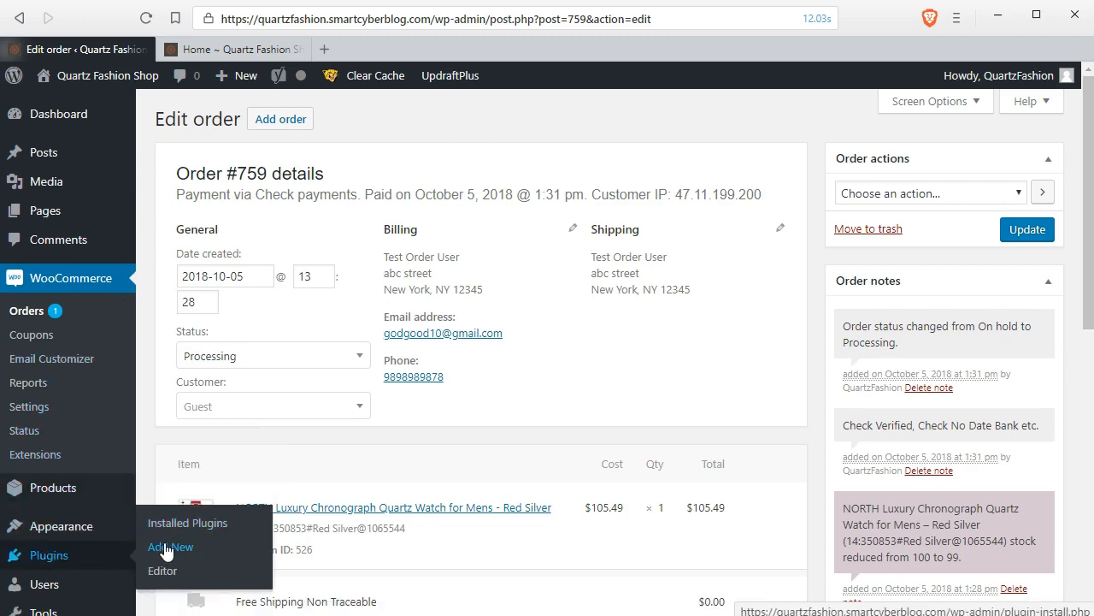
pyautogui.moveTo(187, 523)
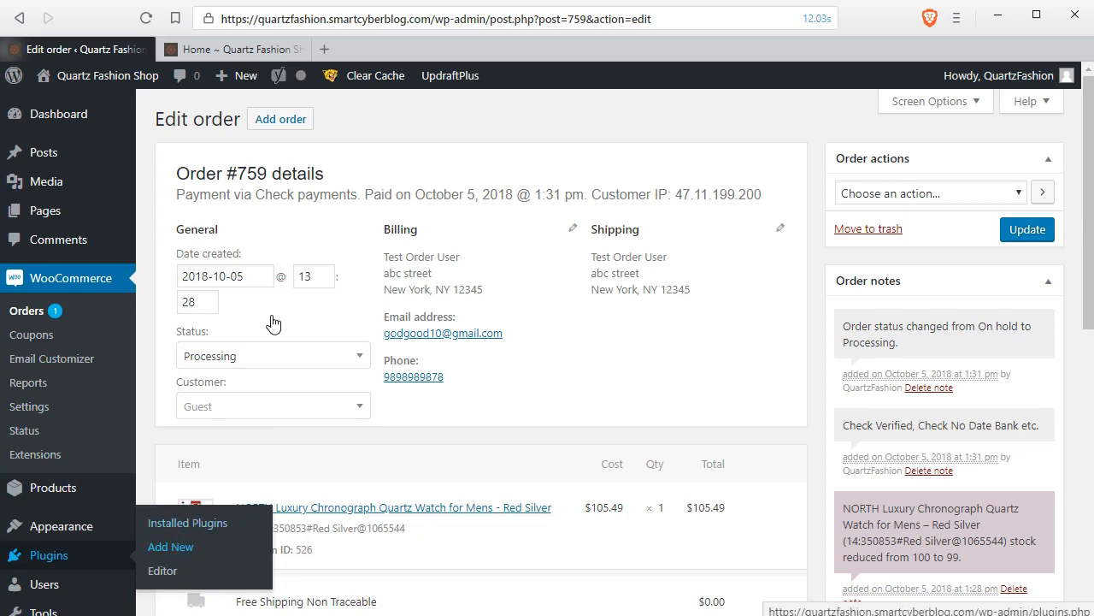
# - In a new tab, load smartcyberblog.com/try/wc-ot to reach the YITH Order Tracking plugin page
pyautogui.click(481, 48)
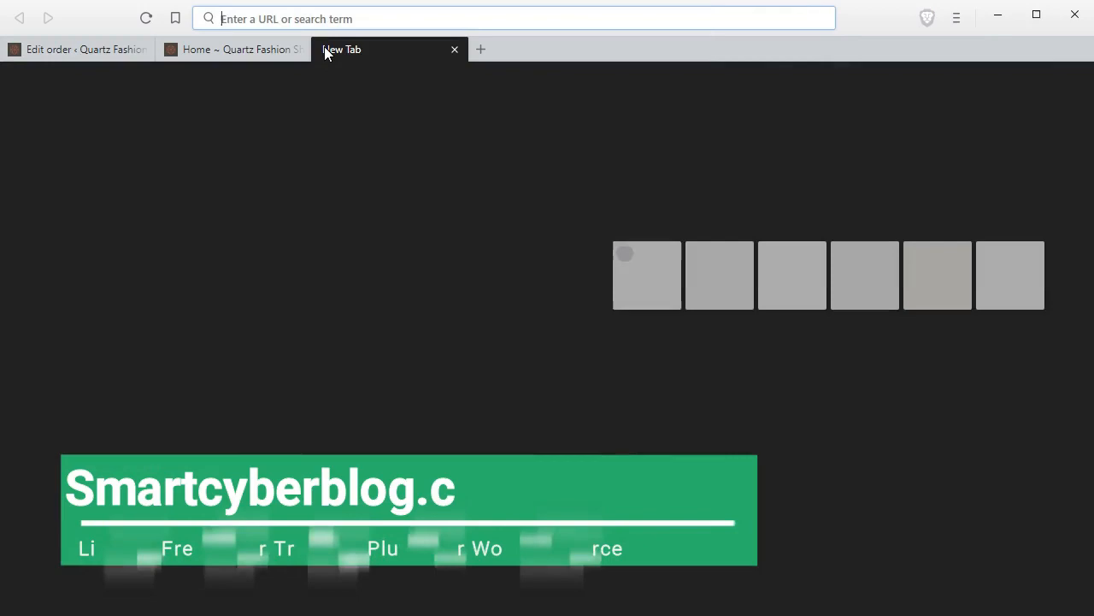
pyautogui.write('https://smartcyberblog.com/try')
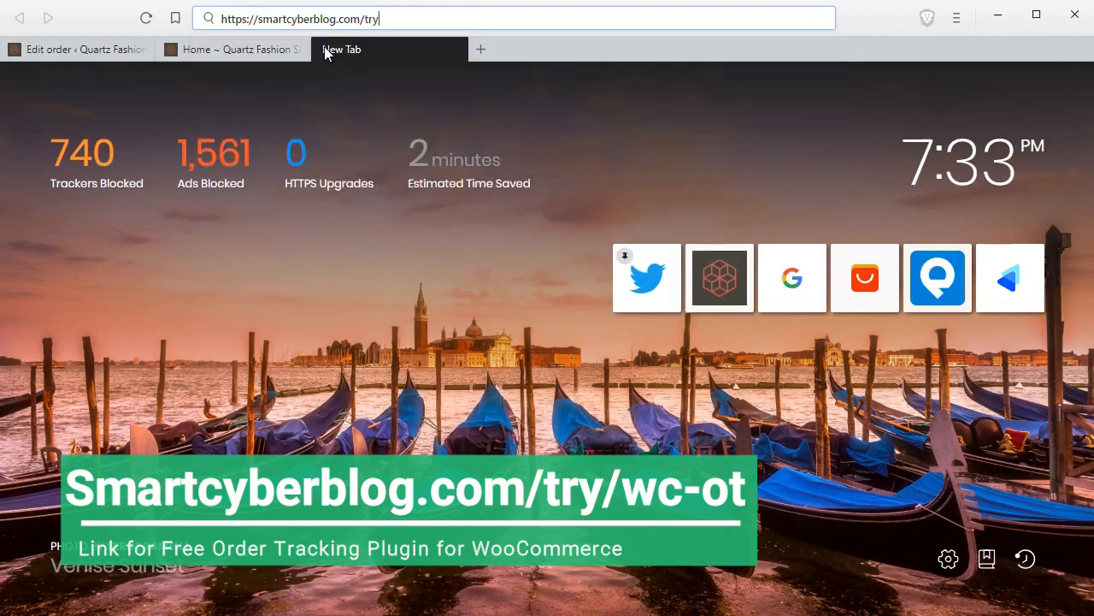
pyautogui.write('/wc-ot')
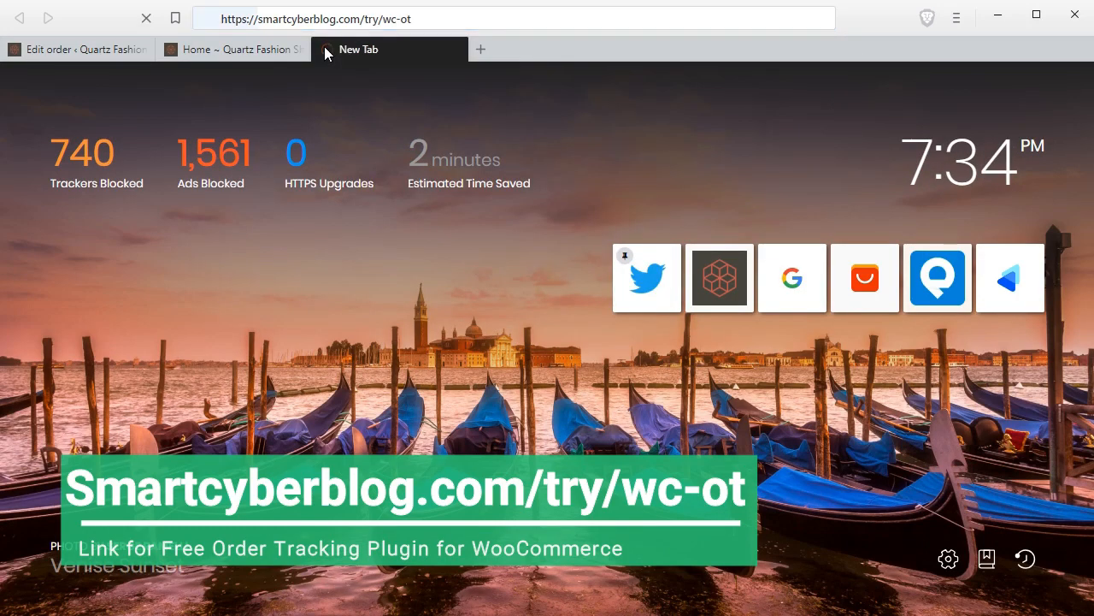
pyautogui.write('https://yithemes.com/themes/plugins/yith-woocommerce-order-tracking/')
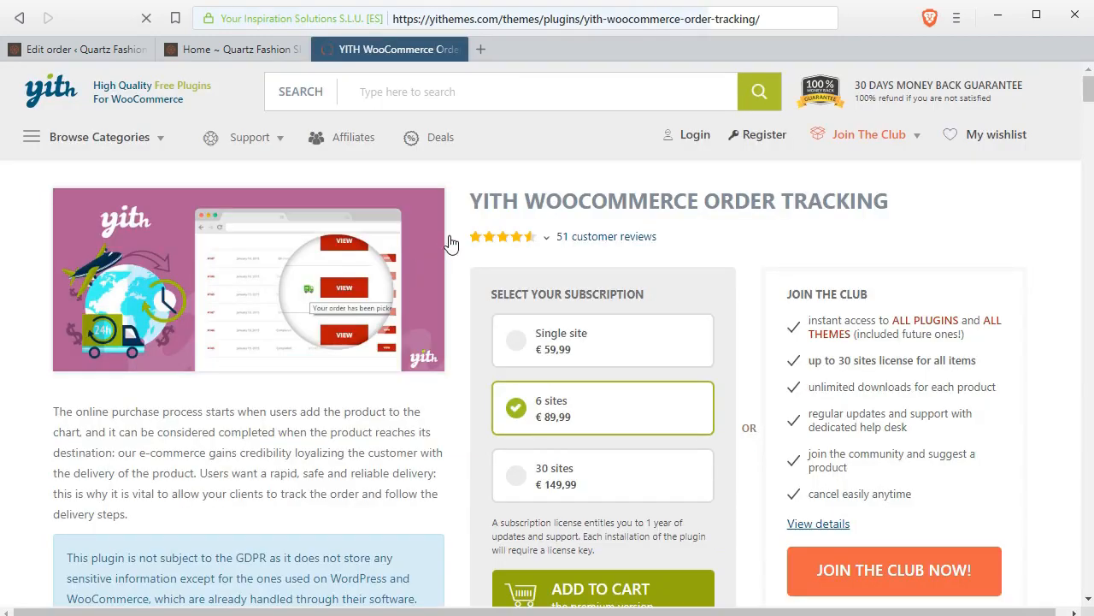
pyautogui.moveTo(502, 209)
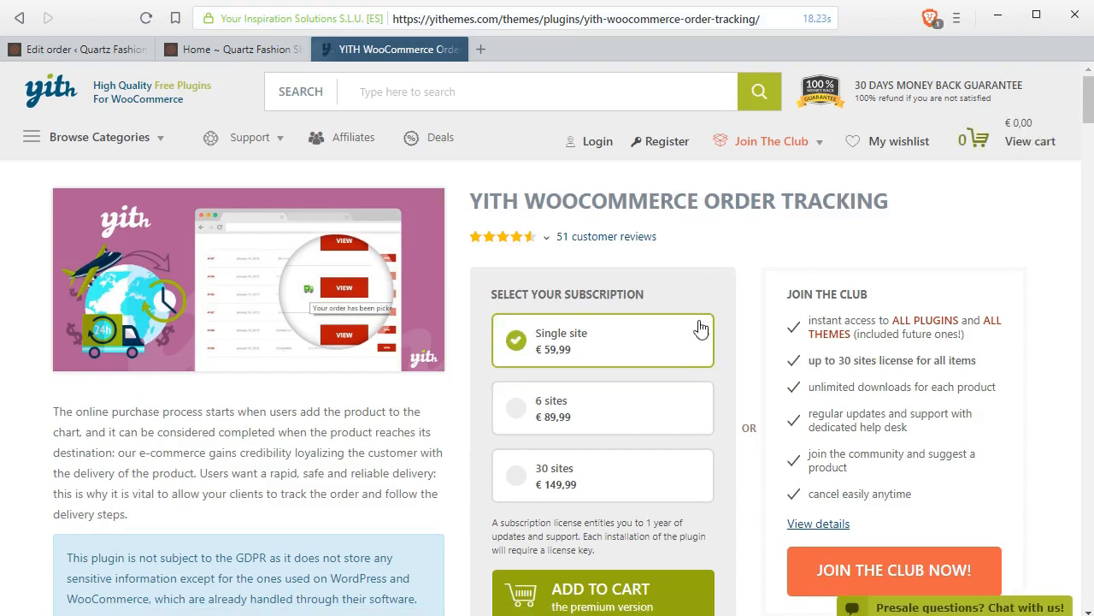
pyautogui.moveTo(573, 590)
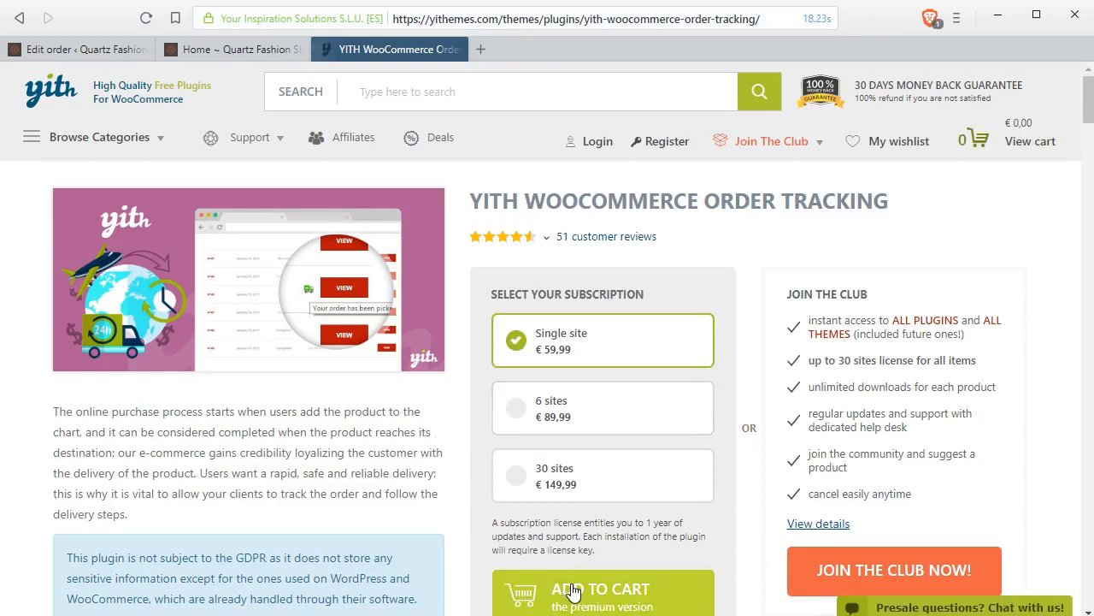
pyautogui.moveTo(764, 231)
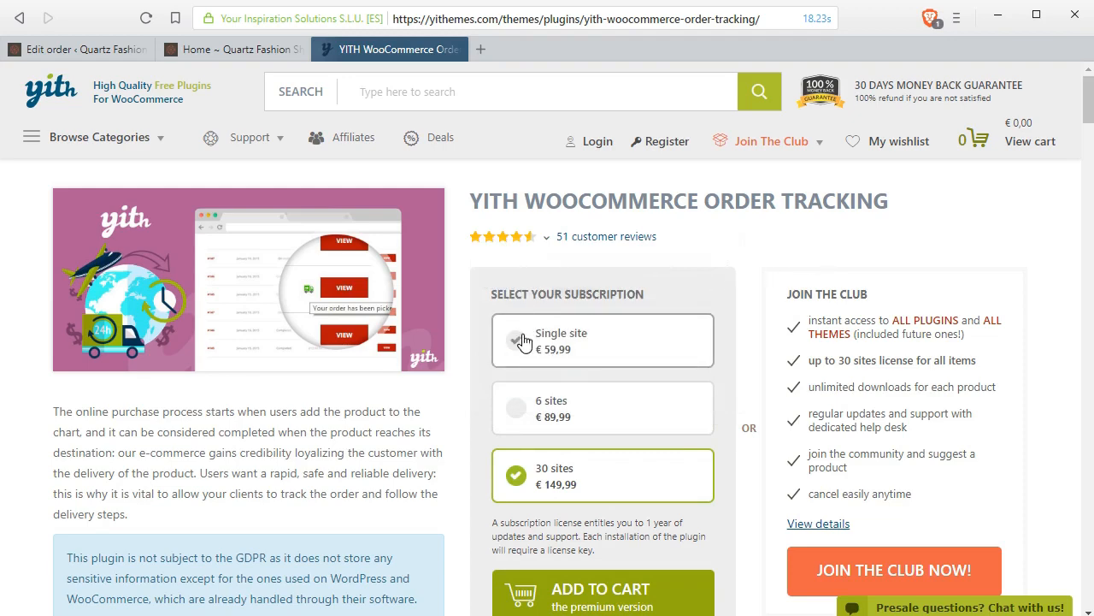
# - Browse the YITH product page and view the Free vs Premium feature lists
pyautogui.click(515, 340)
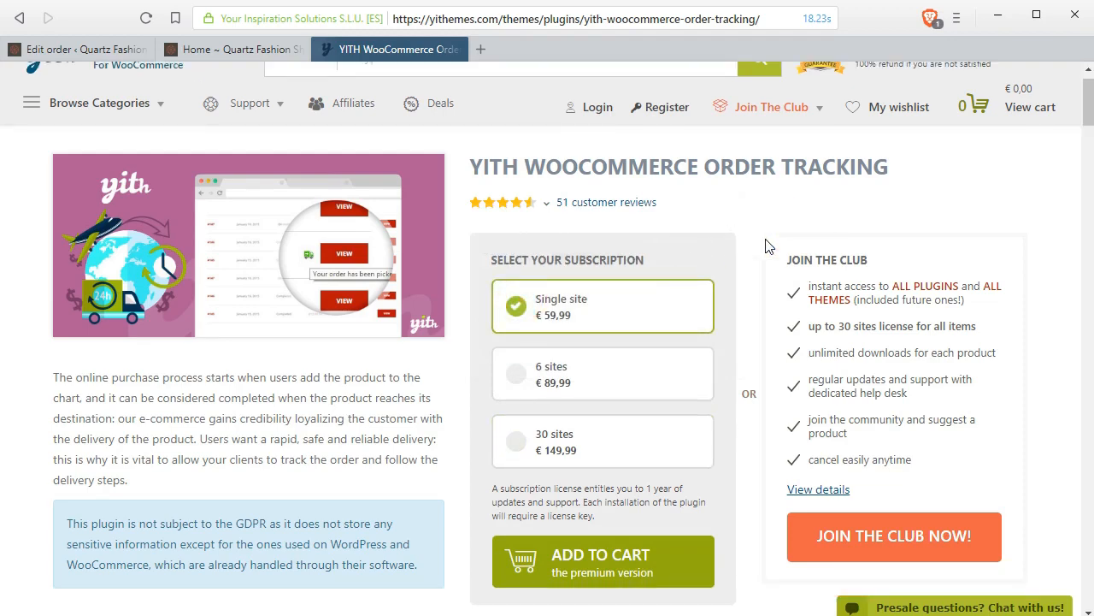
pyautogui.scroll(-3)
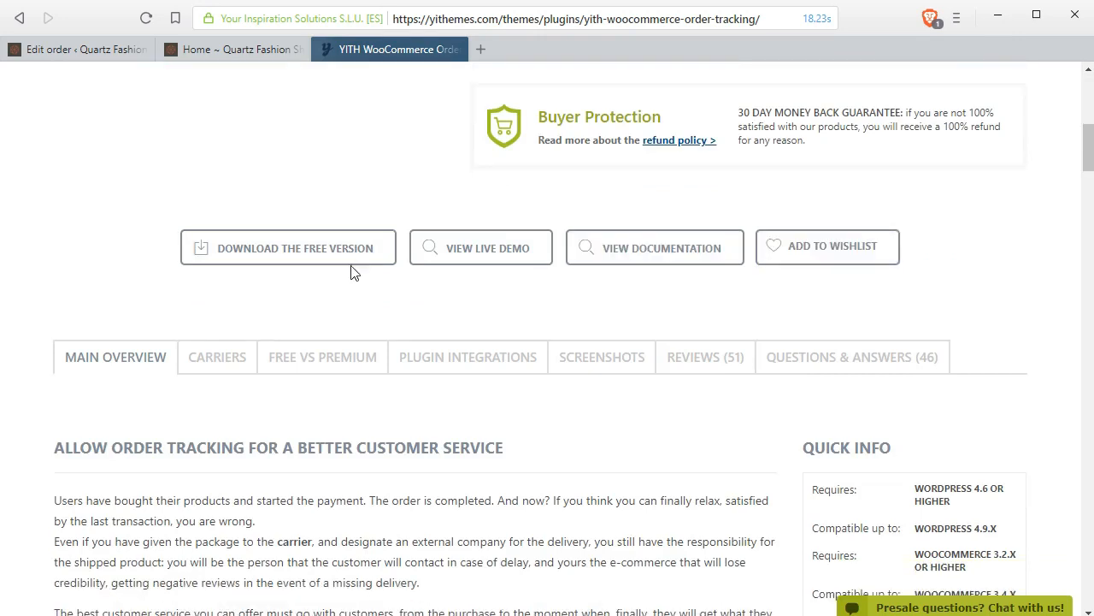
pyautogui.moveTo(217, 357)
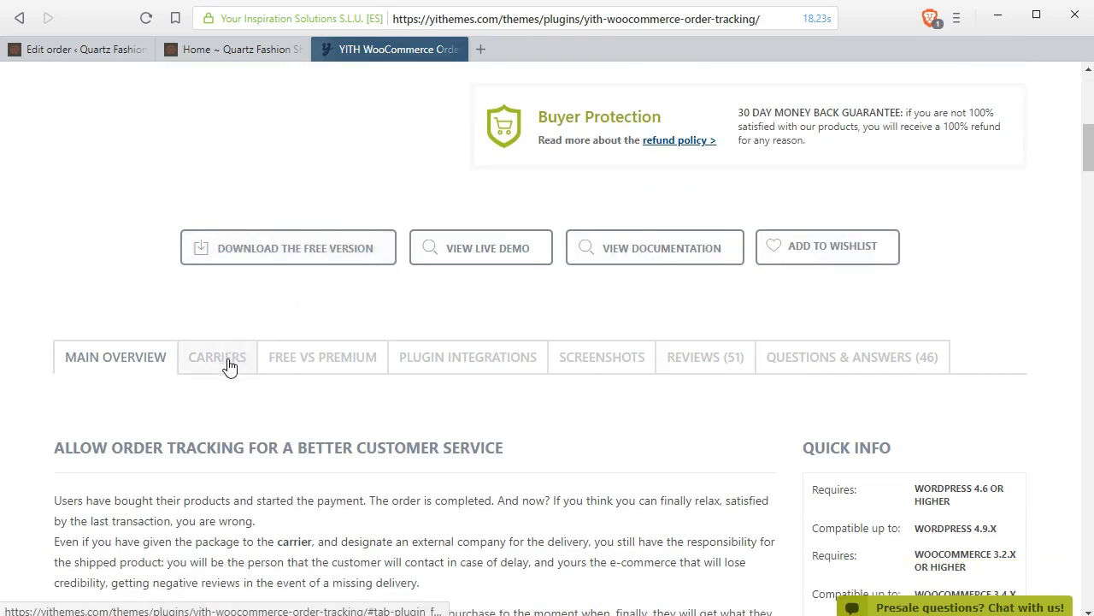
pyautogui.click(323, 357)
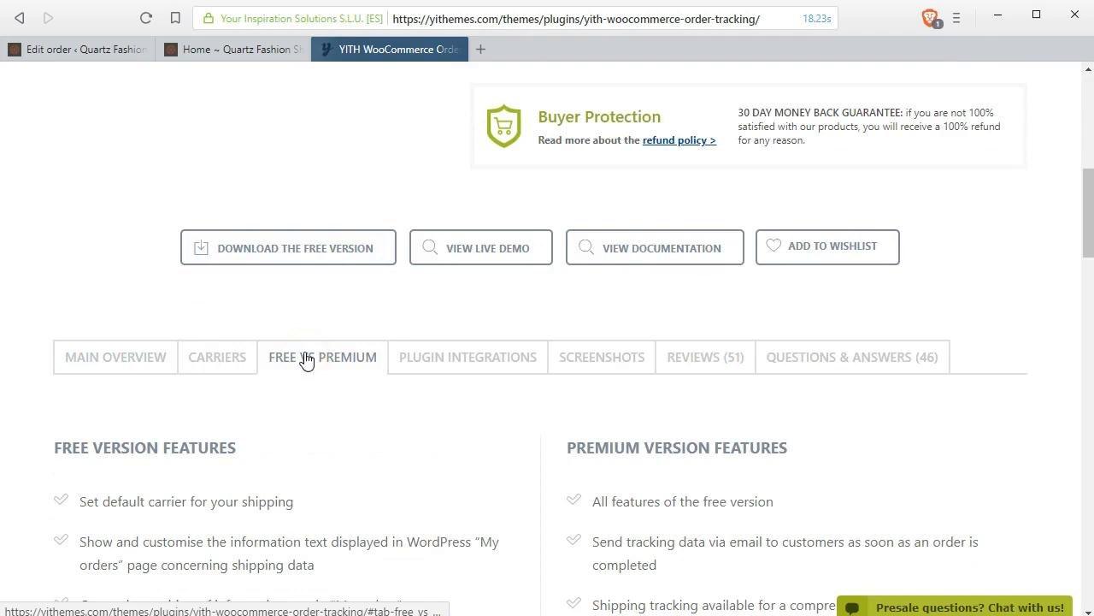
pyautogui.scroll(-3)
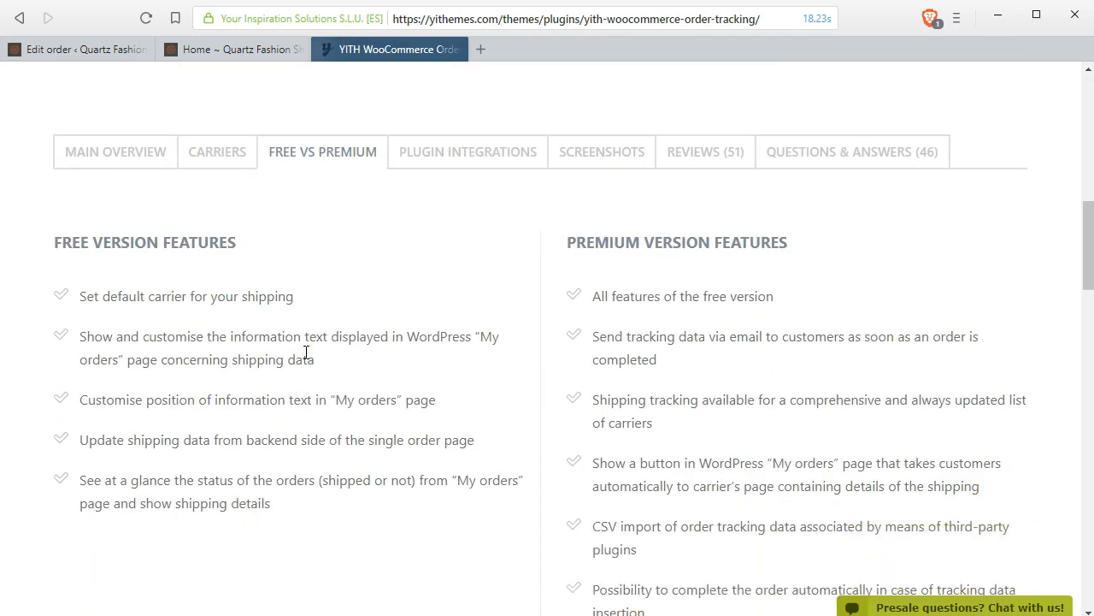
pyautogui.scroll(-3)
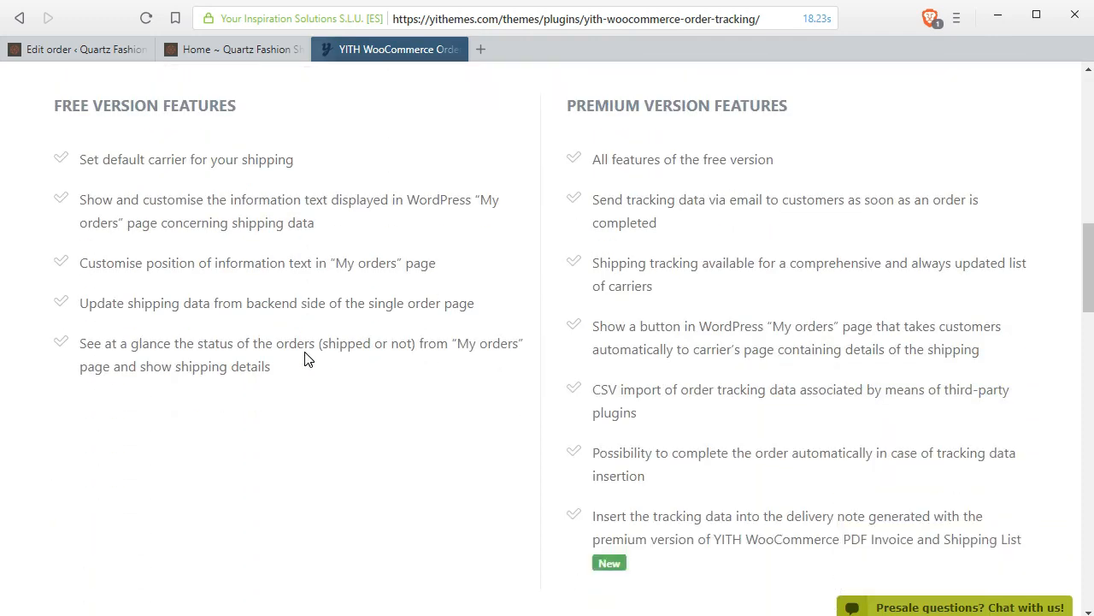
pyautogui.scroll(-3)
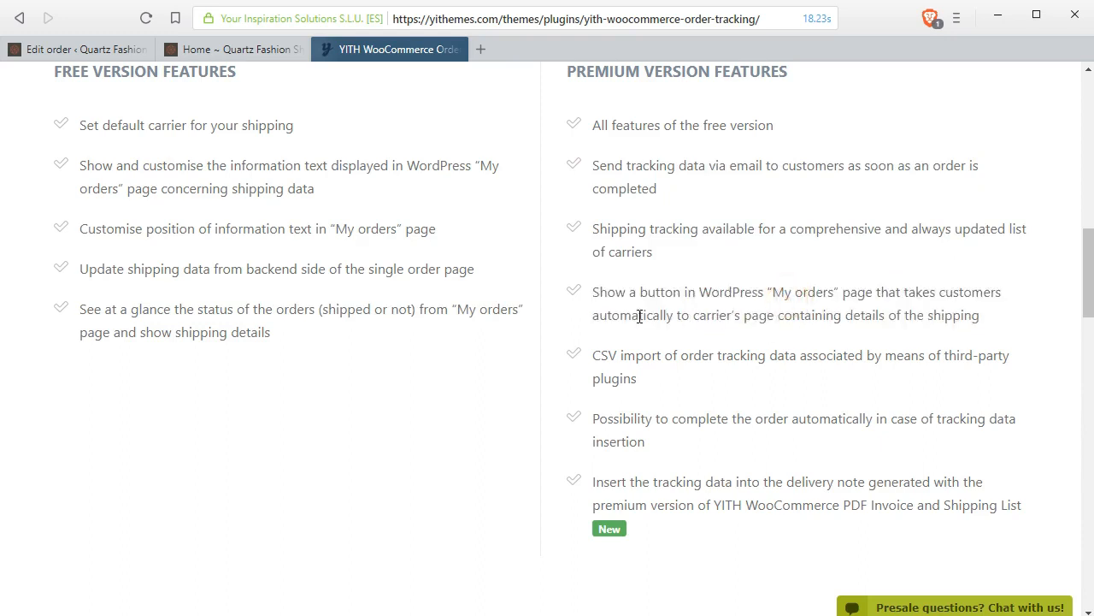
pyautogui.moveTo(658, 418); pyautogui.dragTo(1013, 419)
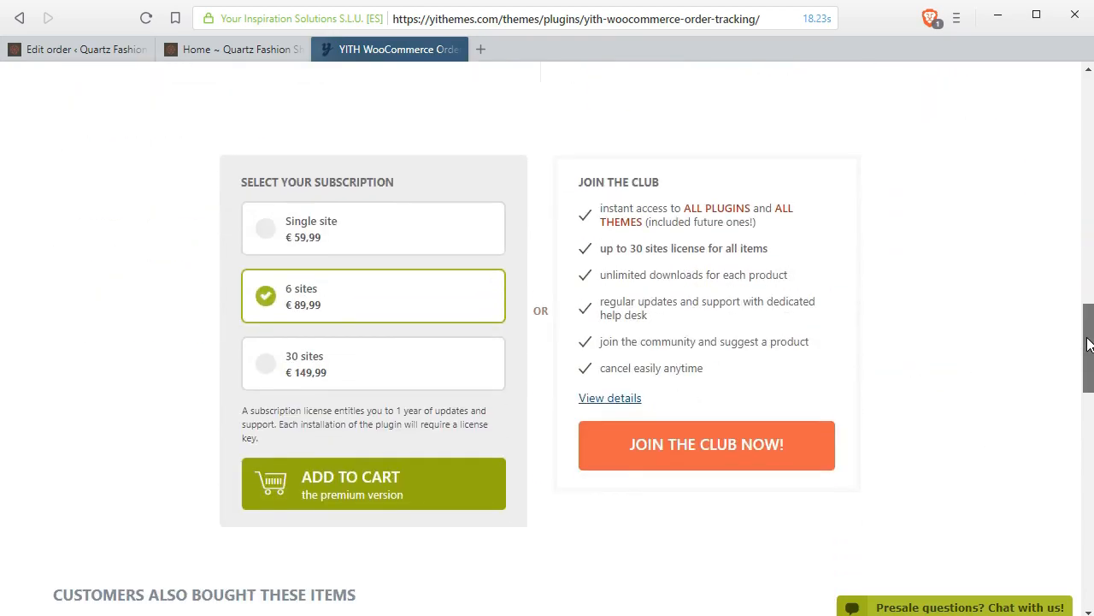
pyautogui.scroll(3)
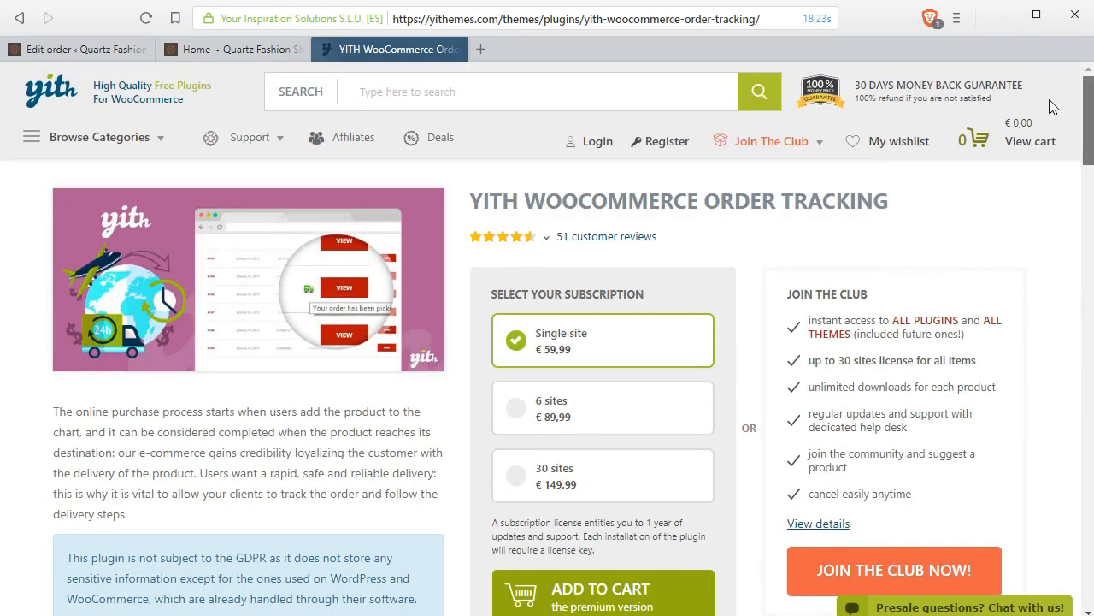
pyautogui.scroll(-3)
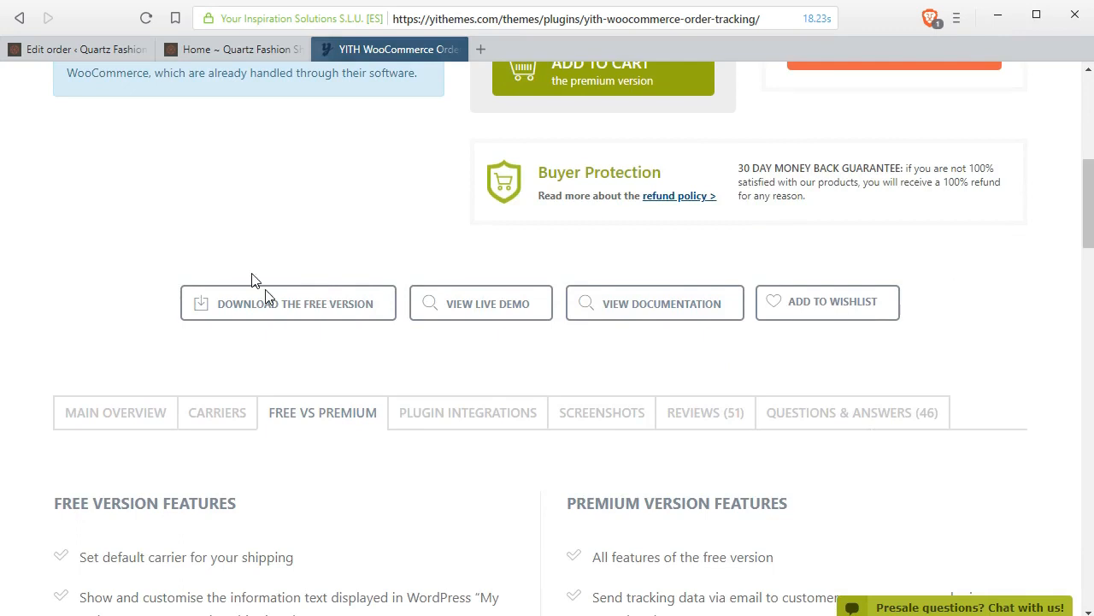
# - Download the free YITH WooCommerce Order Tracking plugin zip
pyautogui.click(288, 303)
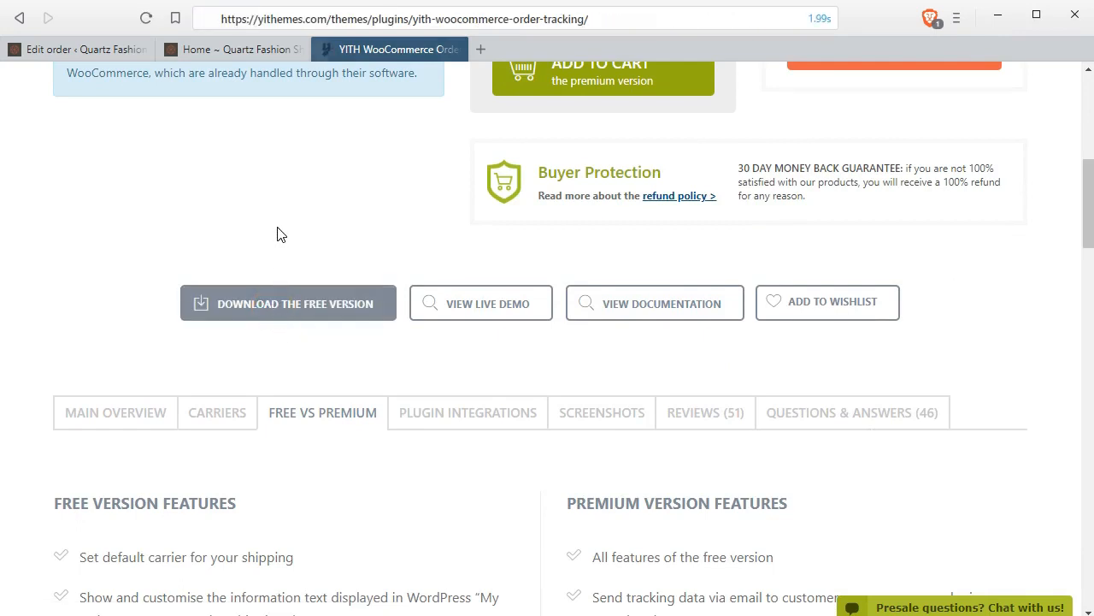
pyautogui.click(288, 302)
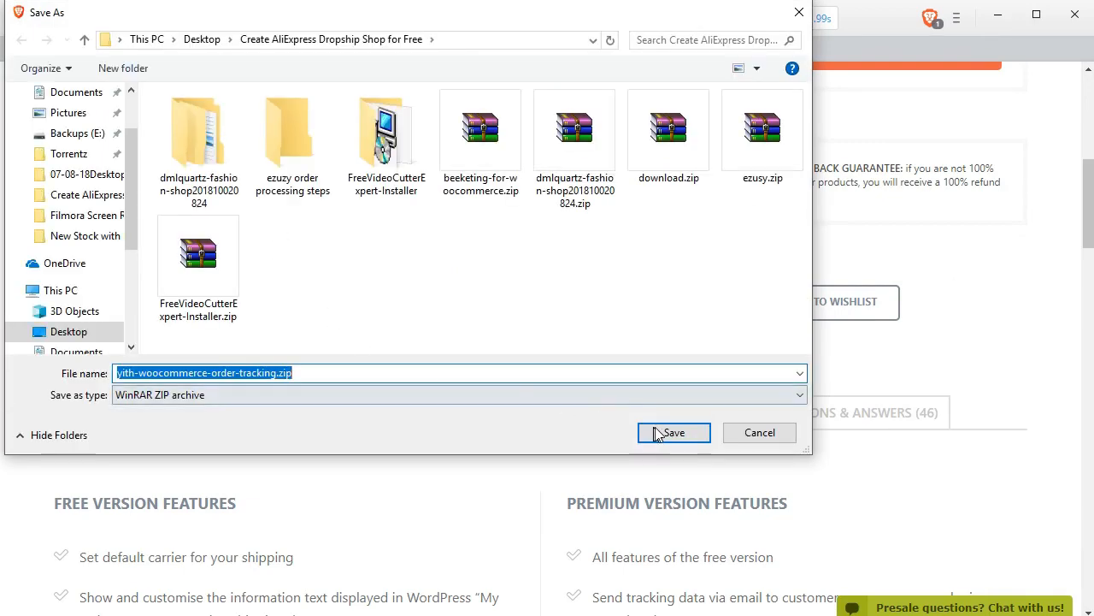
pyautogui.click(673, 432)
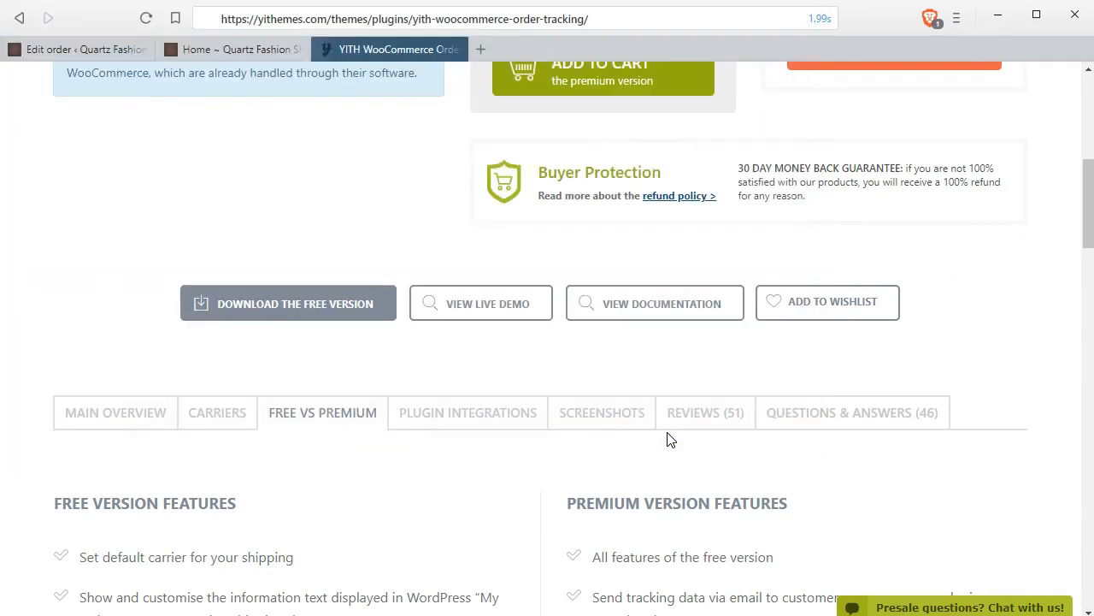
pyautogui.moveTo(320, 522)
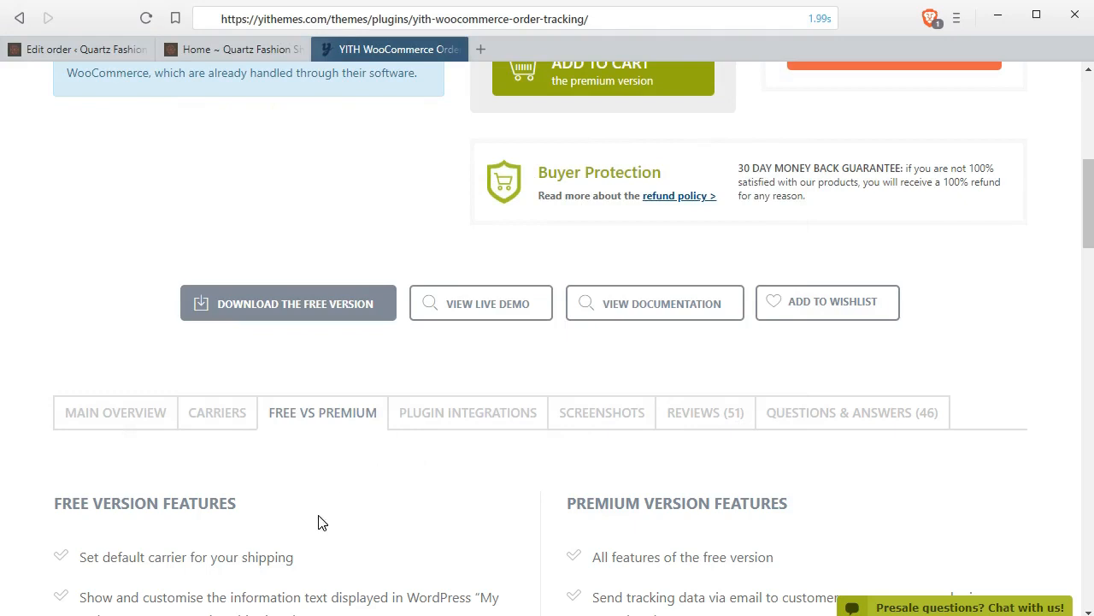
pyautogui.click(287, 304)
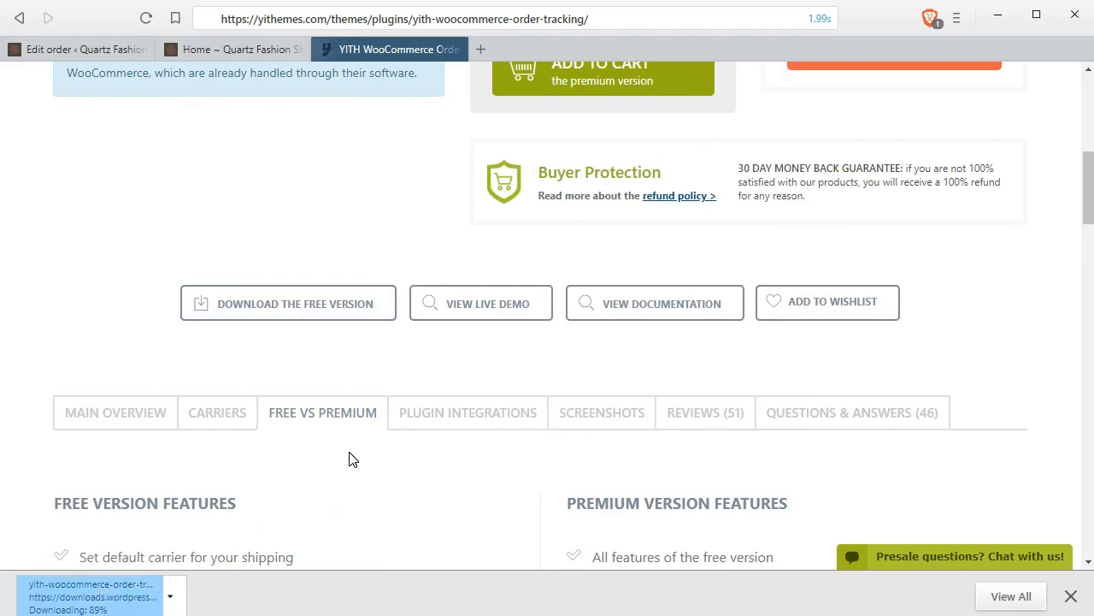
pyautogui.moveTo(335, 454)
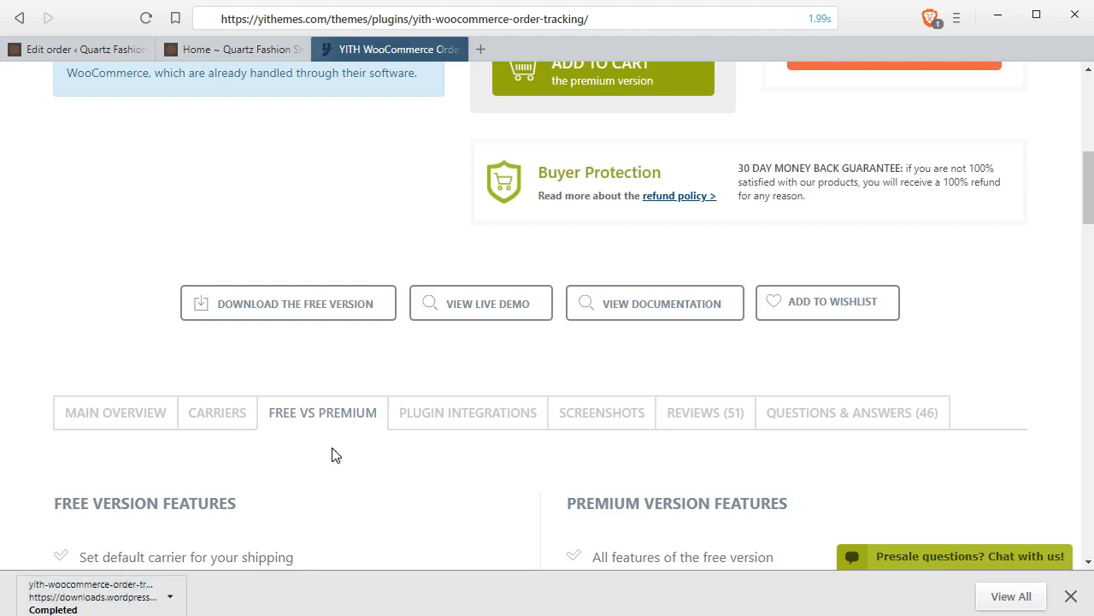
pyautogui.moveTo(130, 60)
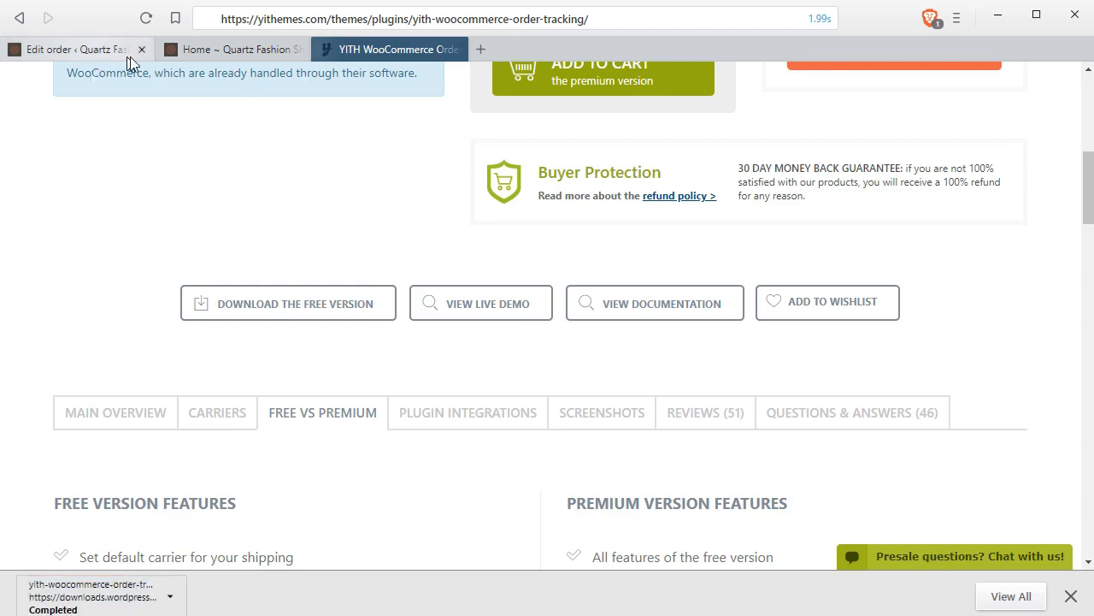
# - Open Plugins > Add New in a new tab and show the Upload Plugin form
pyautogui.click(73, 49)
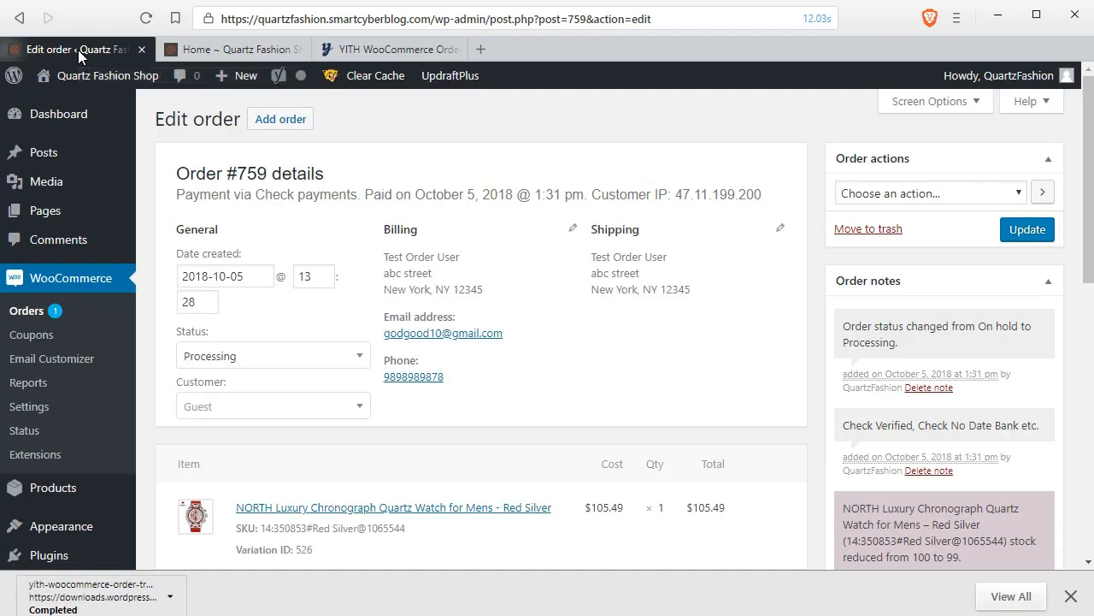
pyautogui.moveTo(60, 526)
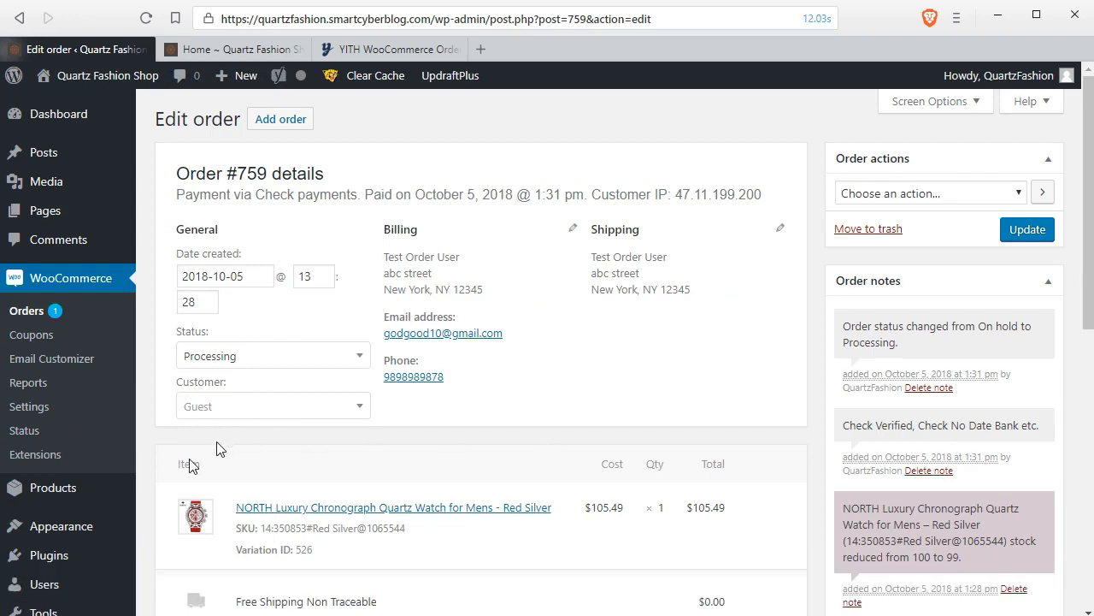
pyautogui.moveTo(48, 555)
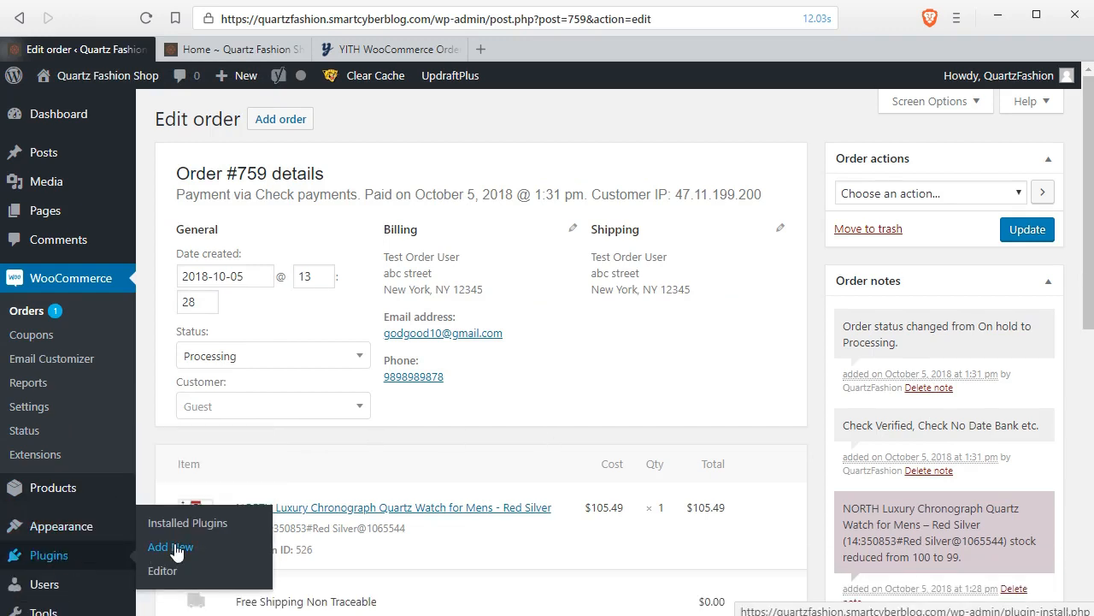
pyautogui.rightClick(171, 546)
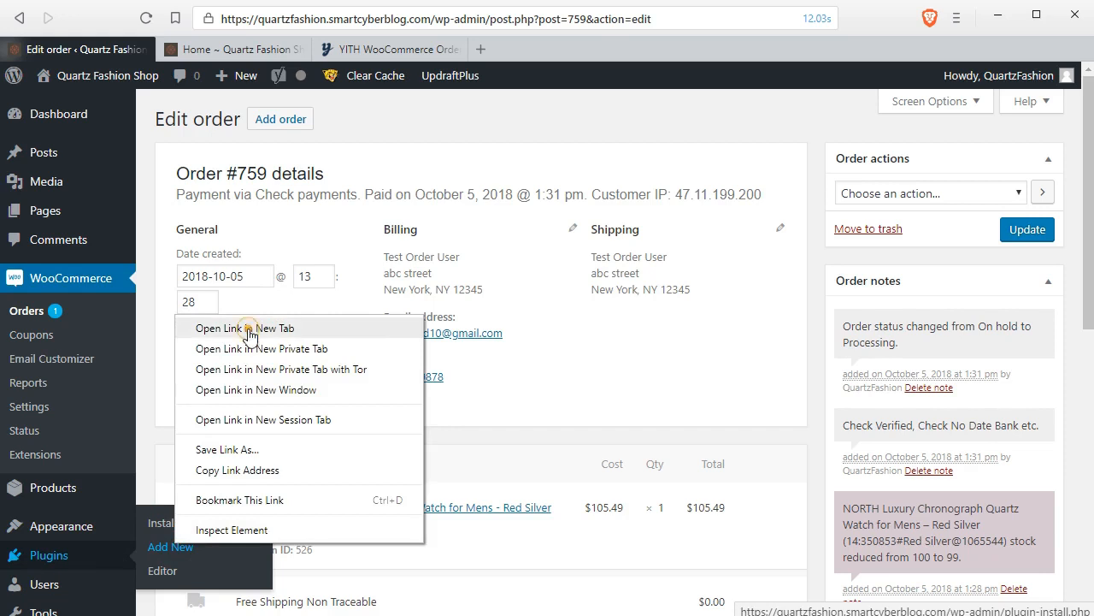
pyautogui.click(245, 327)
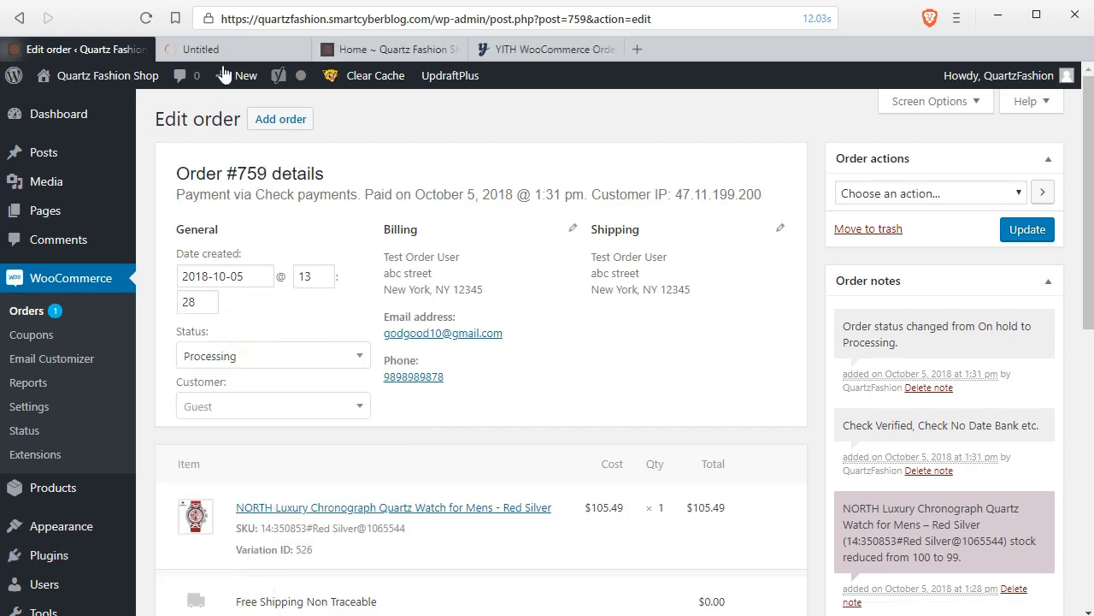
pyautogui.click(231, 48)
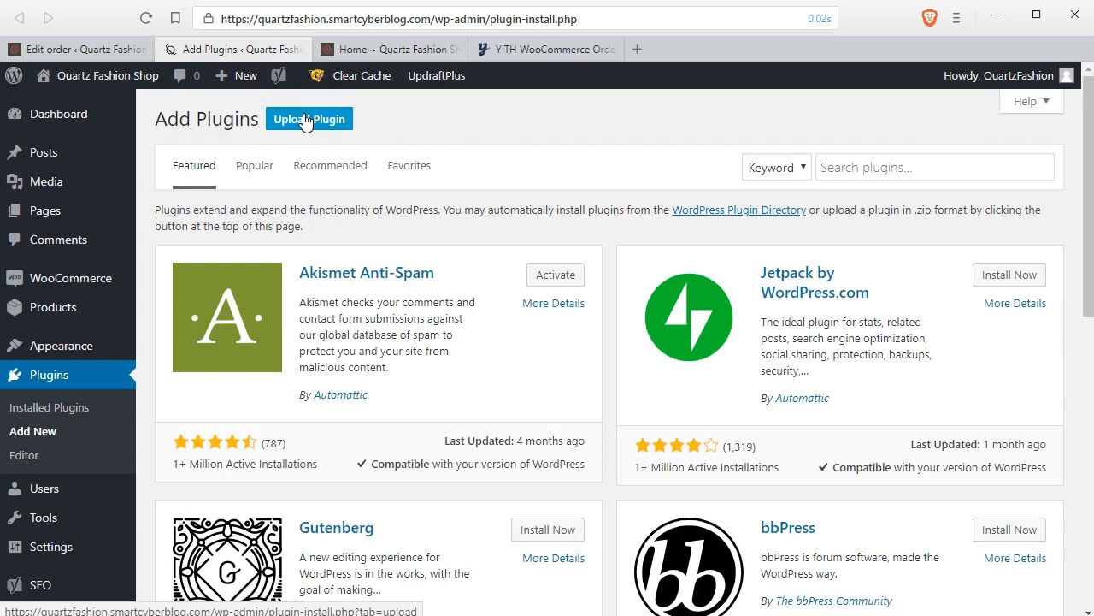
pyautogui.click(309, 118)
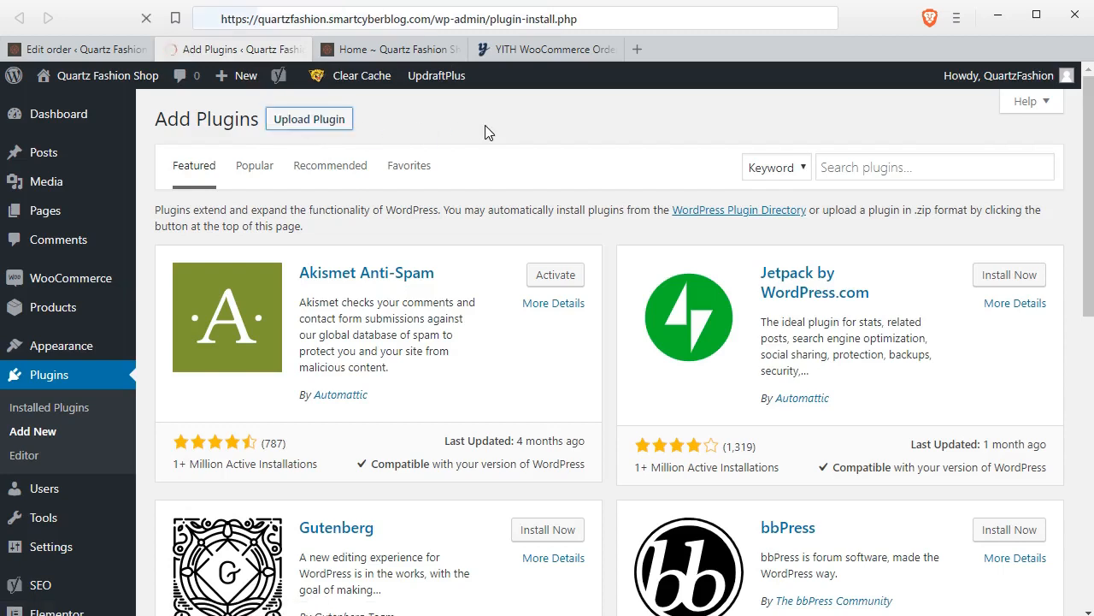
pyautogui.click(308, 118)
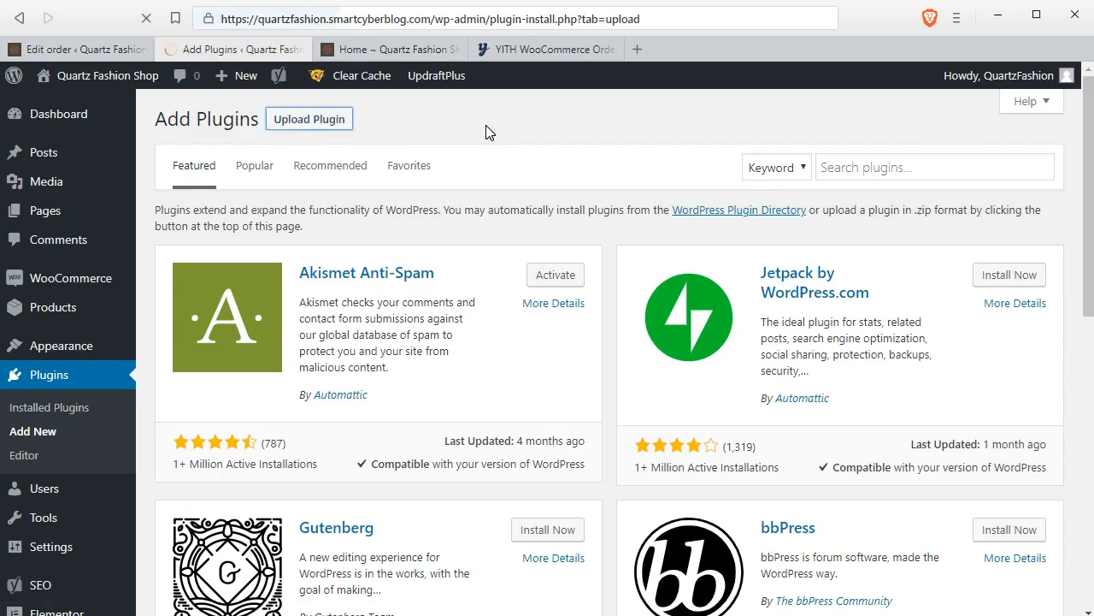
pyautogui.click(308, 118)
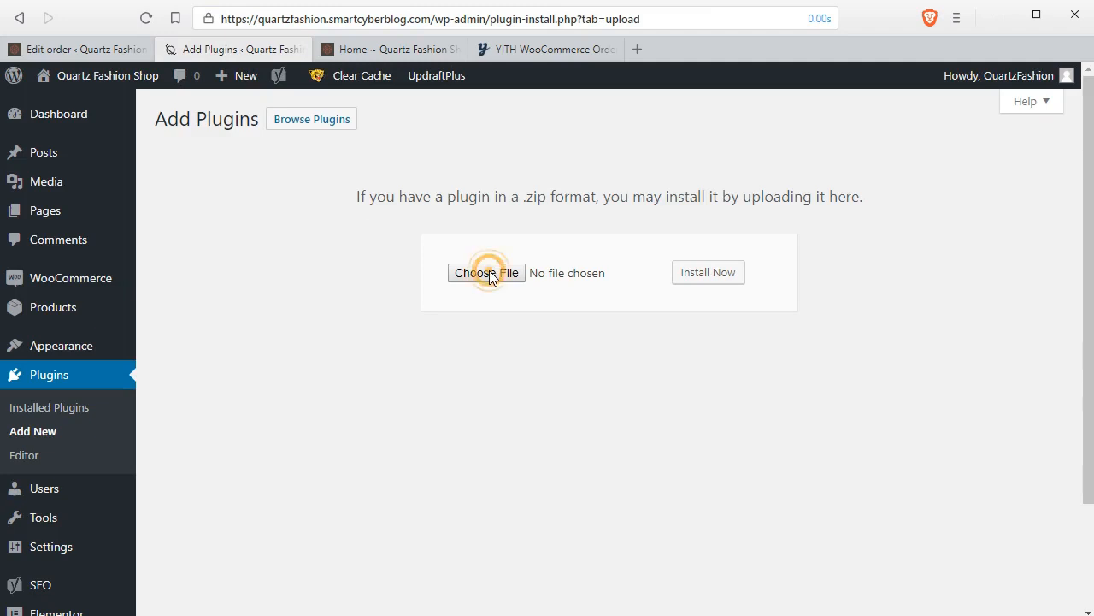
# - Select yith-woocommerce-order-tracking.zip in the Open dialog as the upload file
pyautogui.click(485, 271)
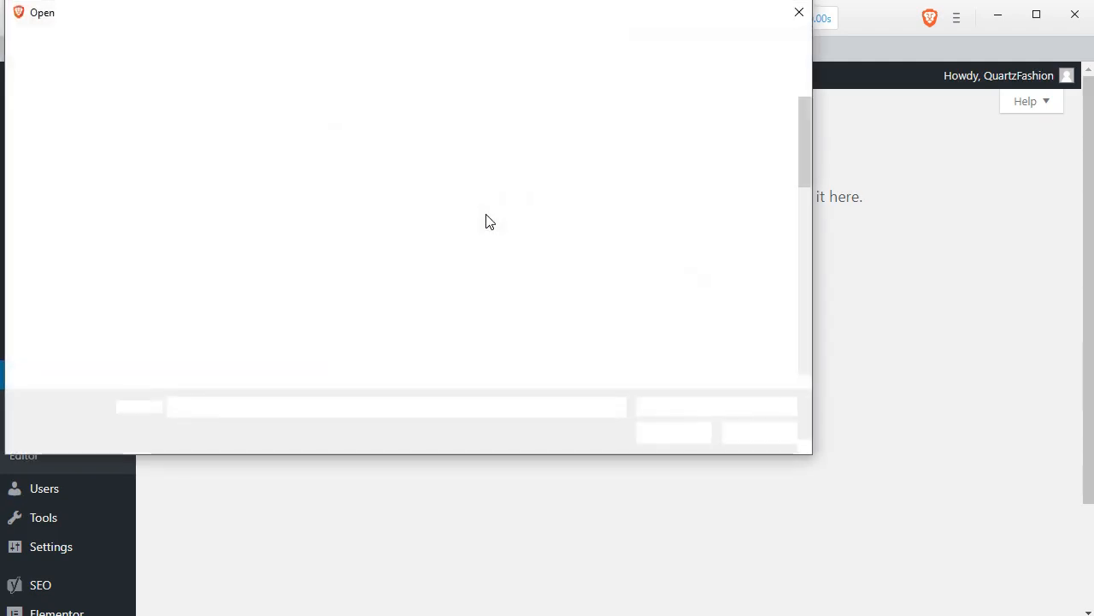
pyautogui.click(289, 253)
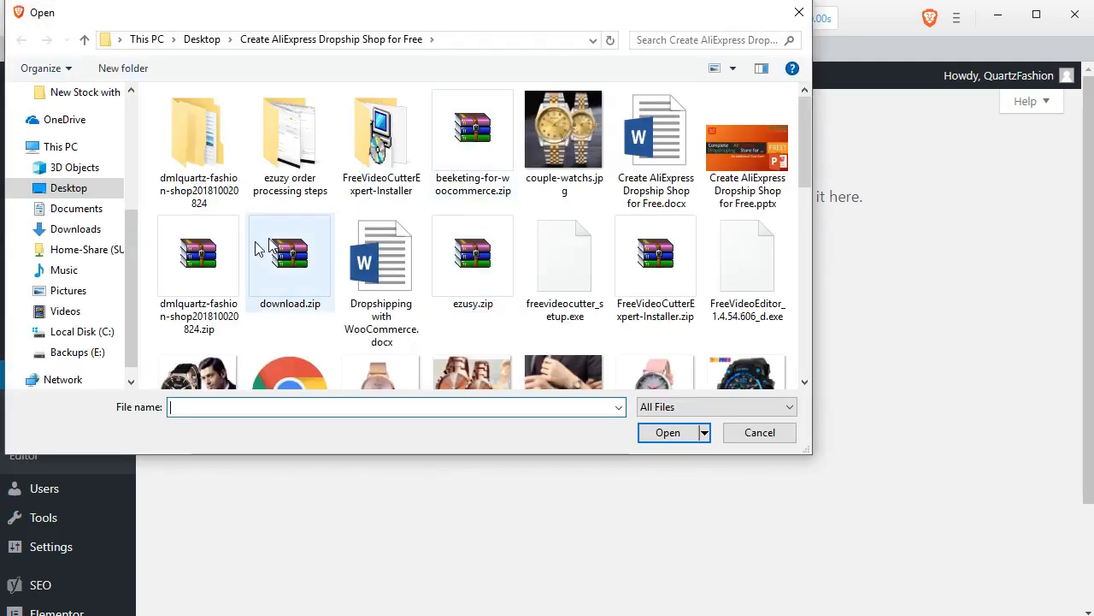
pyautogui.scroll(-3)
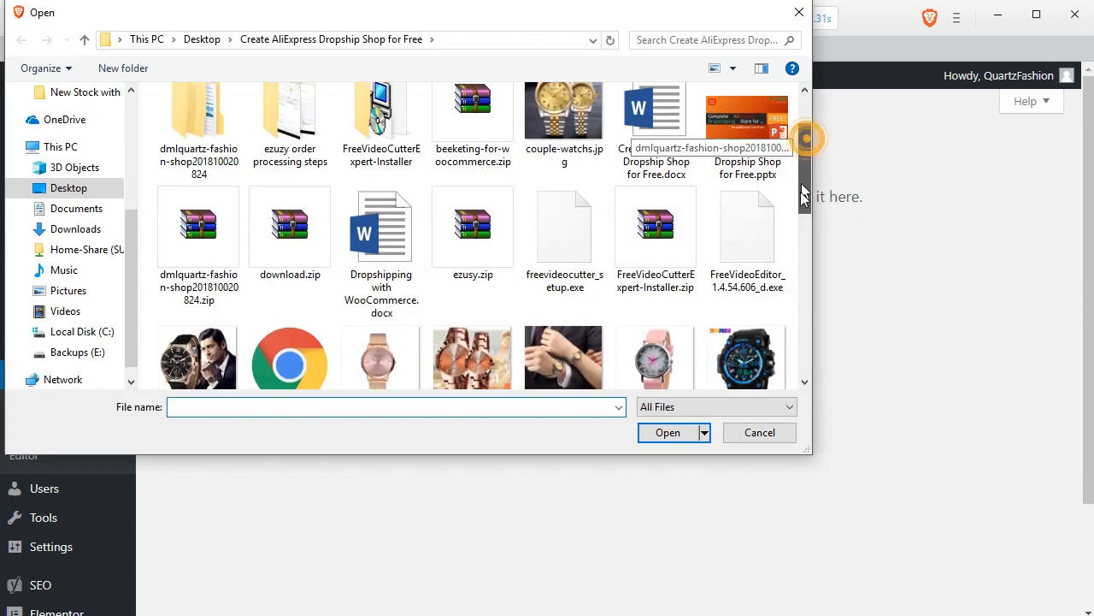
pyautogui.scroll(-3)
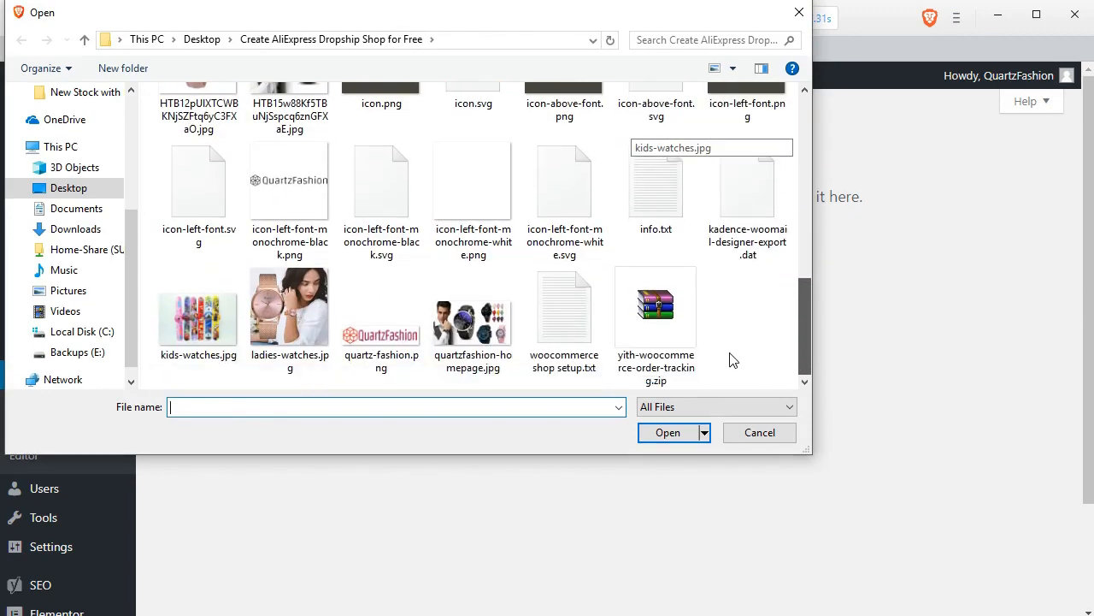
pyautogui.click(655, 308)
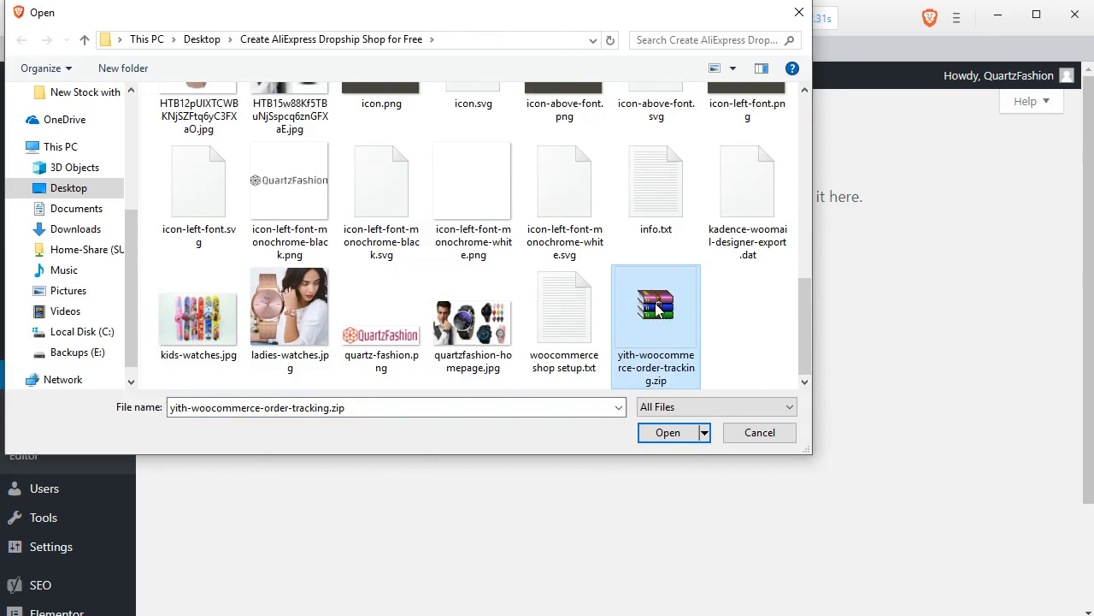
pyautogui.moveTo(647, 451)
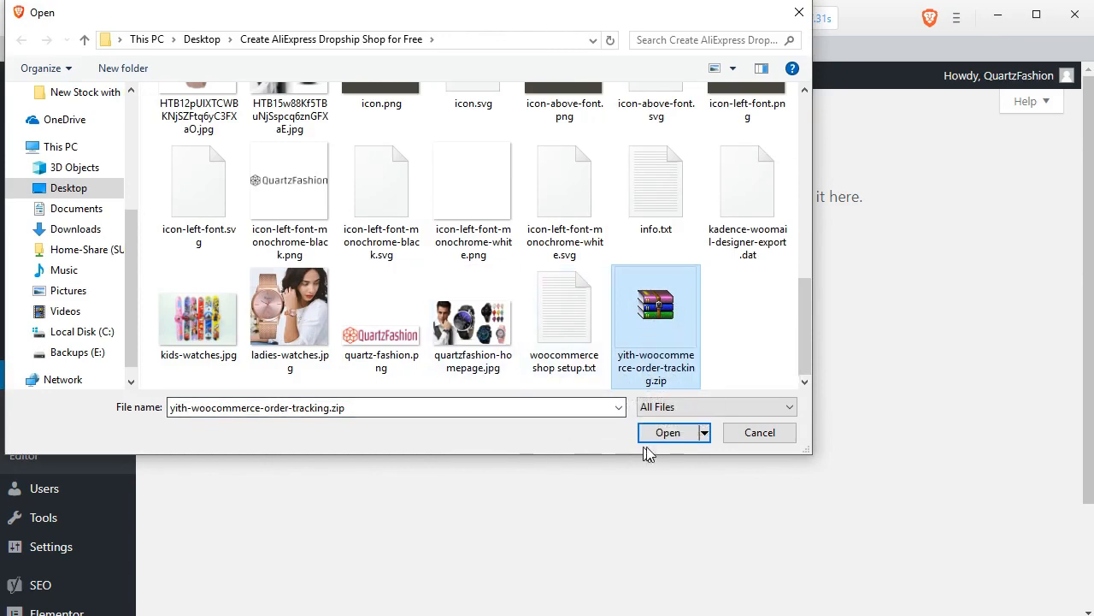
pyautogui.click(668, 432)
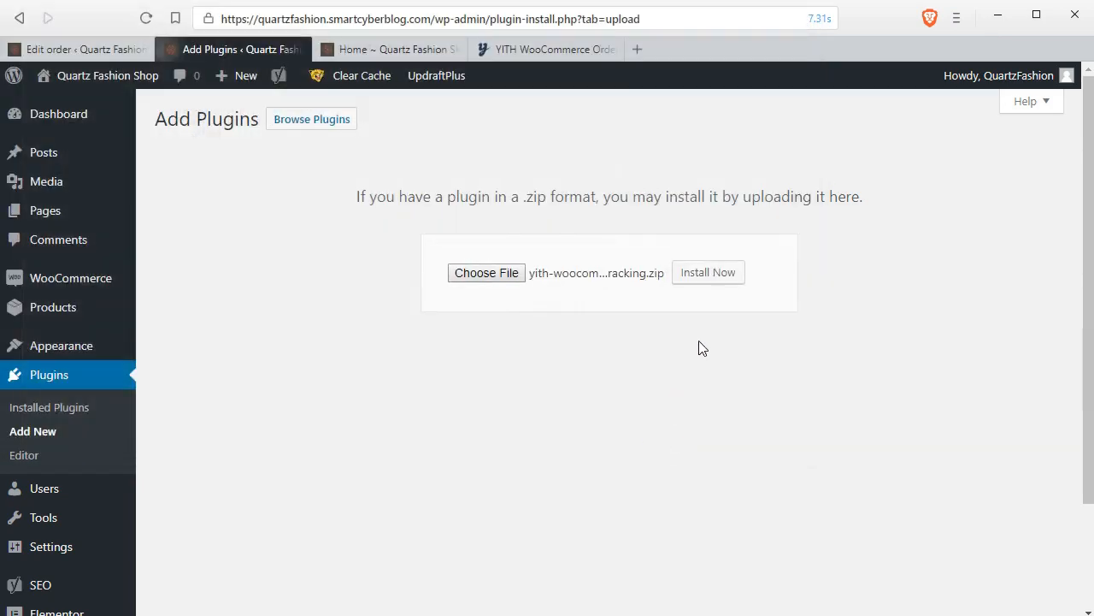
# - Install the uploaded plugin zip and close the YITH product page tab
pyautogui.click(708, 272)
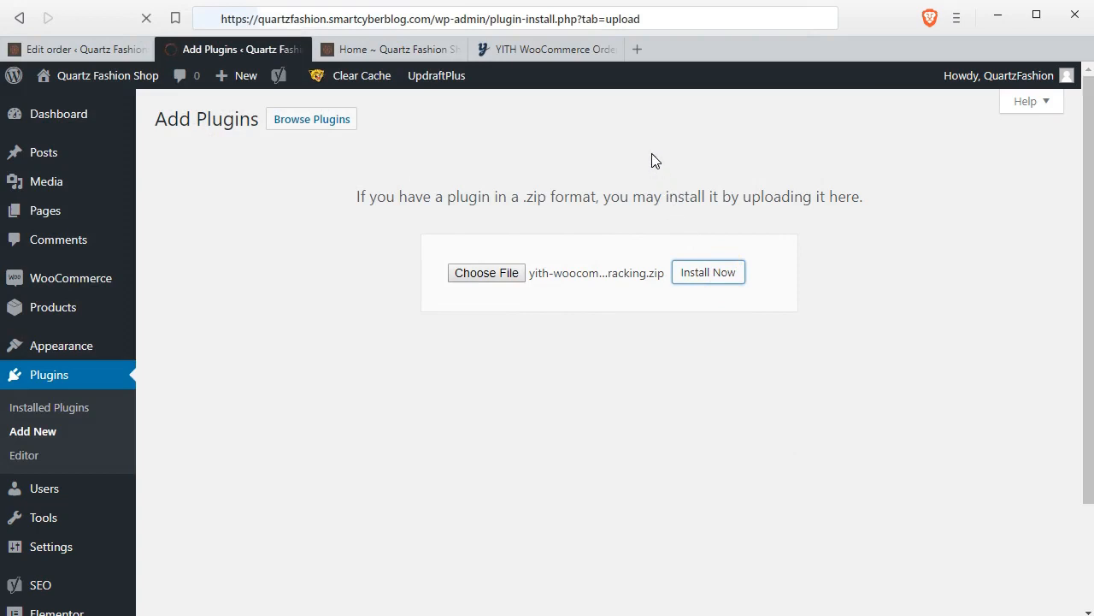
pyautogui.moveTo(547, 59)
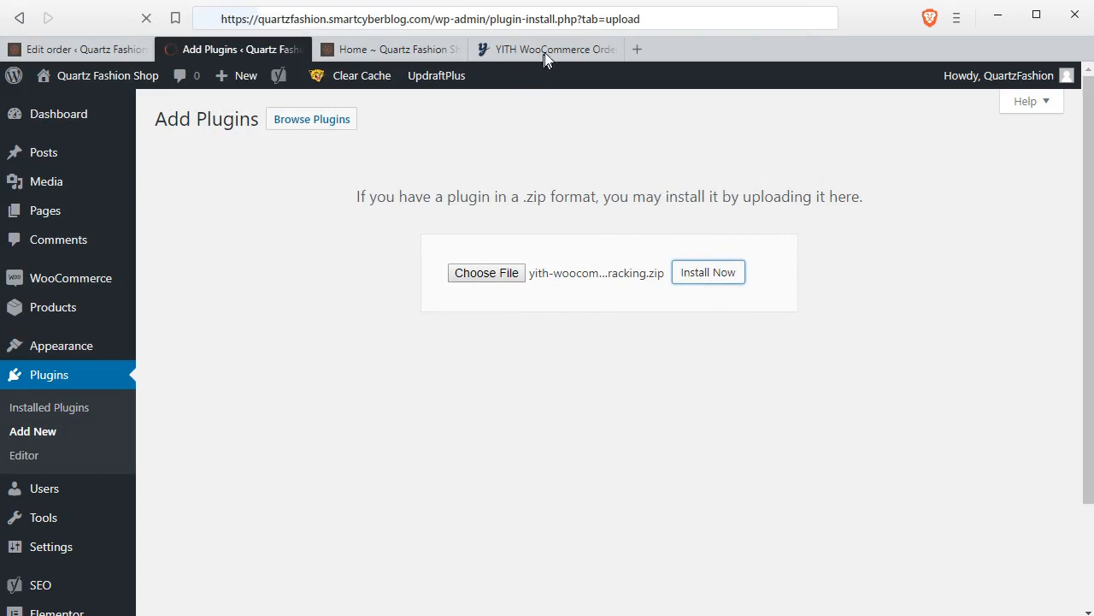
pyautogui.click(544, 49)
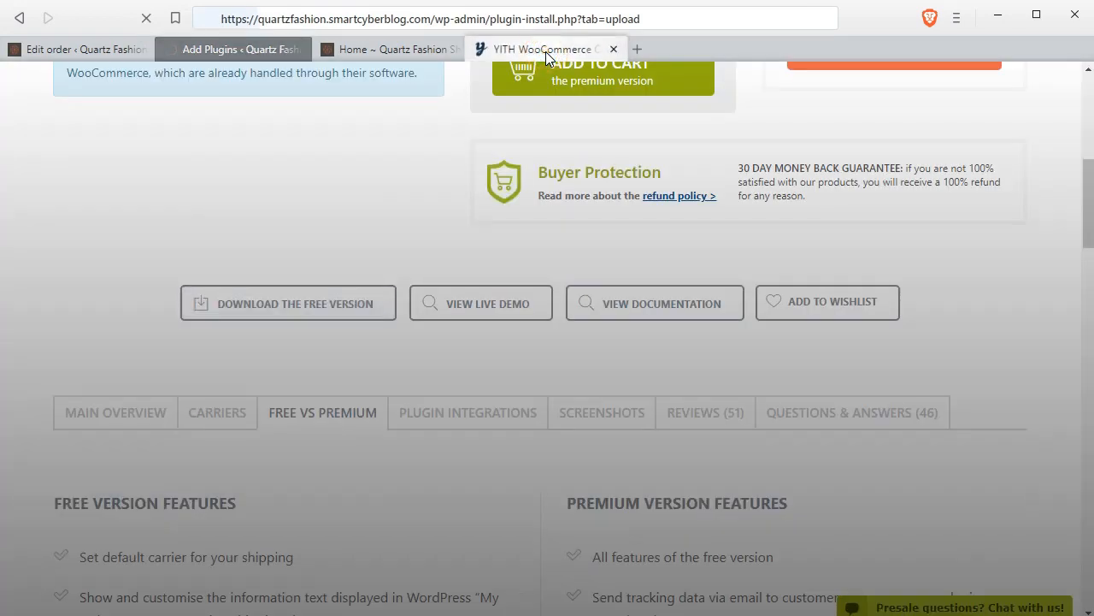
pyautogui.click(389, 49)
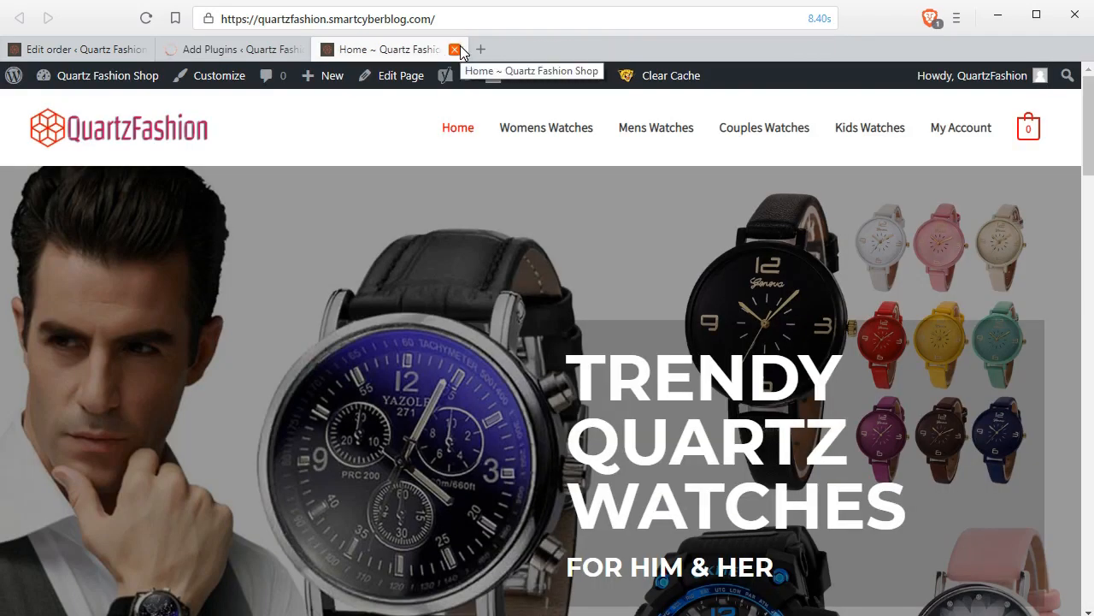
pyautogui.click(230, 49)
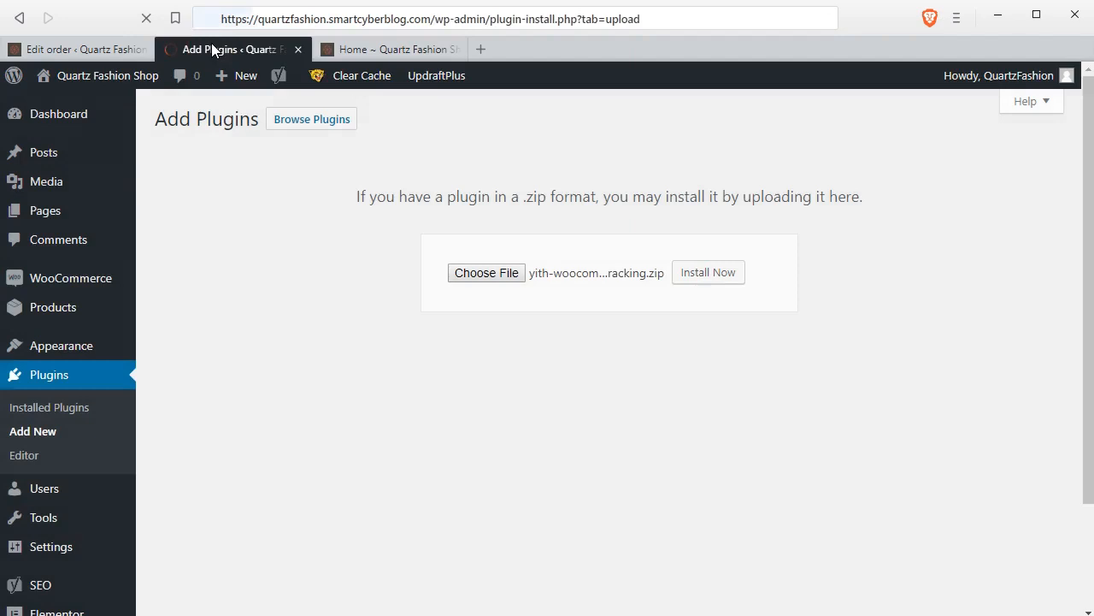
pyautogui.click(707, 272)
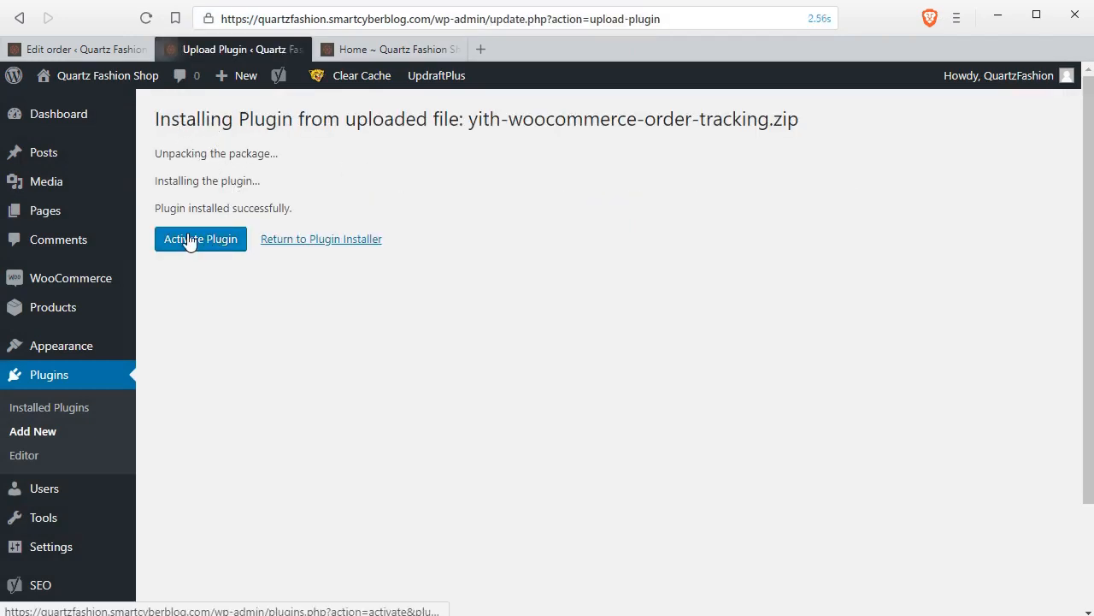
# - Activate YITH WooCommerce Order Tracking from the installed plugins list
pyautogui.moveTo(154, 153); pyautogui.dragTo(295, 208)
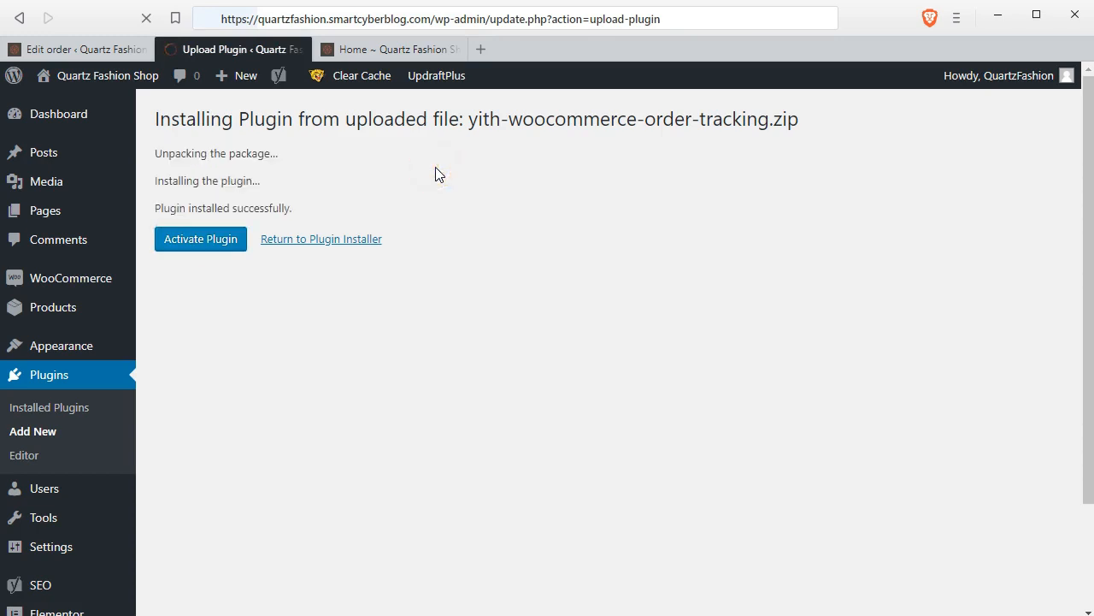
pyautogui.click(200, 239)
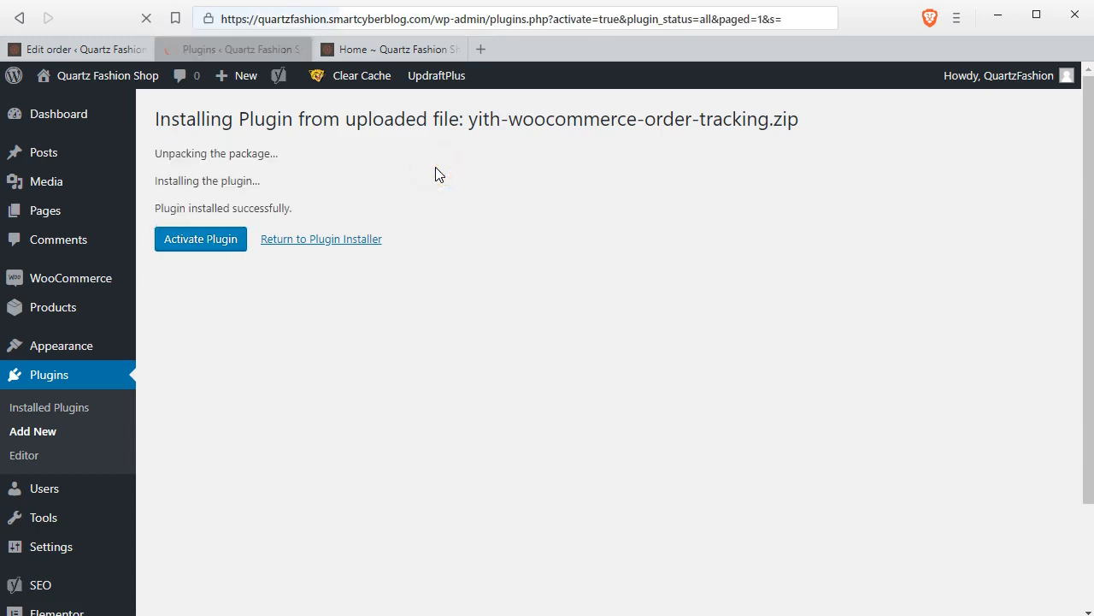
pyautogui.click(200, 239)
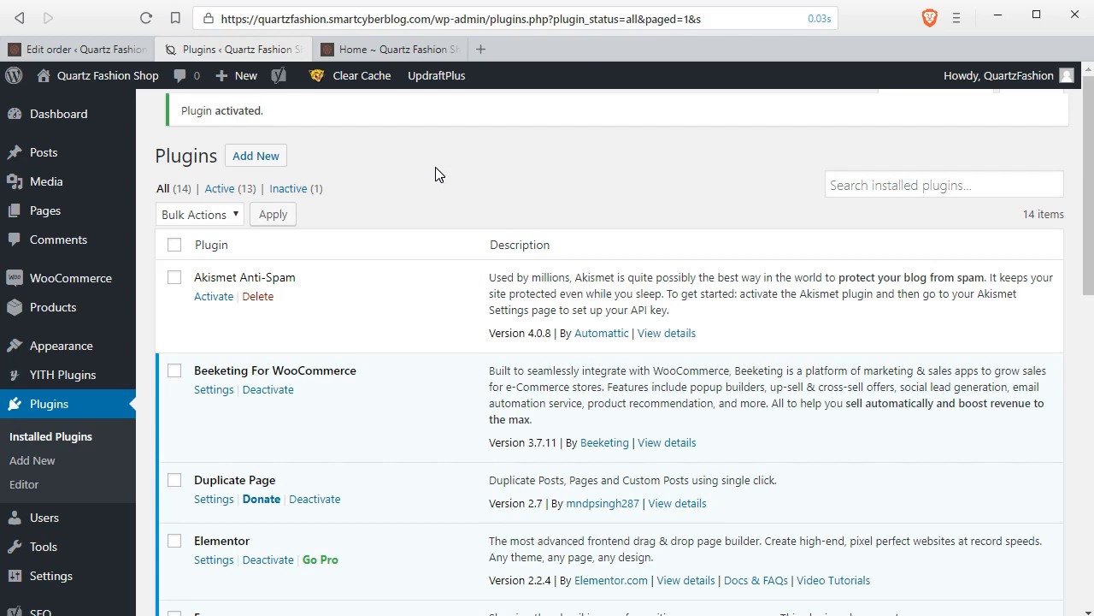
pyautogui.moveTo(780, 156)
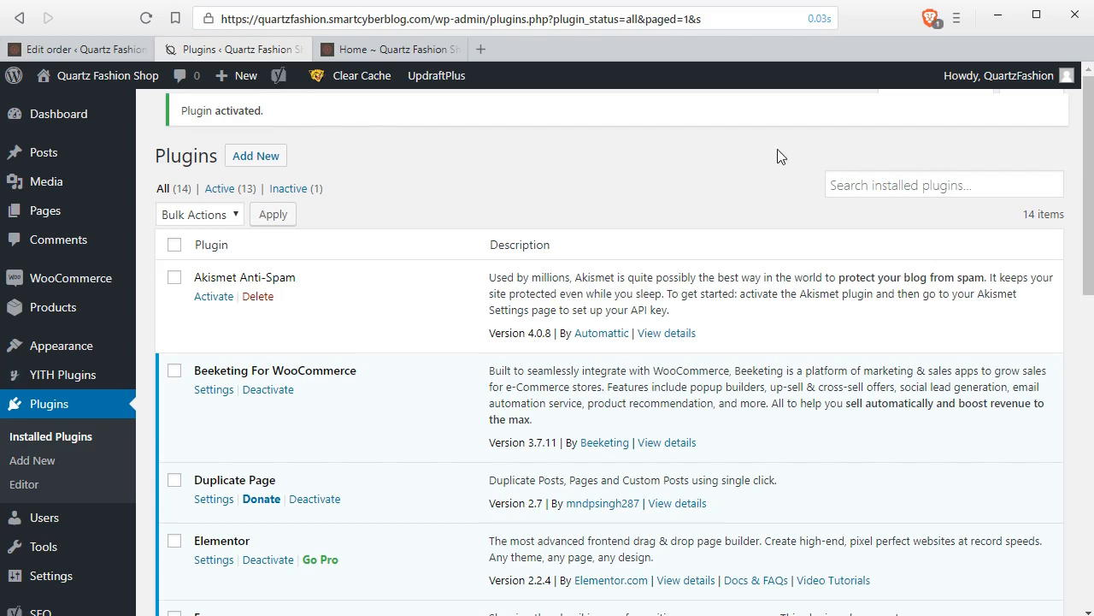
pyautogui.moveTo(53, 307)
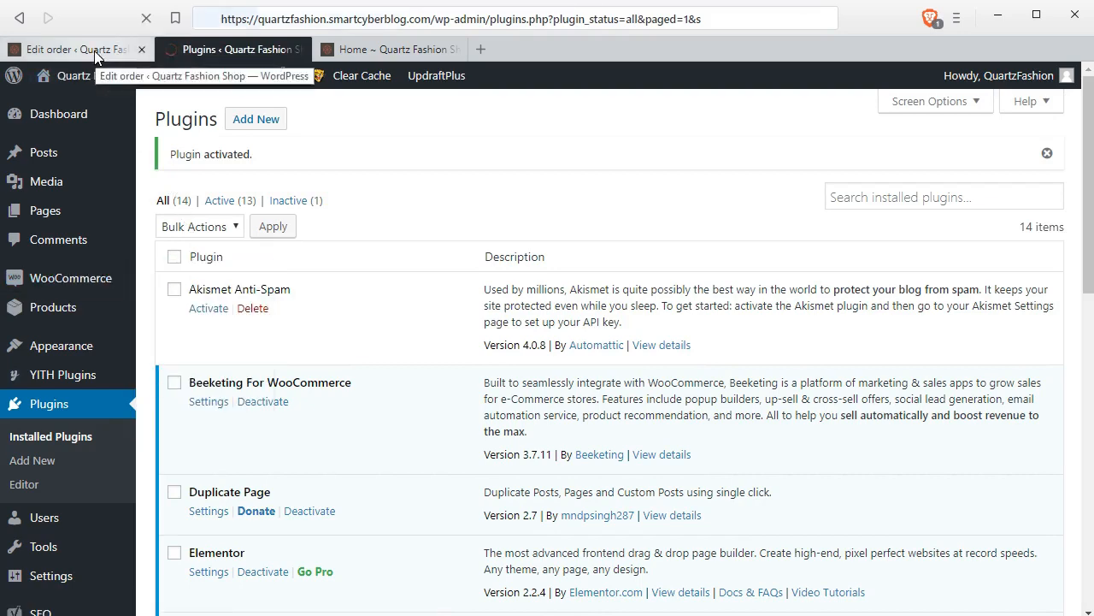
# - Return to the Orders list and reopen order #759 to reveal its Order tracking panel
pyautogui.click(75, 49)
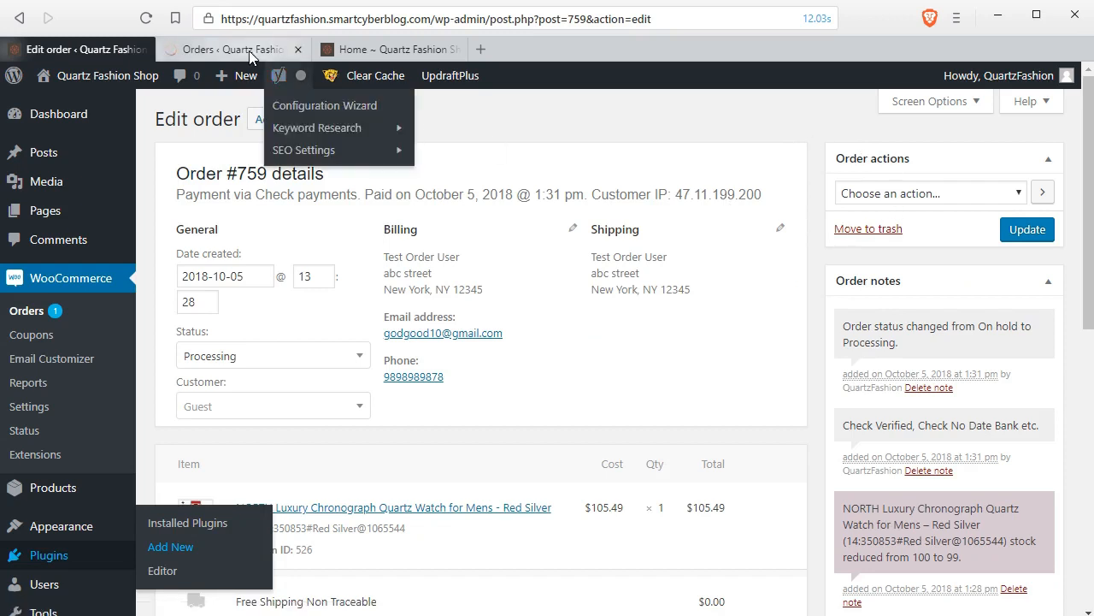
pyautogui.click(231, 48)
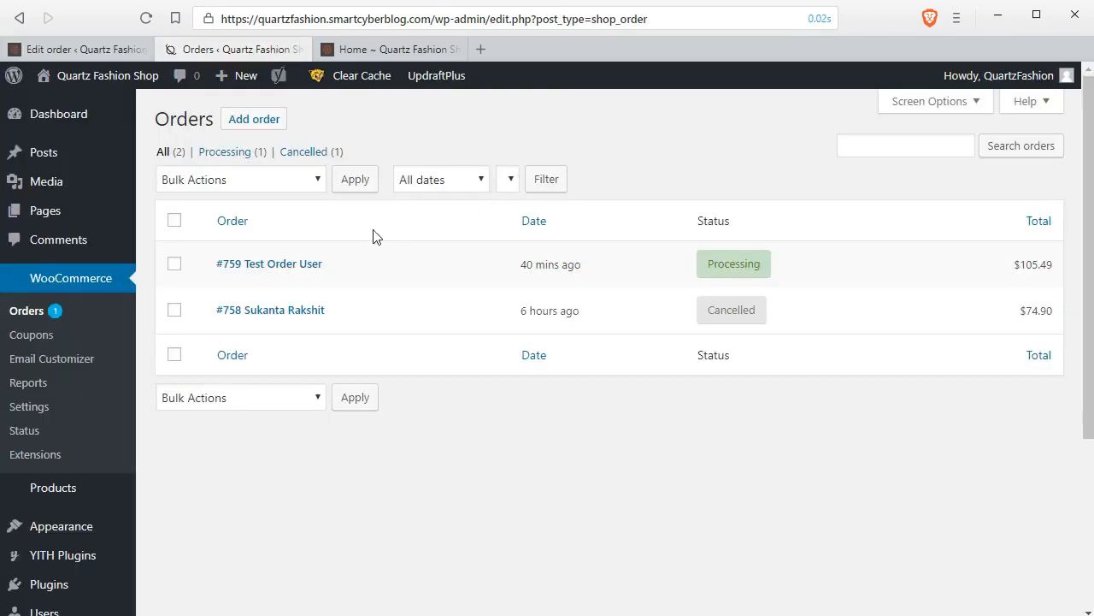
pyautogui.moveTo(261, 268)
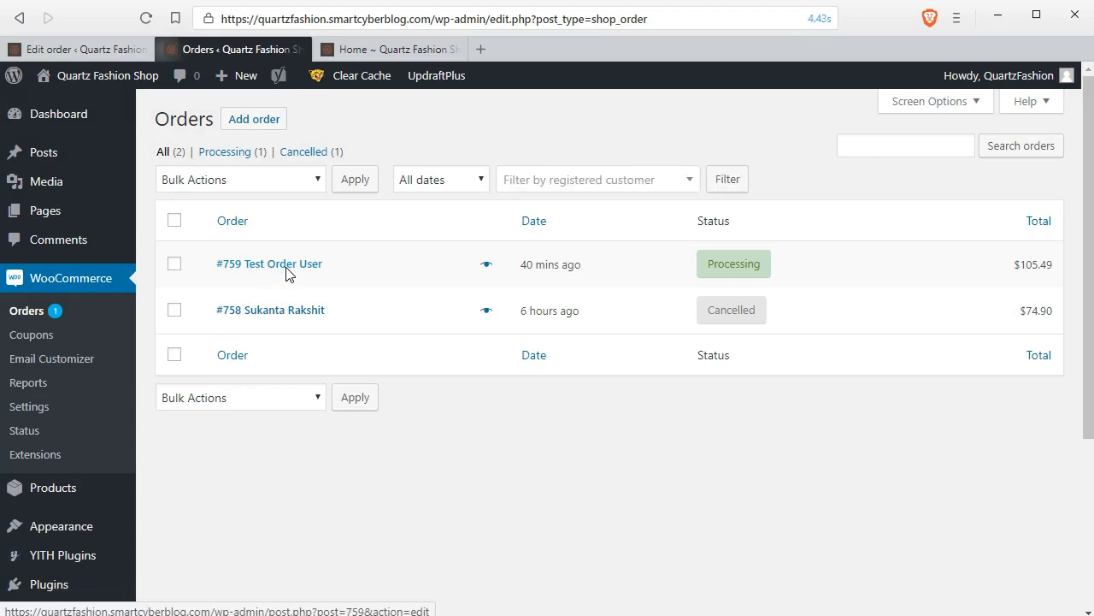
pyautogui.click(268, 263)
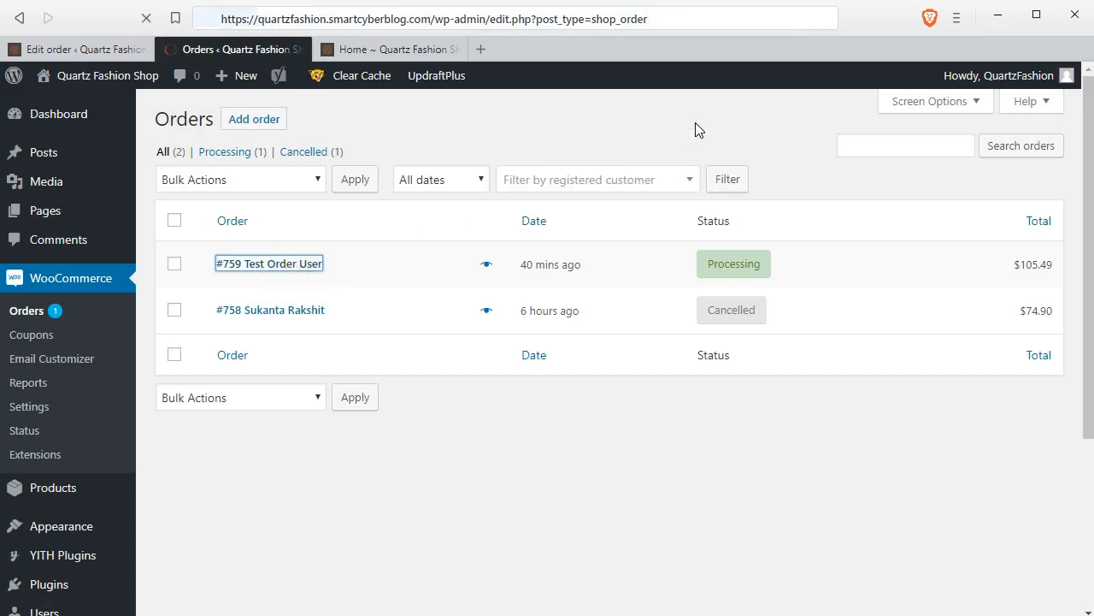
pyautogui.click(268, 264)
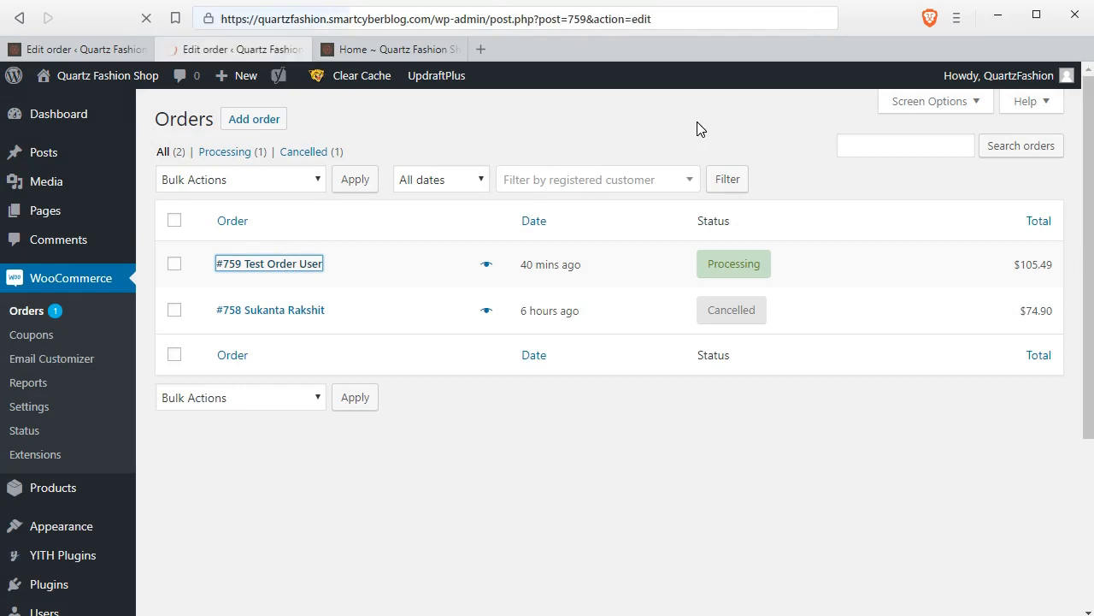
pyautogui.click(268, 263)
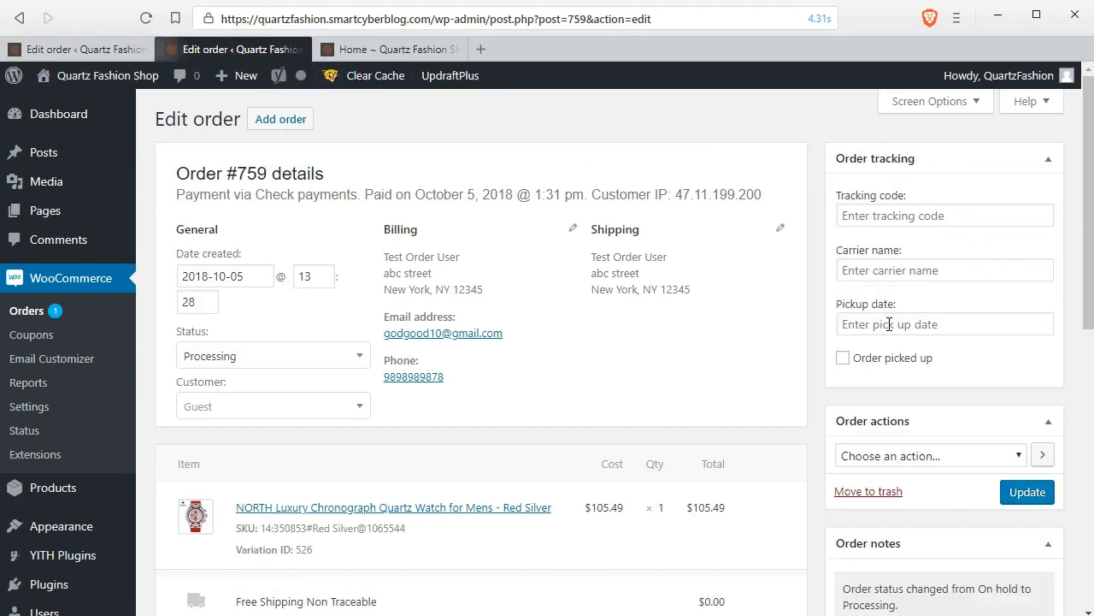
pyautogui.click(944, 215)
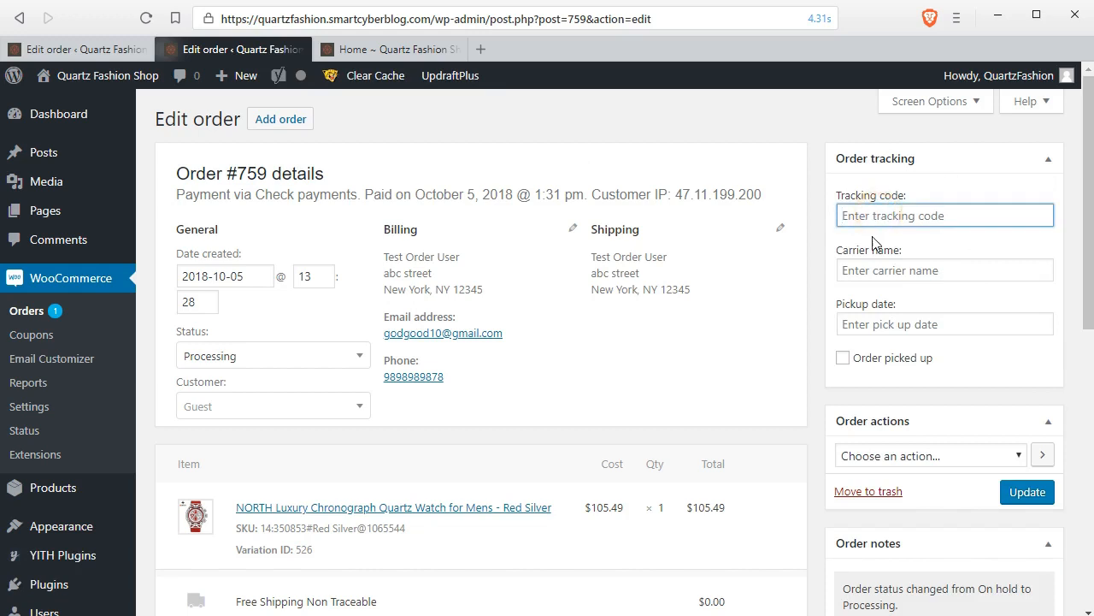
pyautogui.click(944, 269)
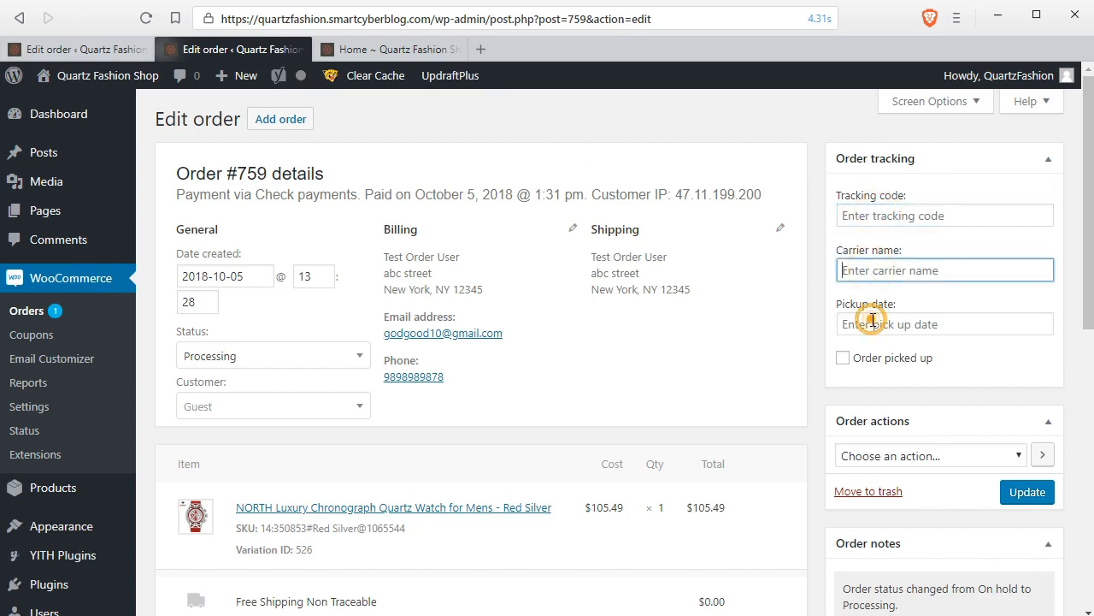
pyautogui.click(944, 323)
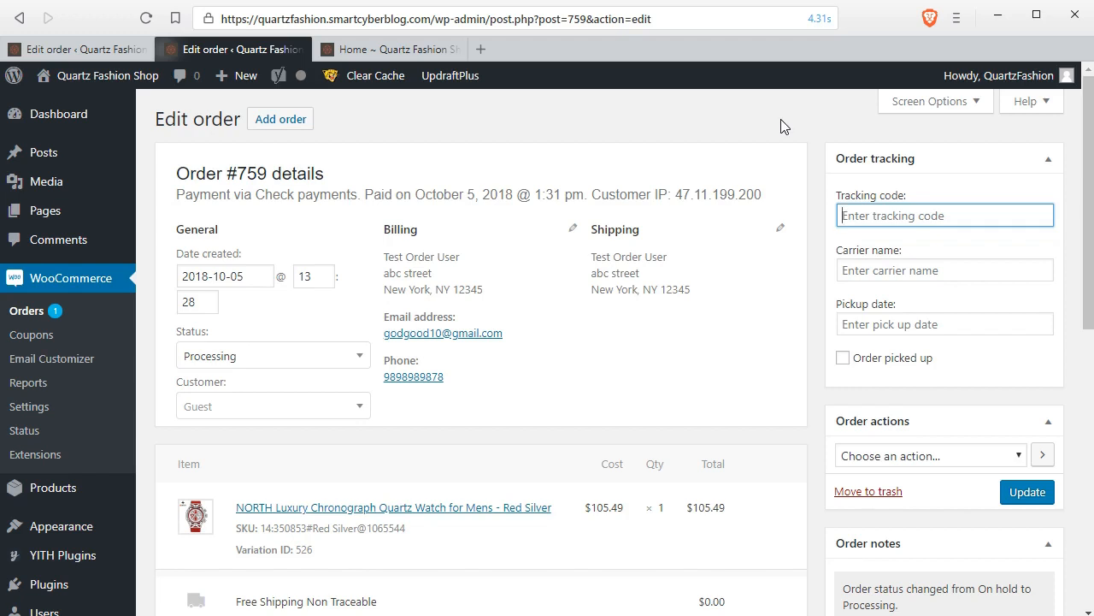
pyautogui.write('EP-000')
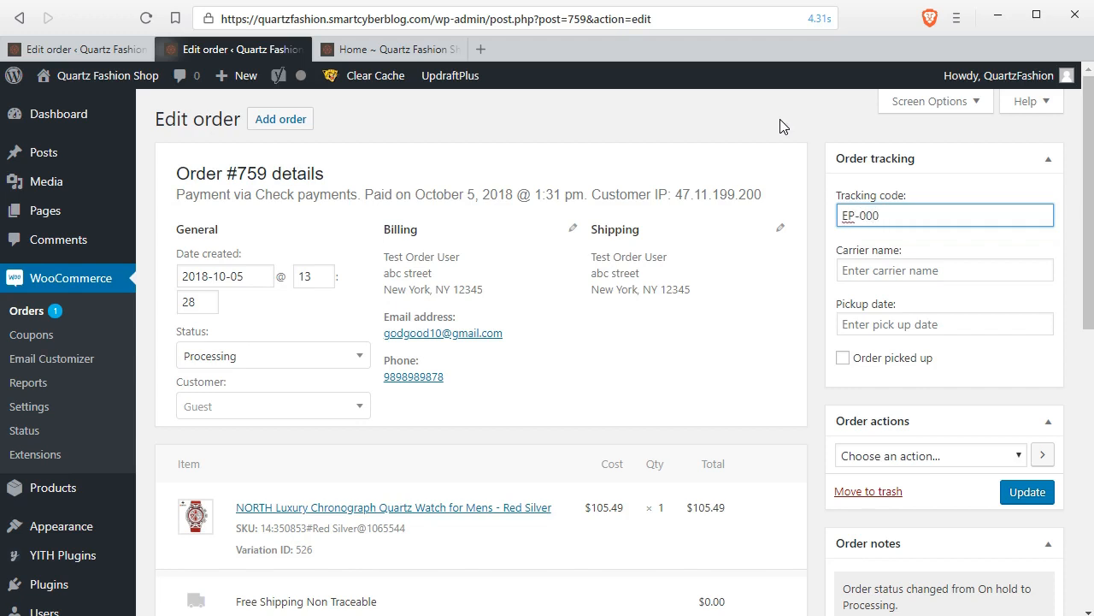
pyautogui.write('213654')
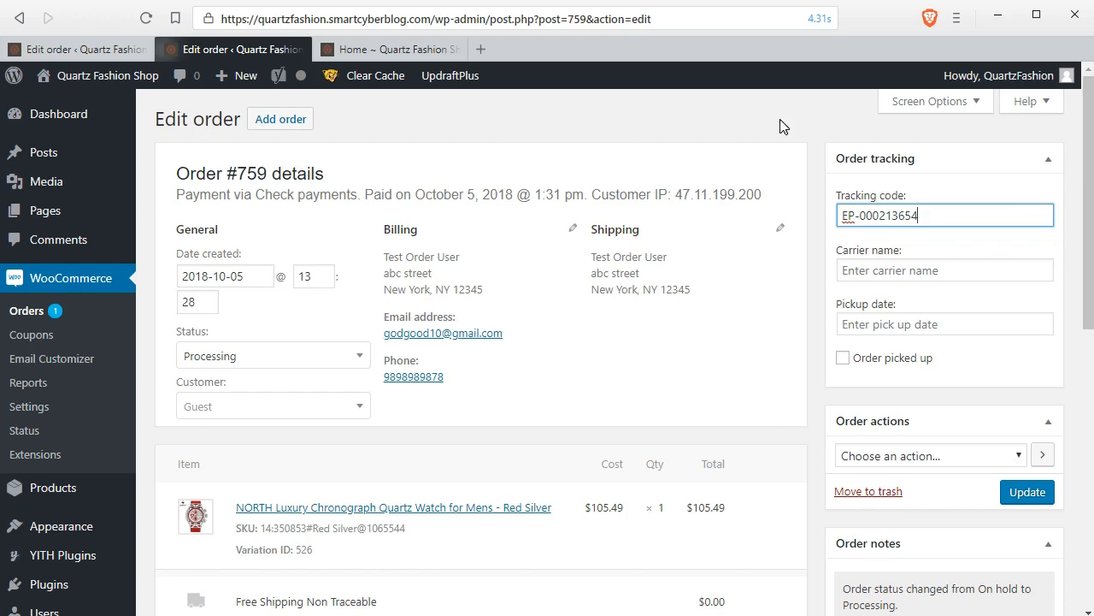
pyautogui.write('789')
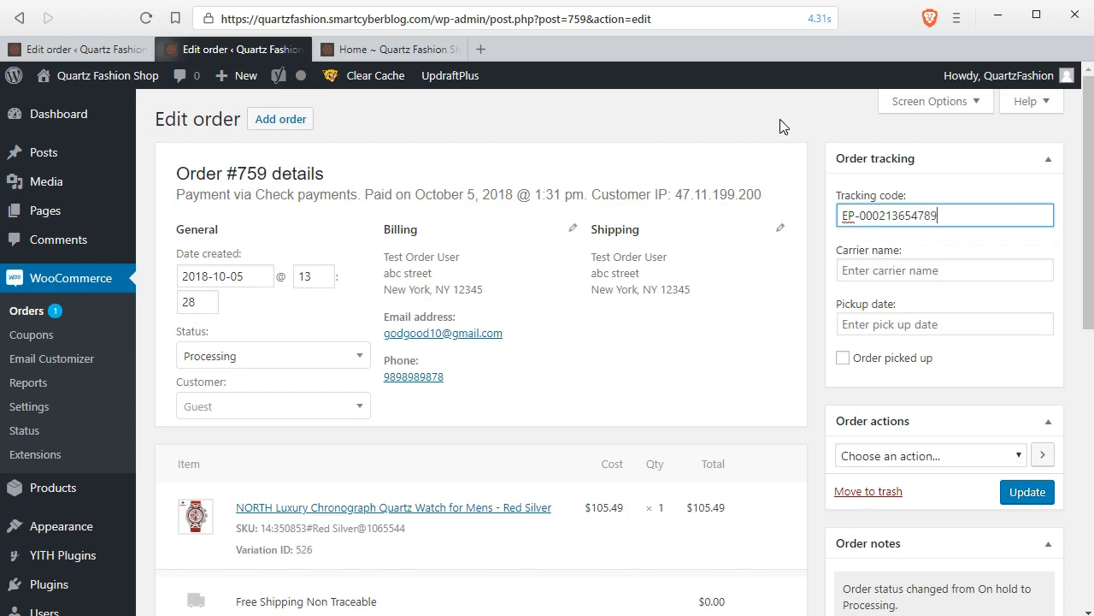
pyautogui.click(944, 269)
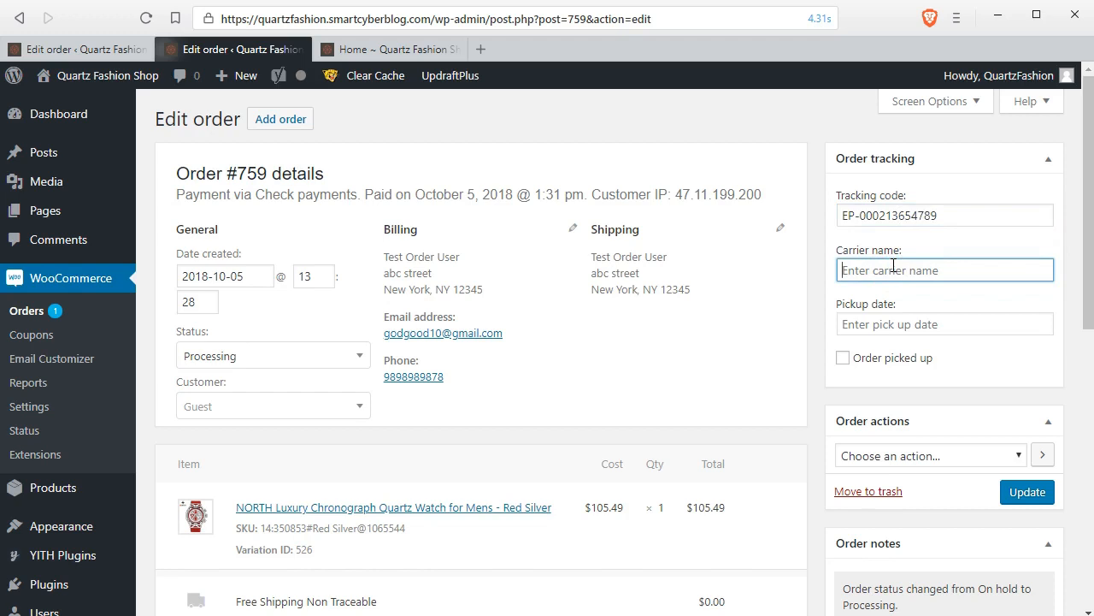
pyautogui.write('UPS')
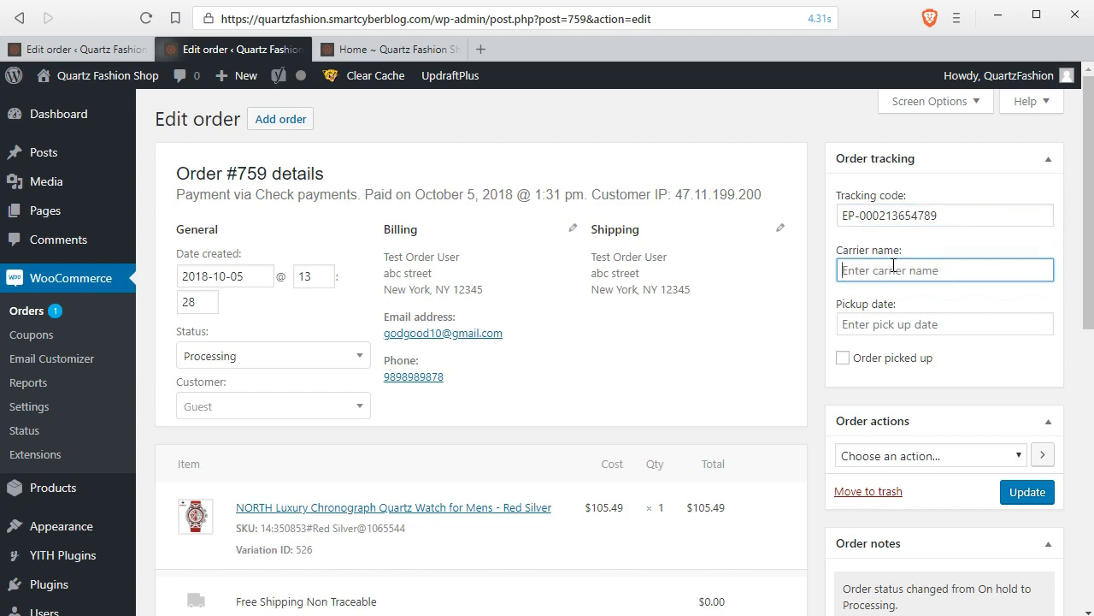
pyautogui.write('EPa')
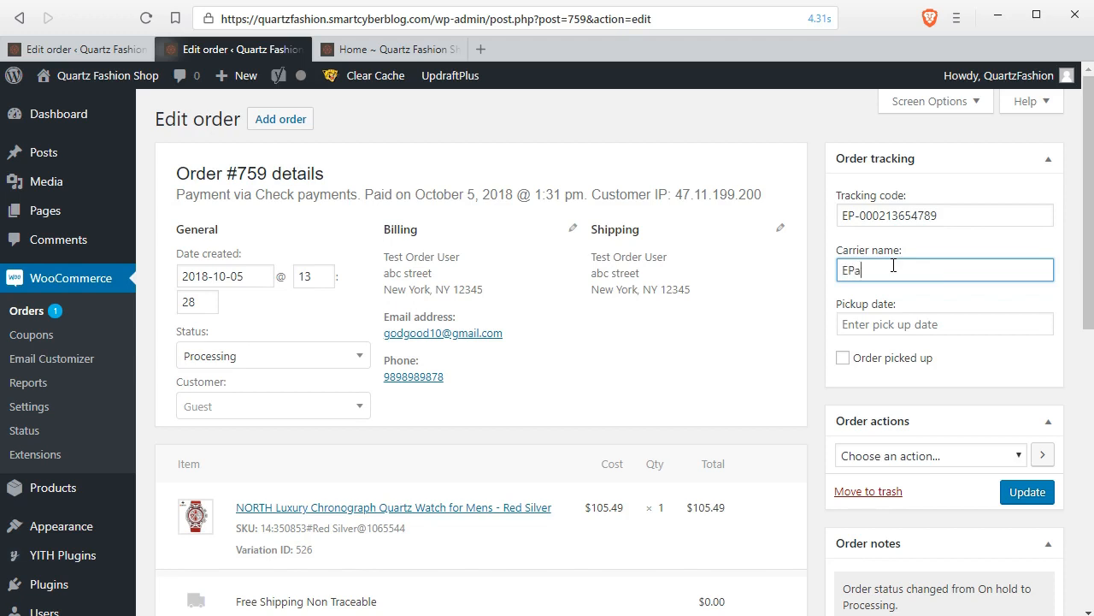
pyautogui.write('cka')
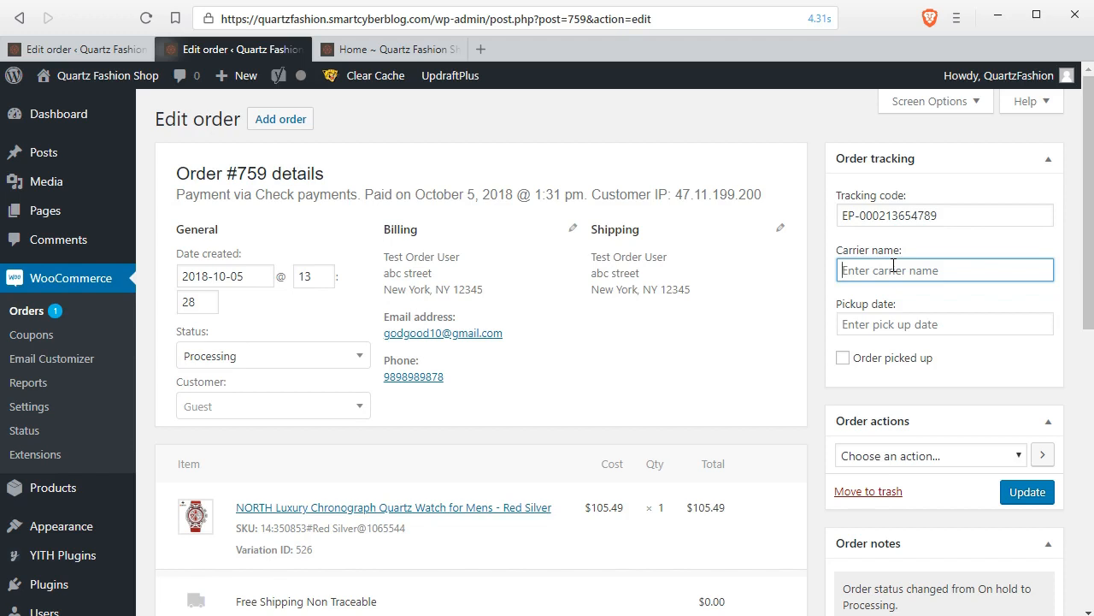
pyautogui.write('Any Nam')
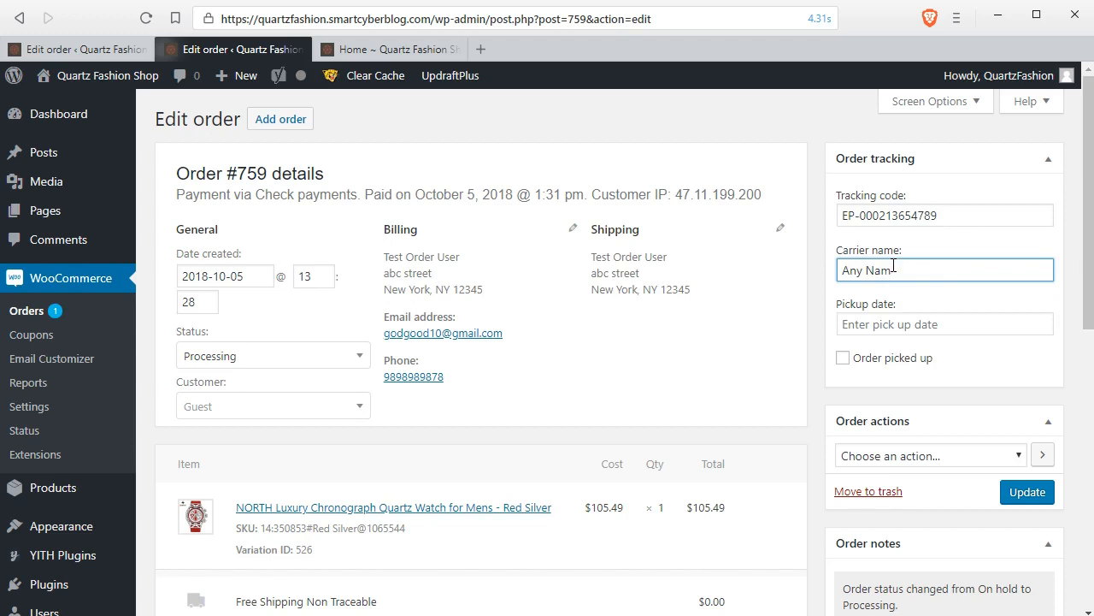
pyautogui.click(944, 270)
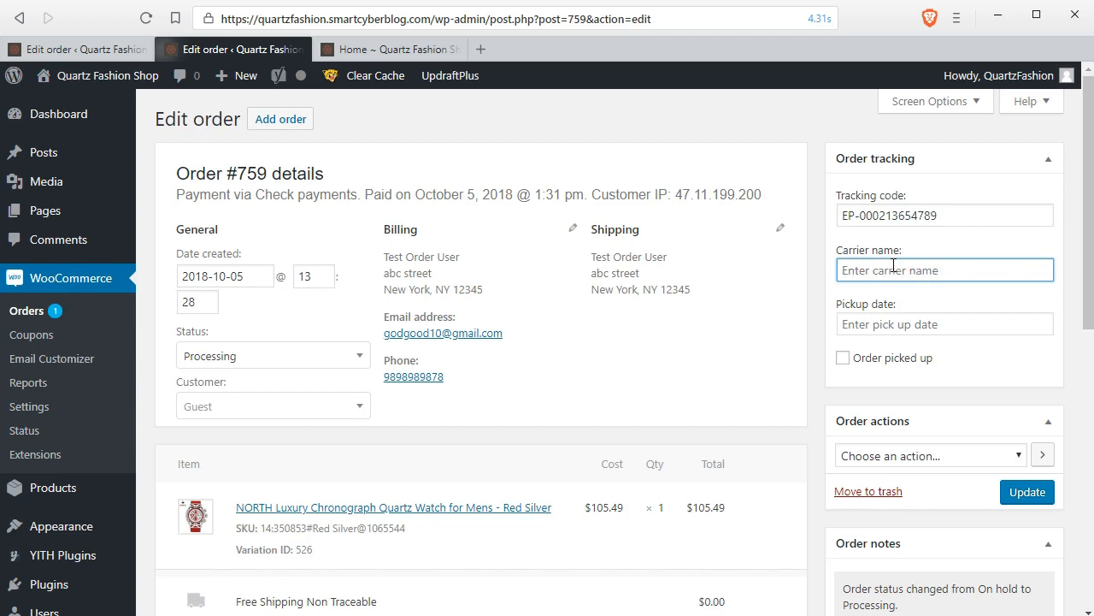
pyautogui.write('Name')
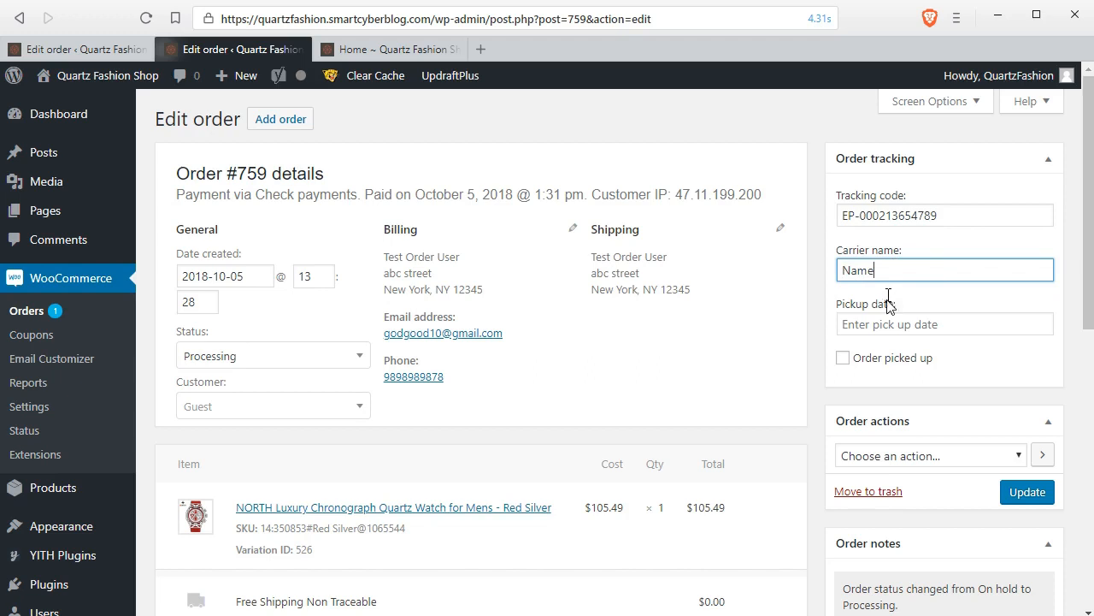
# - Set pickup date 2018-10-06, mark the order picked up, and update the order
pyautogui.click(944, 323)
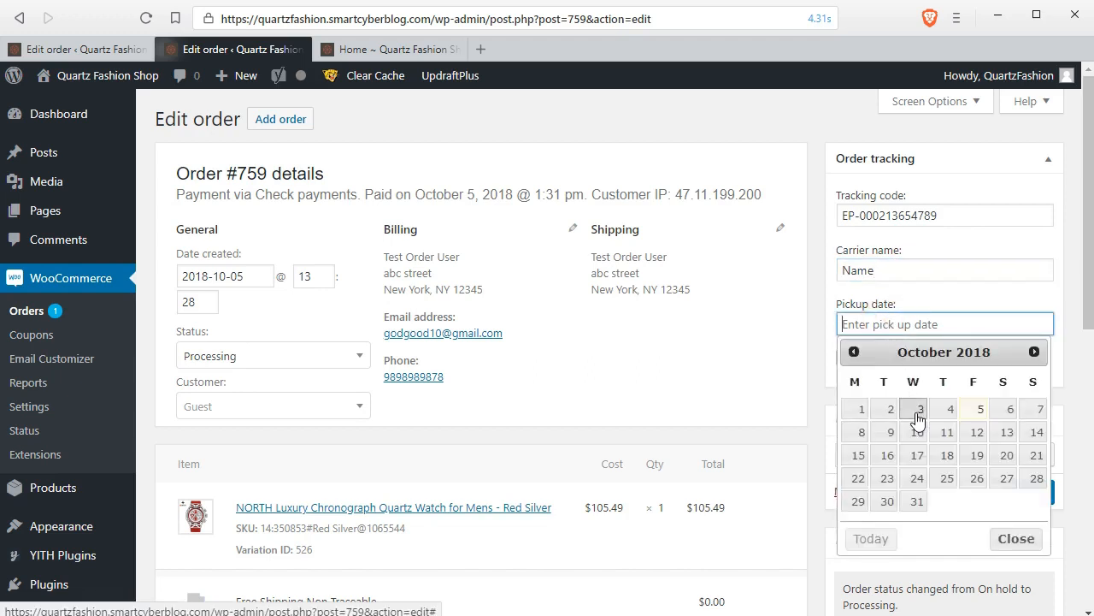
pyautogui.click(920, 408)
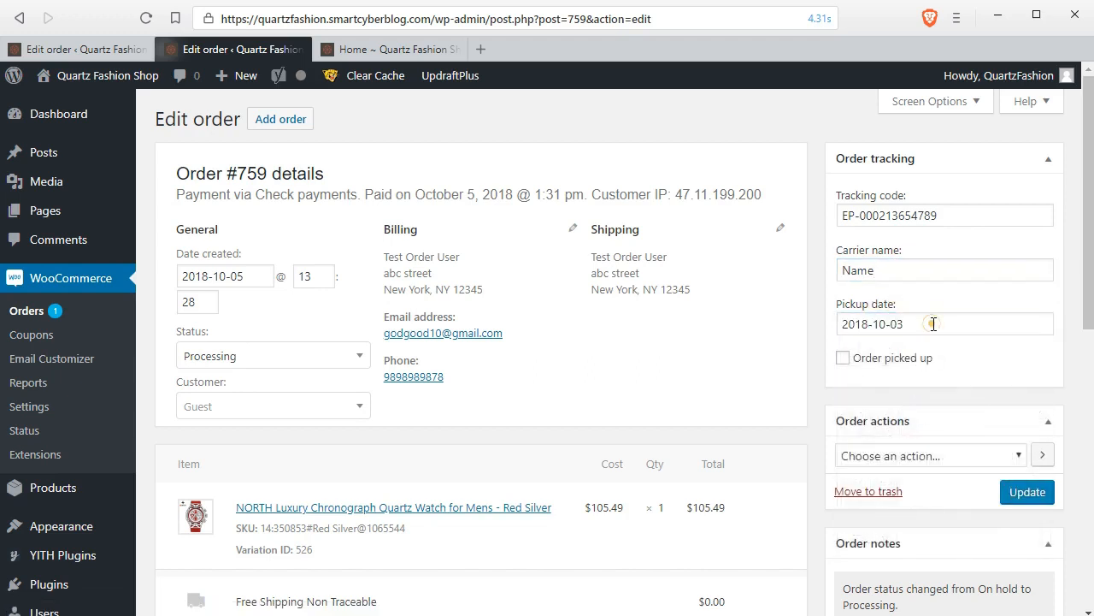
pyautogui.click(932, 323)
pyautogui.write('6')
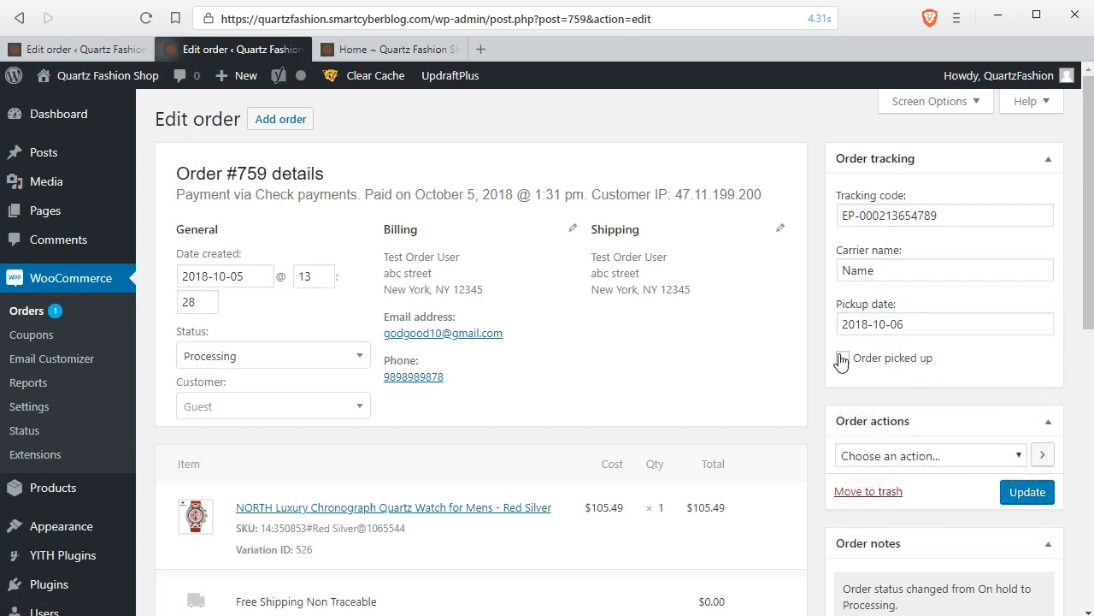
pyautogui.click(842, 357)
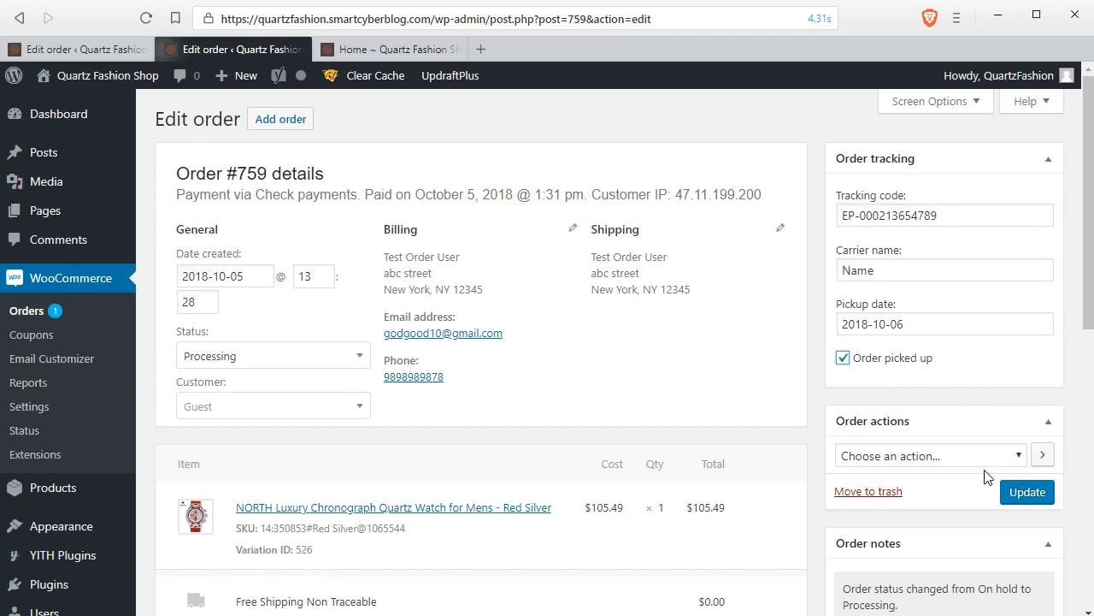
pyautogui.moveTo(1027, 492)
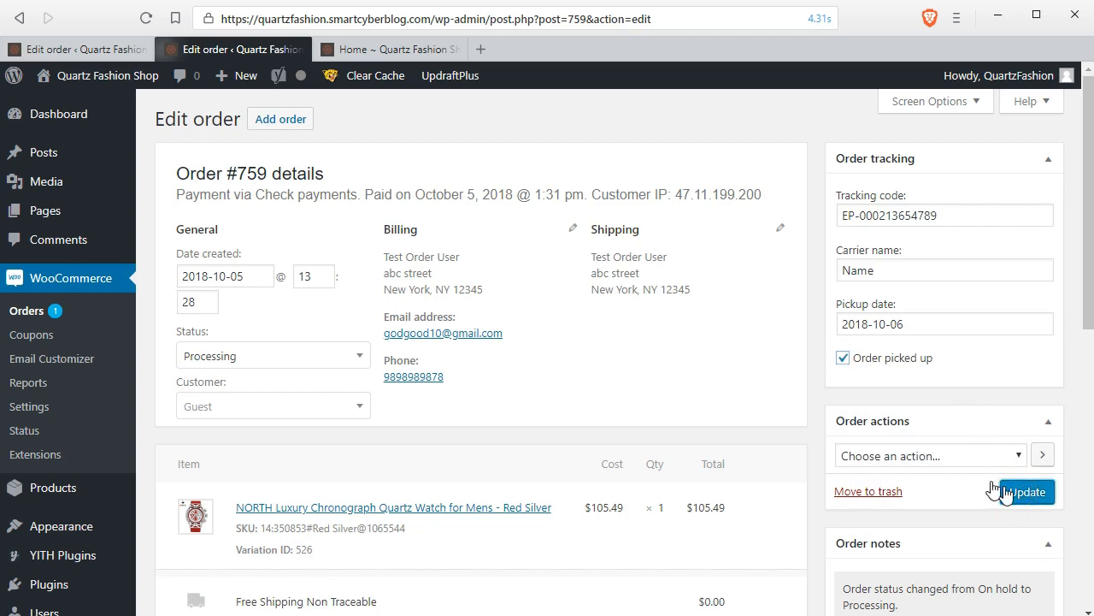
pyautogui.click(1027, 490)
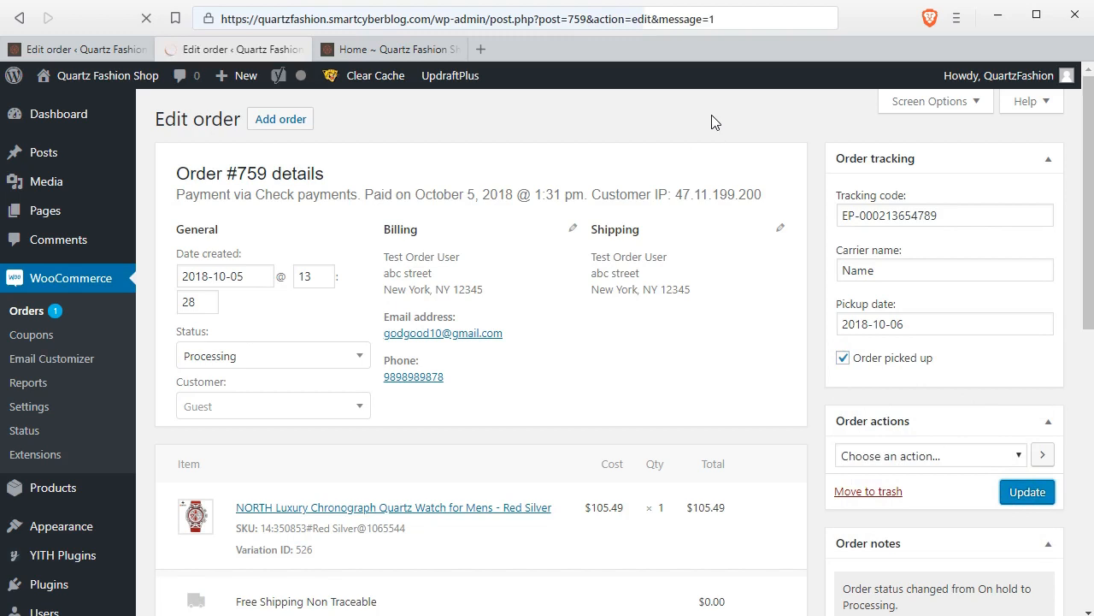
pyautogui.click(1027, 491)
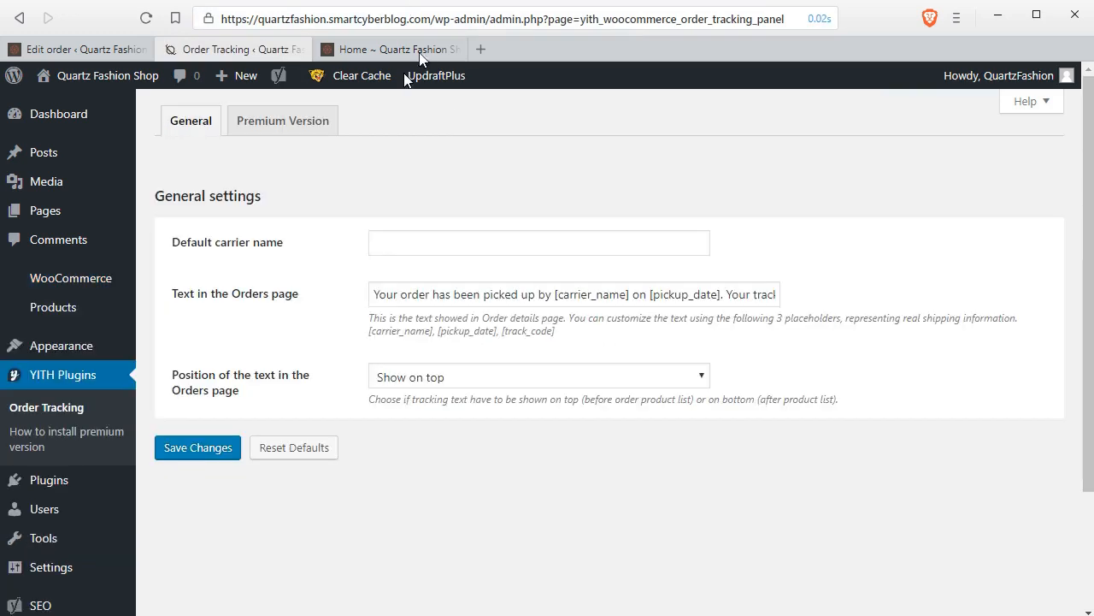
pyautogui.moveTo(386, 248)
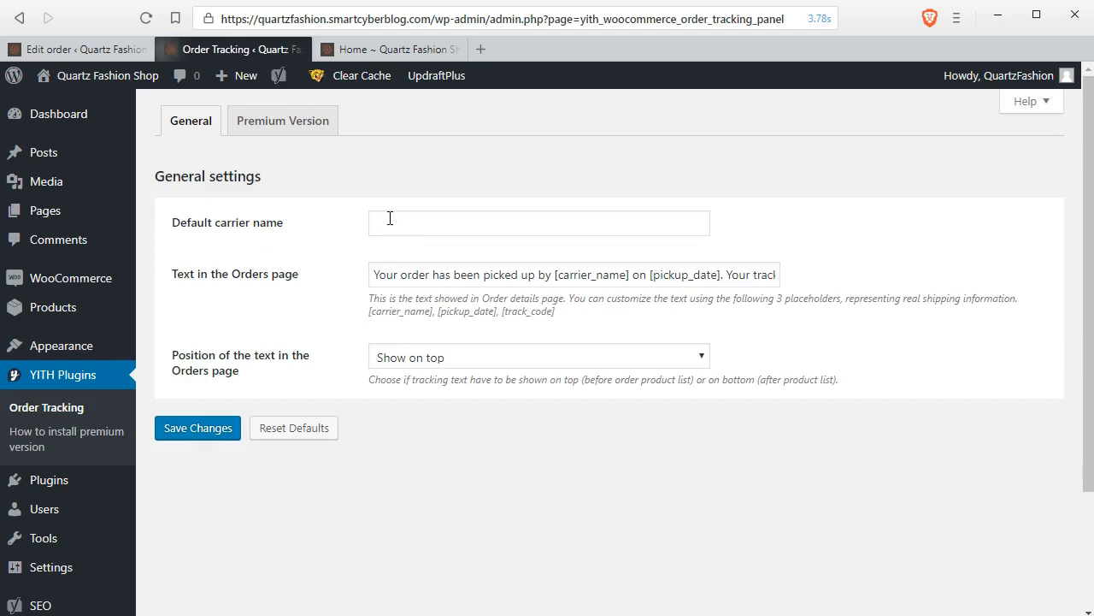
# - Enter UPS as the default carrier name and save the Order Tracking settings
pyautogui.click(537, 222)
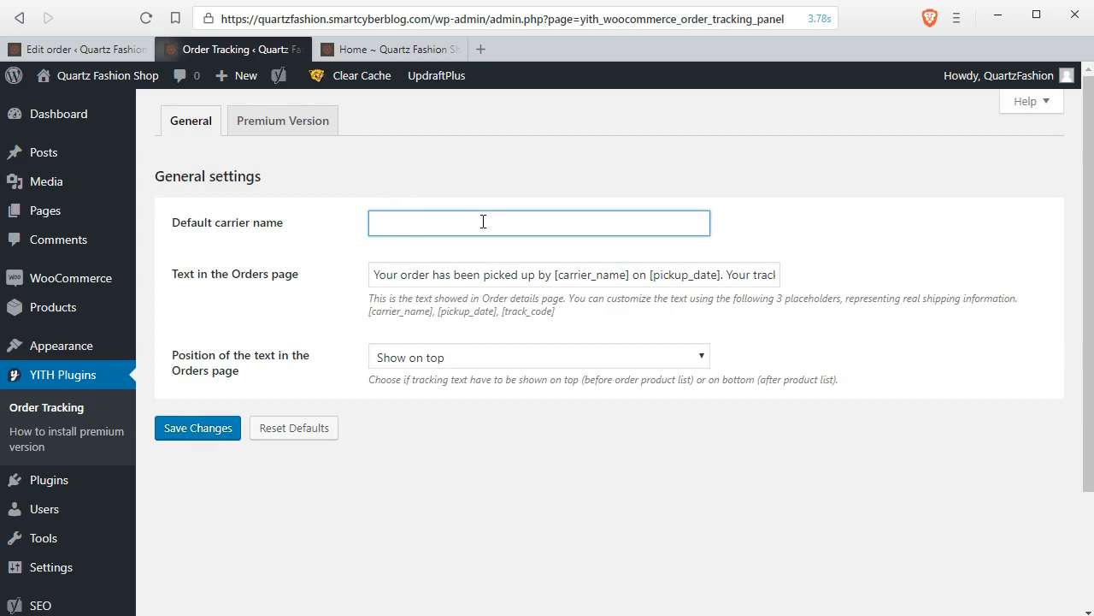
pyautogui.write('UPS')
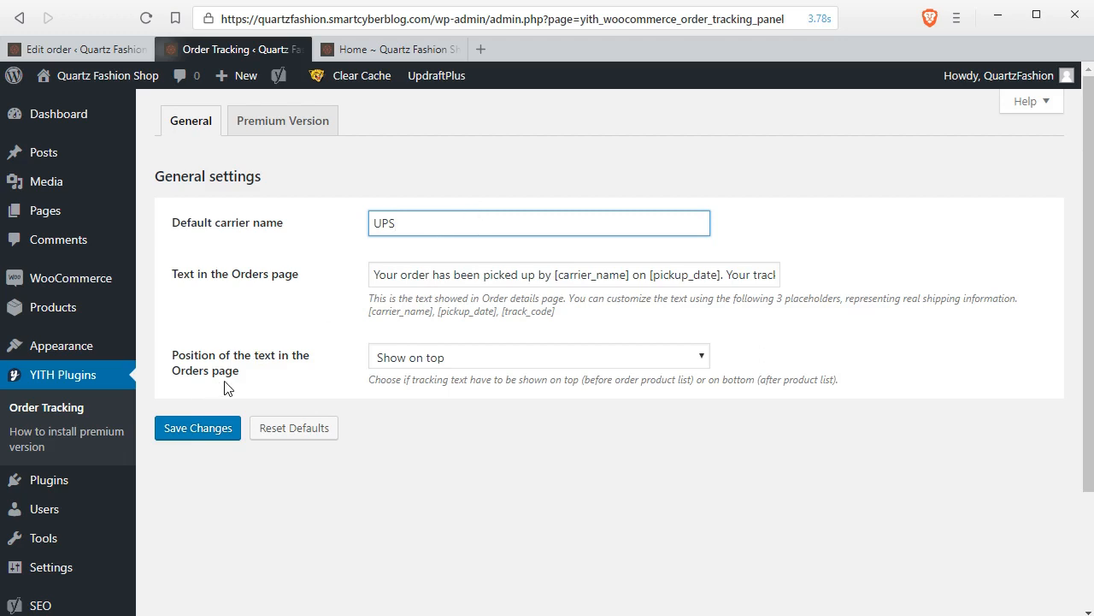
pyautogui.click(492, 358)
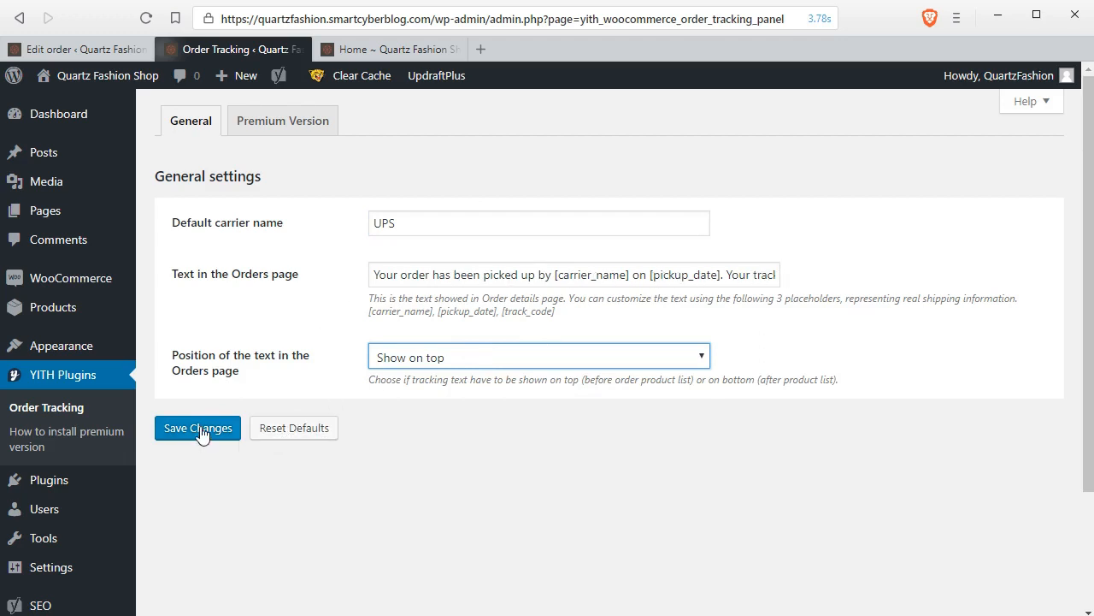
pyautogui.click(198, 428)
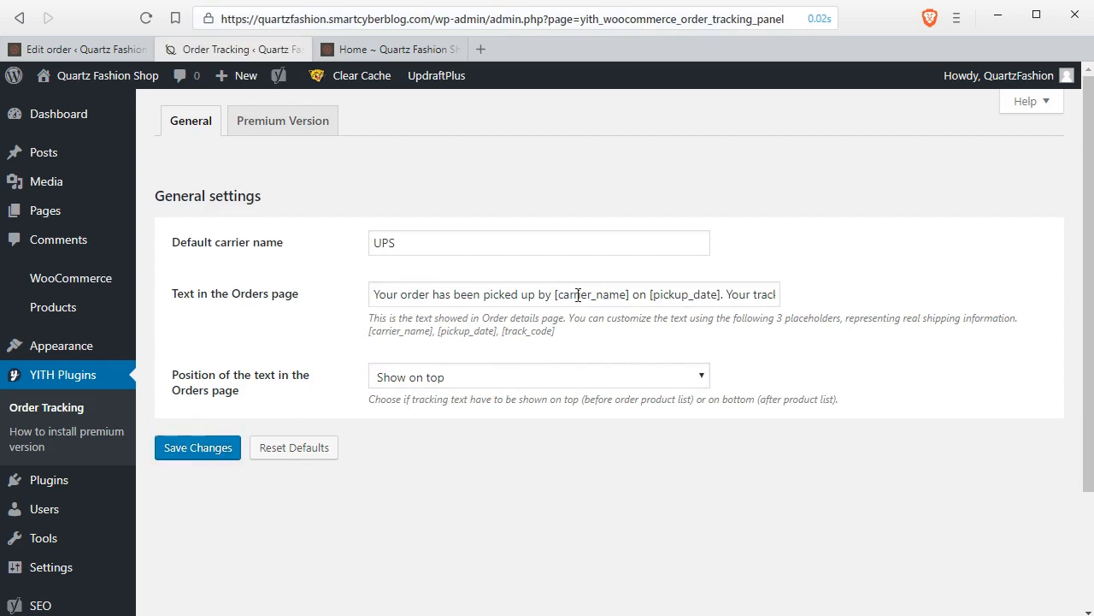
# - Append 'Track your Order at' after the track code in the Orders page tracking text
pyautogui.click(553, 275)
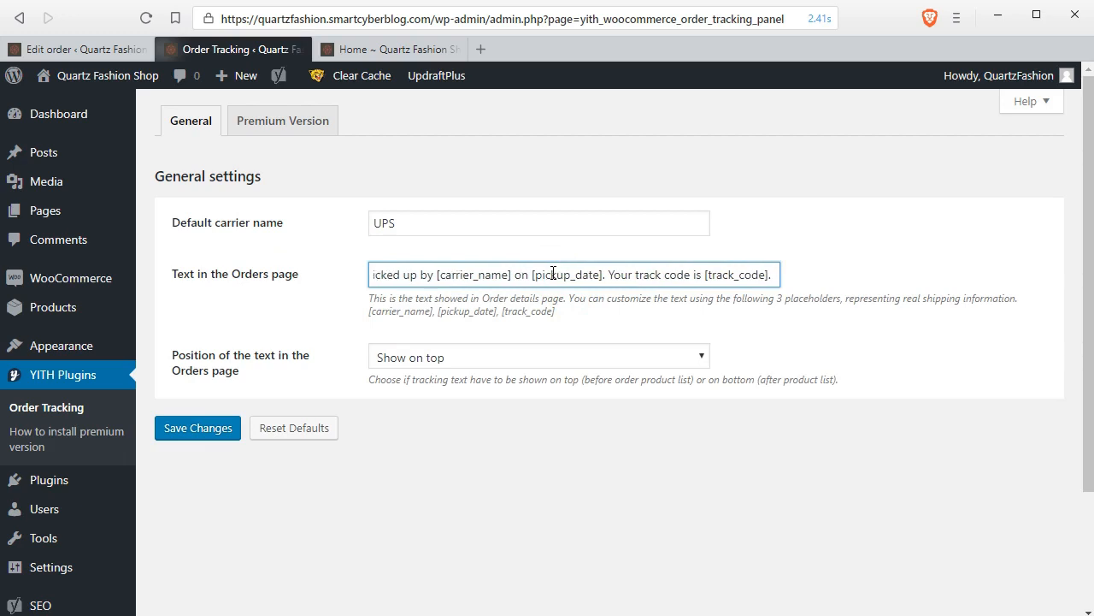
pyautogui.write('P')
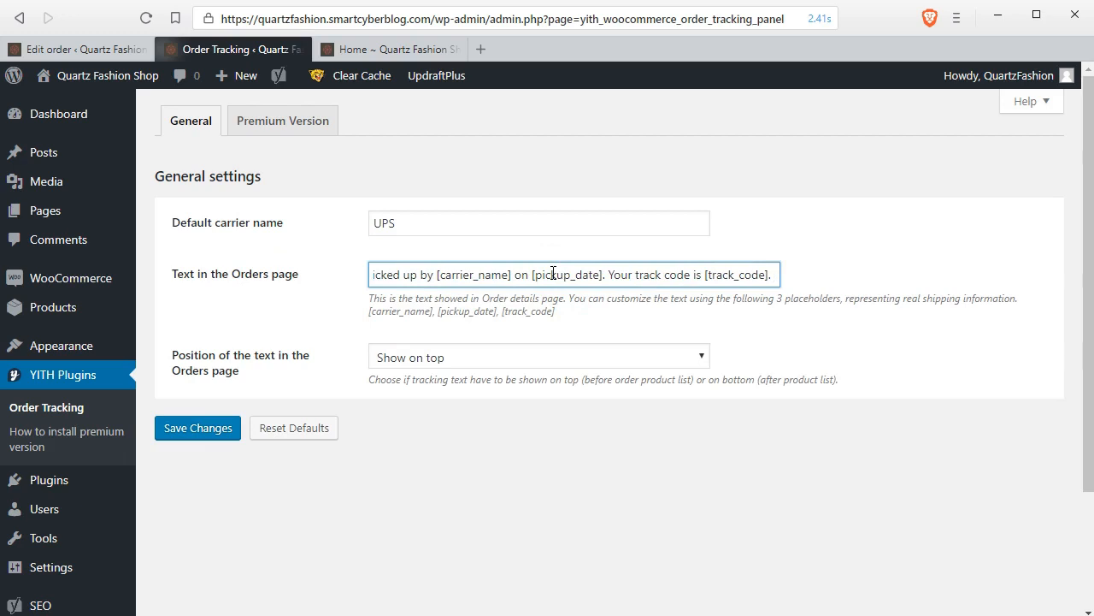
pyautogui.write('Track your Order')
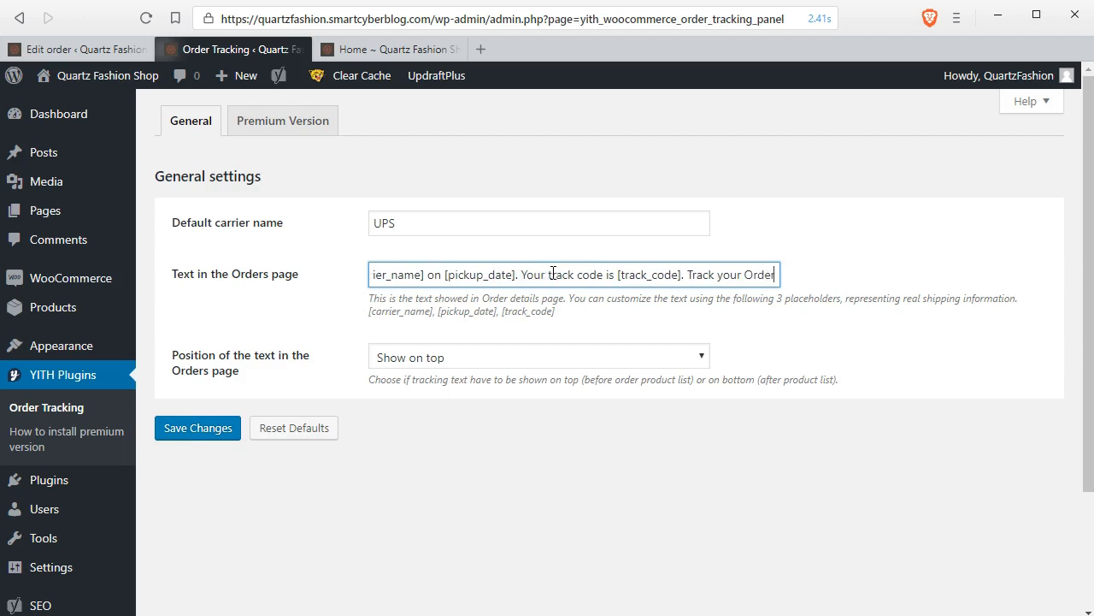
pyautogui.write('at')
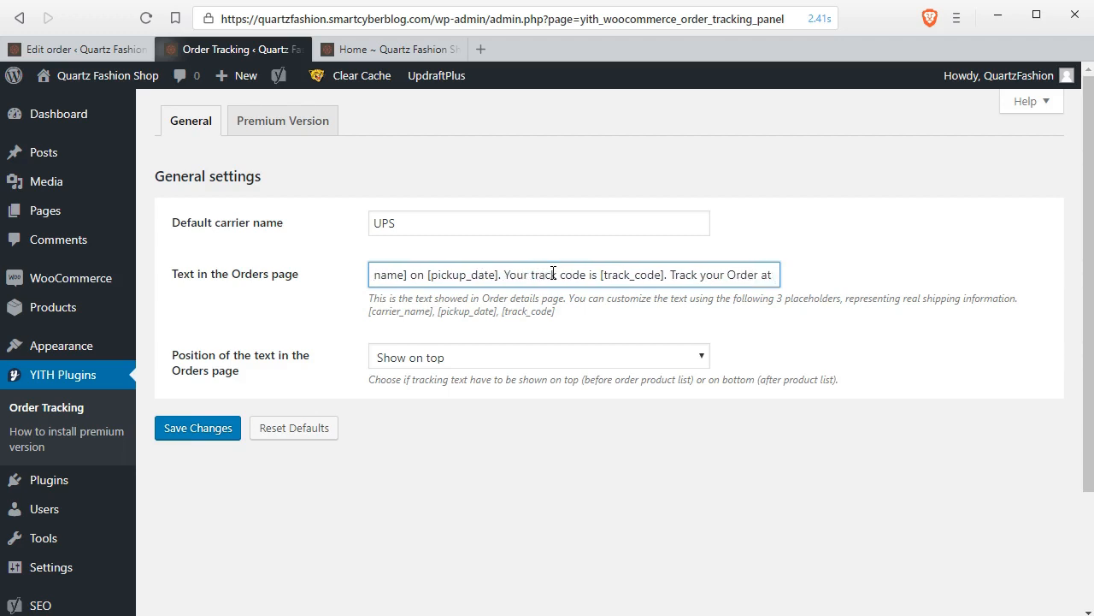
pyautogui.moveTo(481, 48)
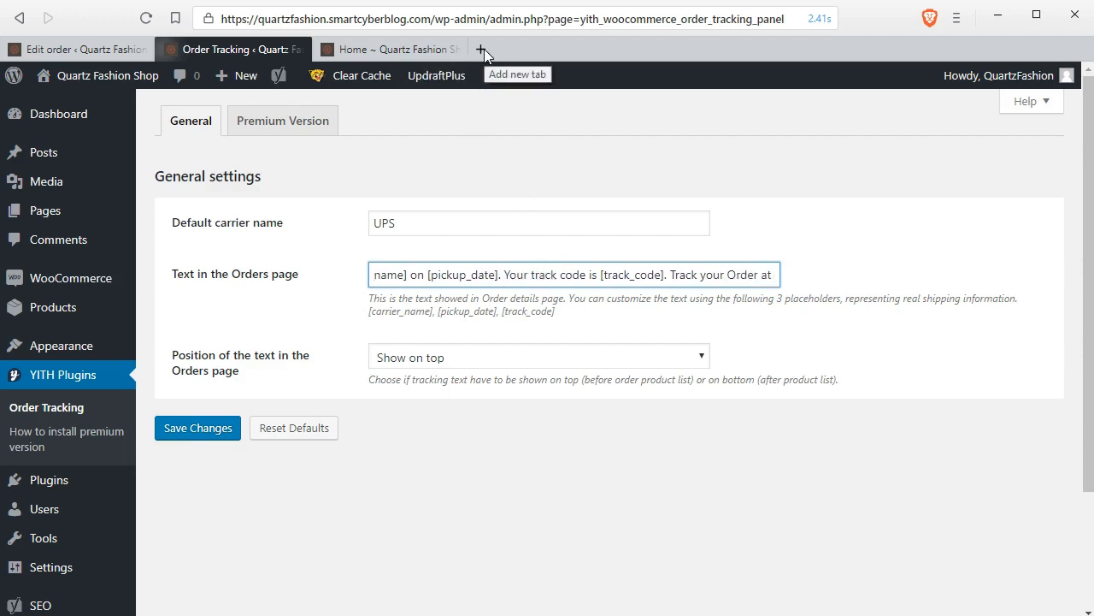
# - Open the 17TRACK site in a new tab and copy its web address
pyautogui.click(481, 48)
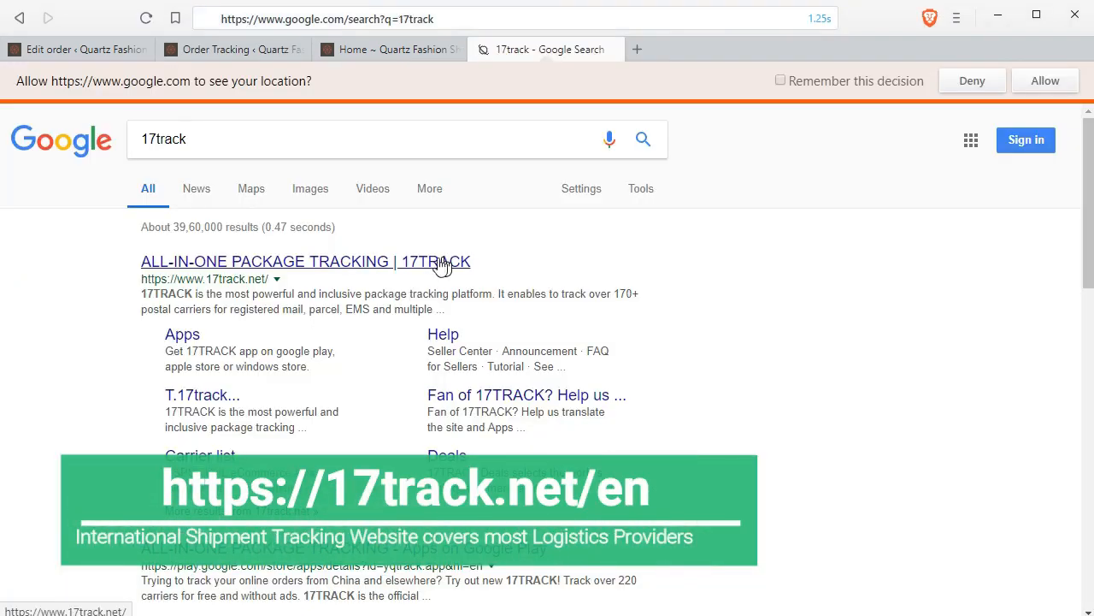
pyautogui.click(305, 261)
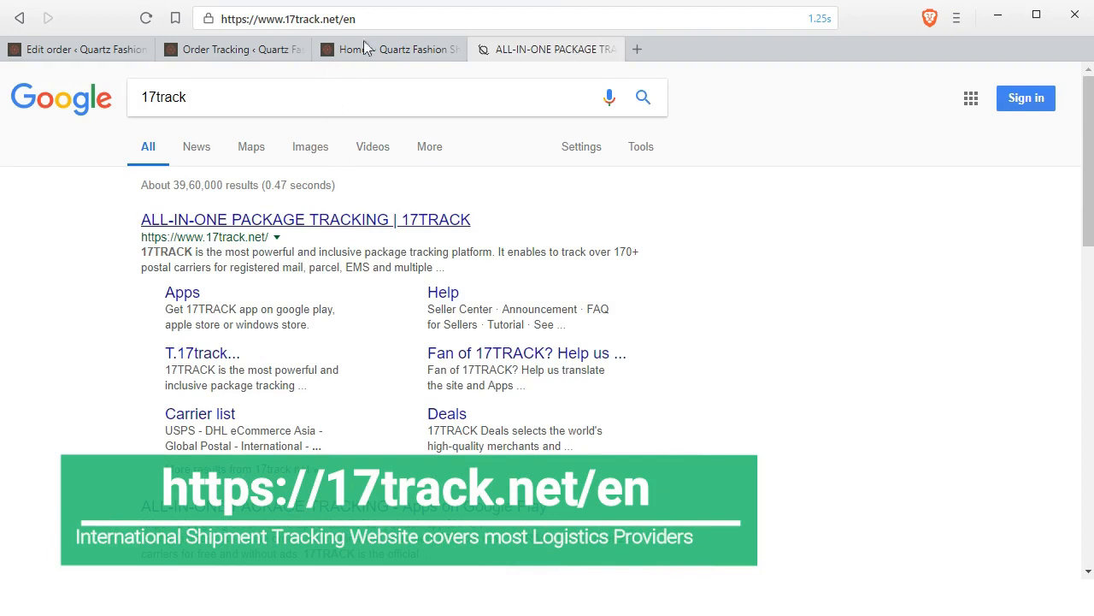
pyautogui.click(305, 220)
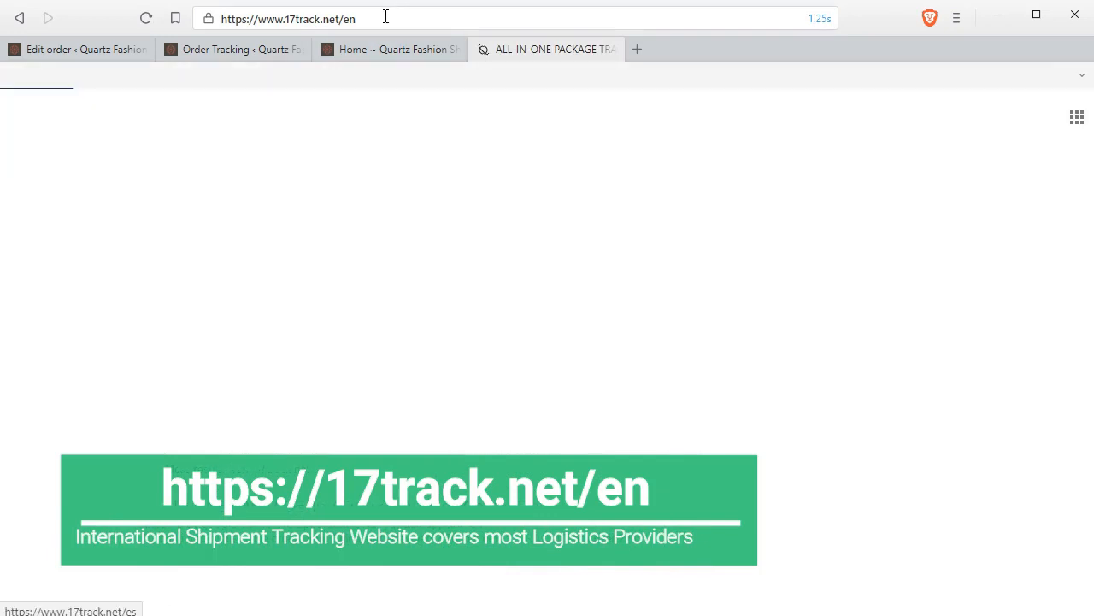
pyautogui.rightClick(289, 18)
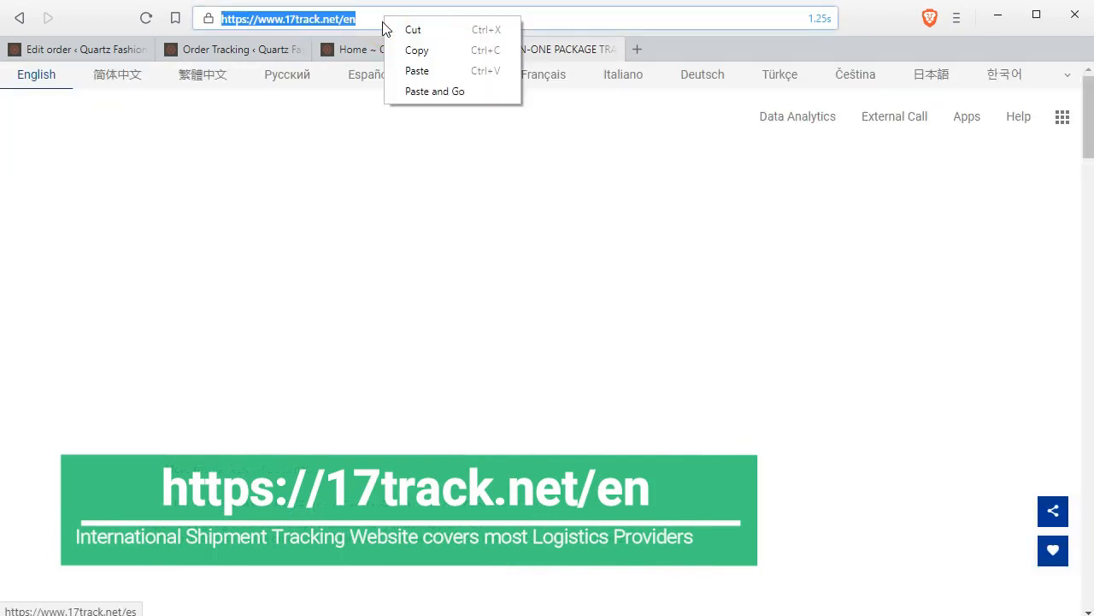
pyautogui.click(421, 18)
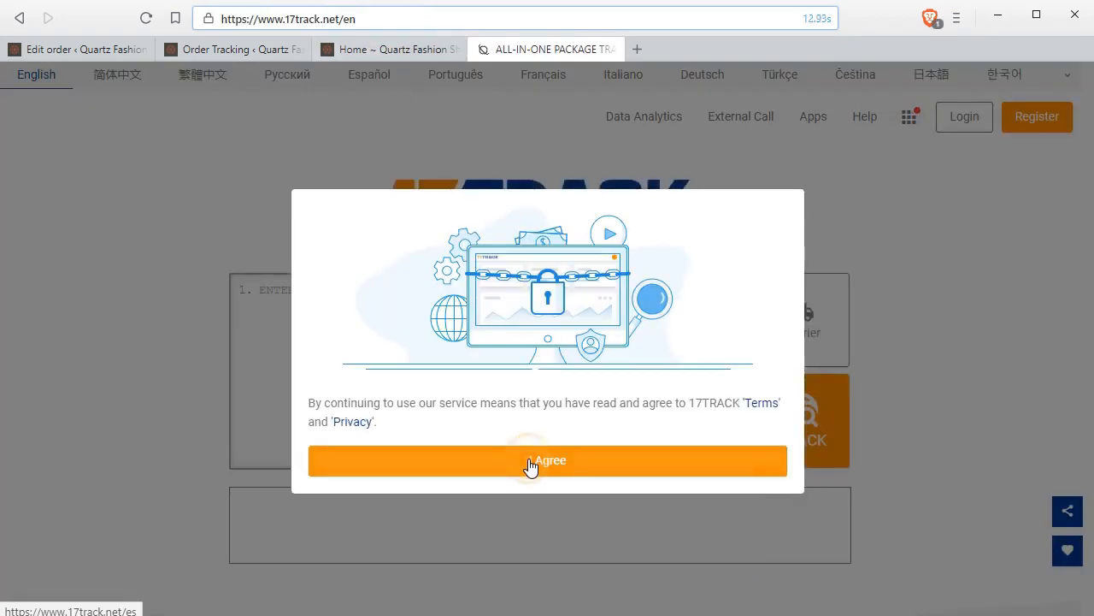
# - Accept 17TRACK's terms and privacy notice, then return to the store admin
pyautogui.click(547, 460)
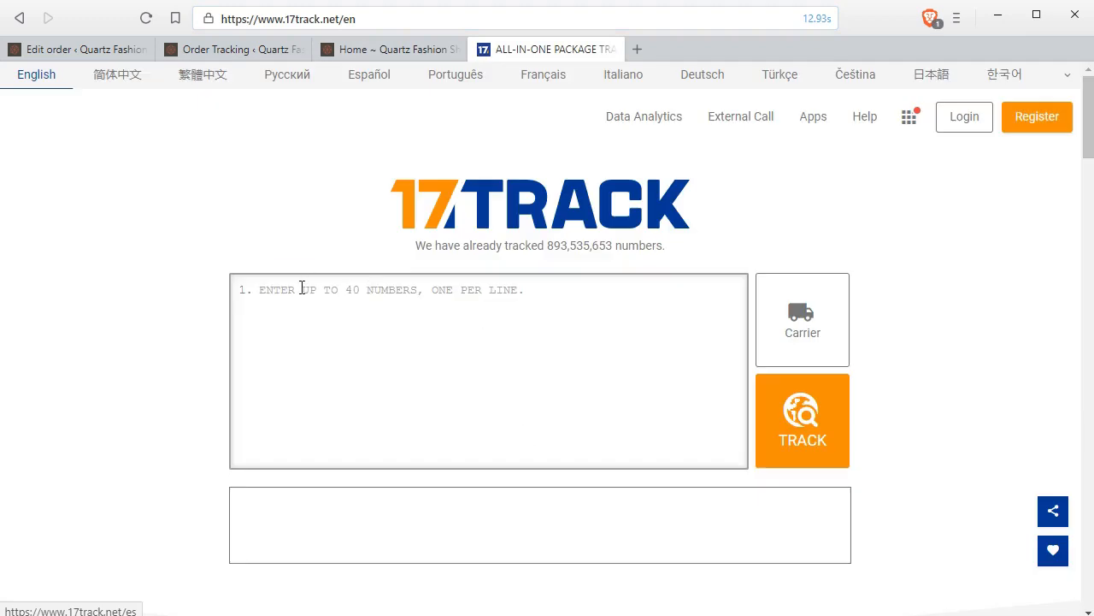
pyautogui.click(489, 370)
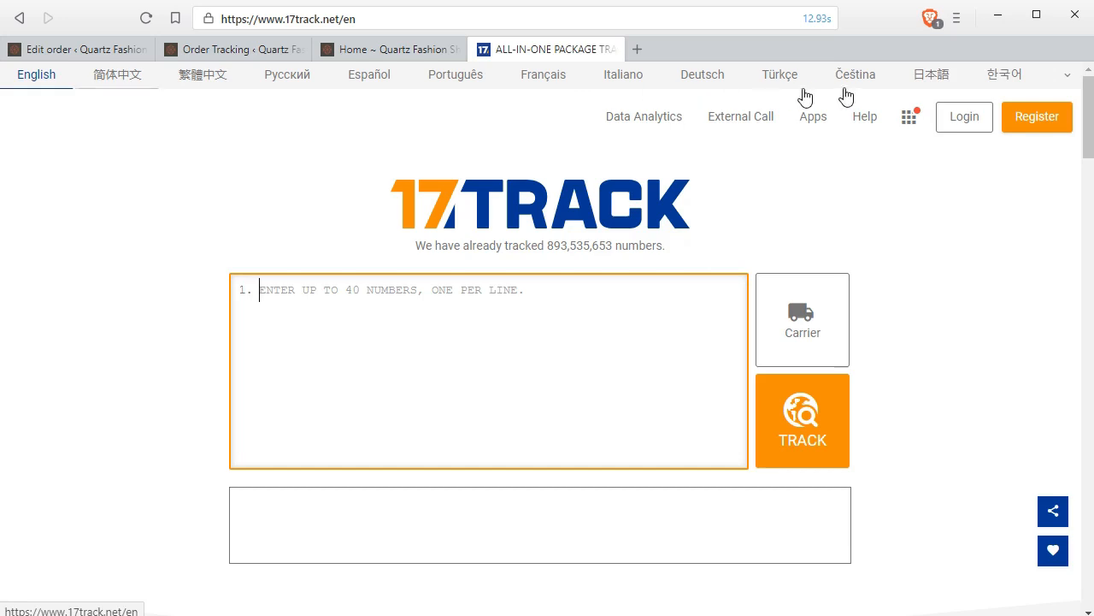
pyautogui.moveTo(554, 170)
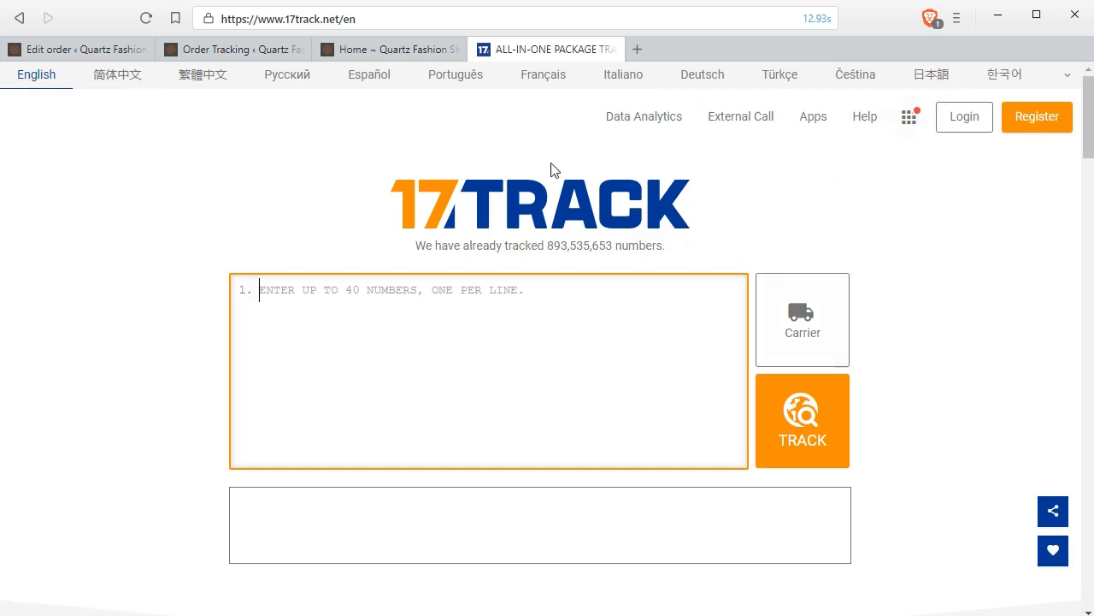
pyautogui.moveTo(463, 320)
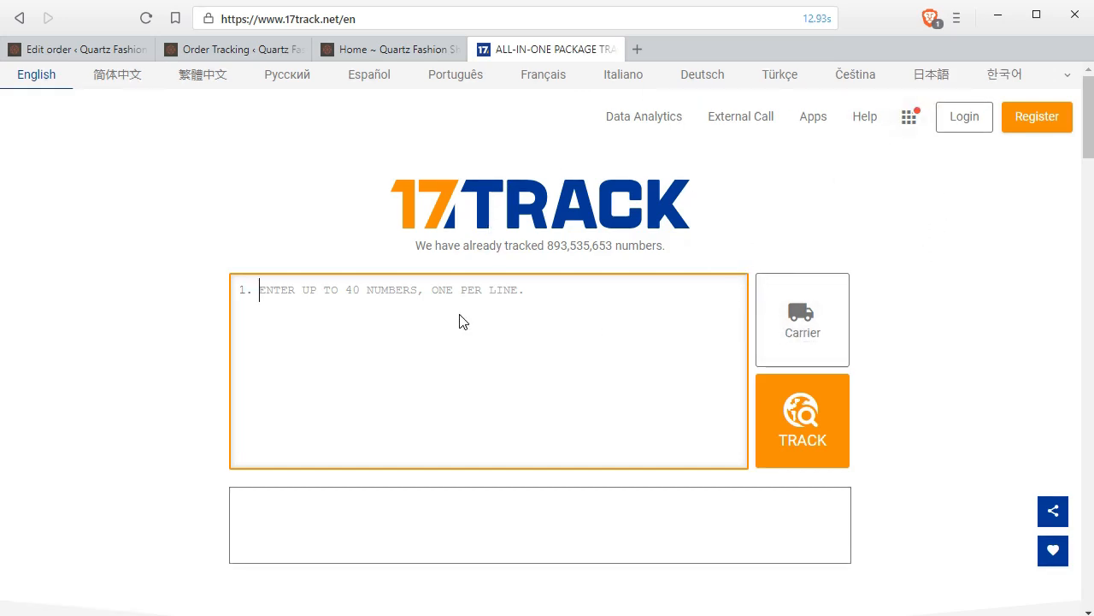
pyautogui.moveTo(212, 69)
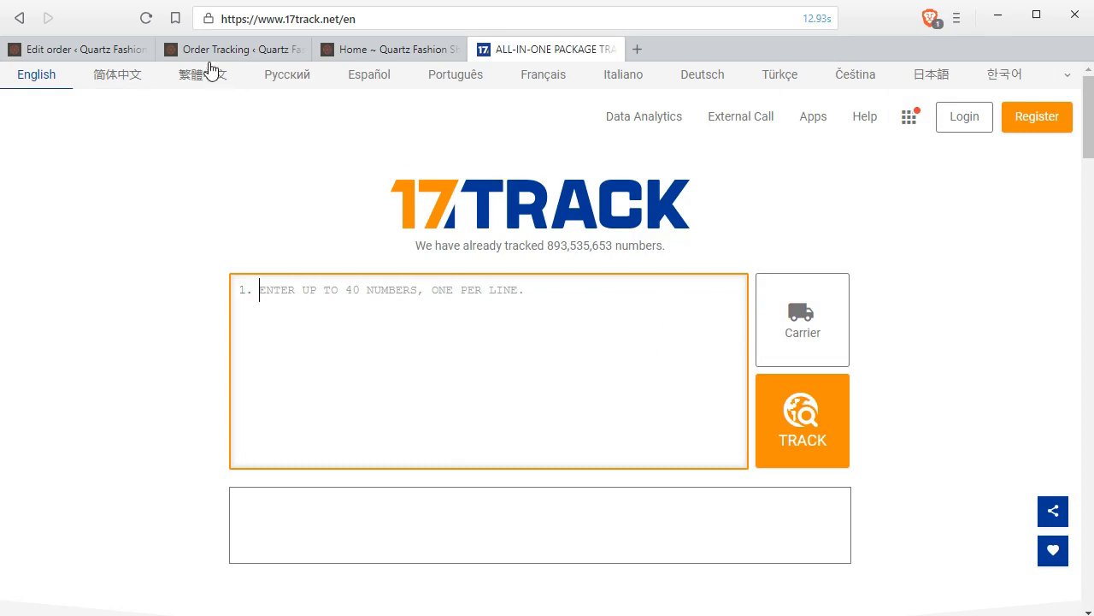
pyautogui.click(233, 49)
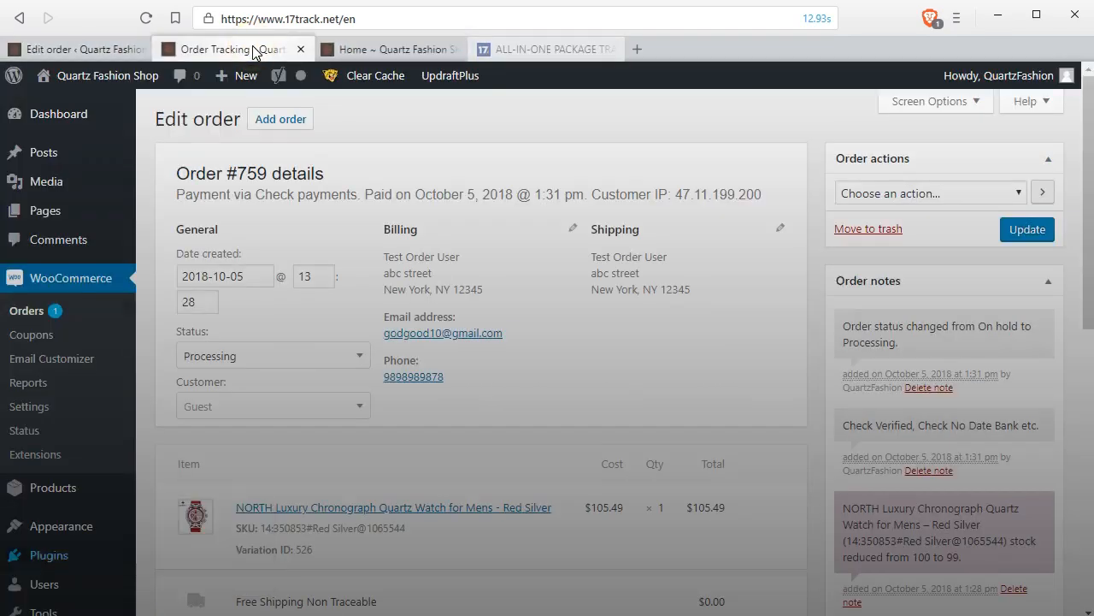
pyautogui.click(228, 49)
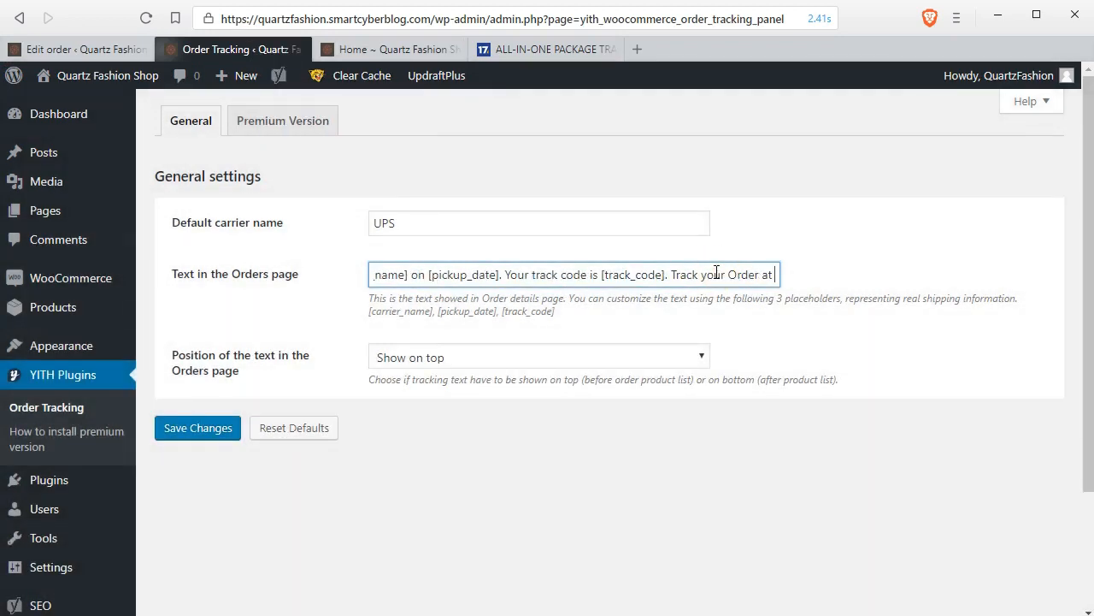
pyautogui.write('https://www.17track.net/en')
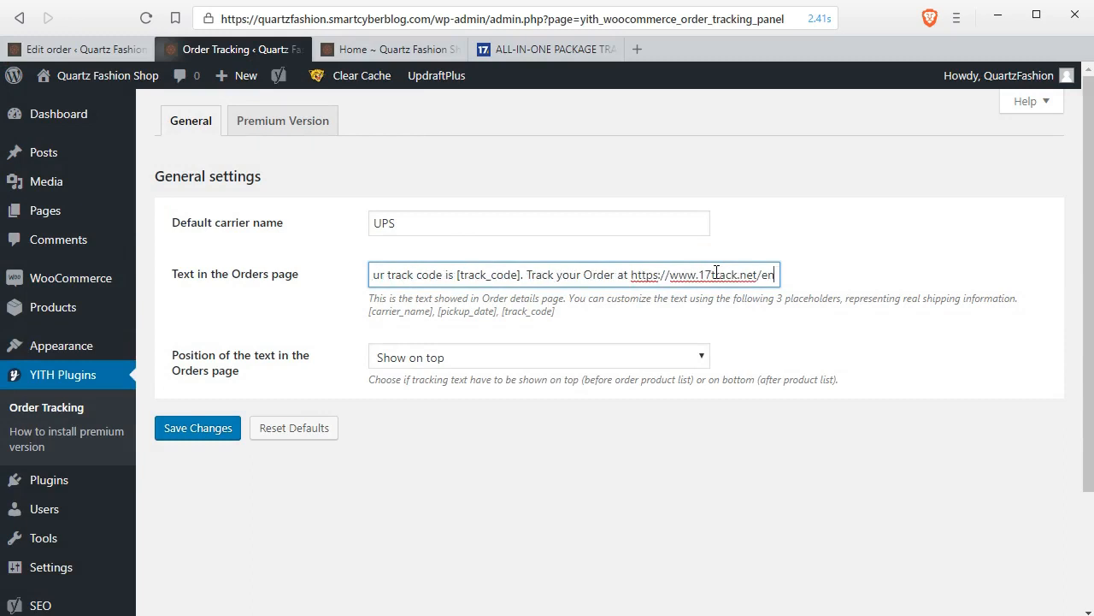
pyautogui.moveTo(555, 299)
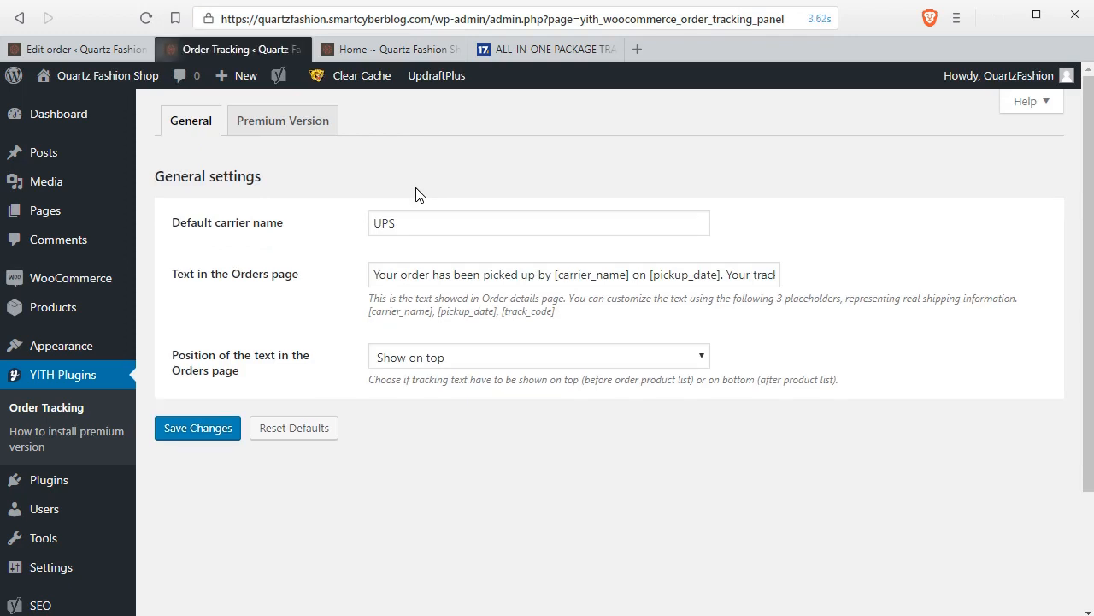
pyautogui.moveTo(323, 248)
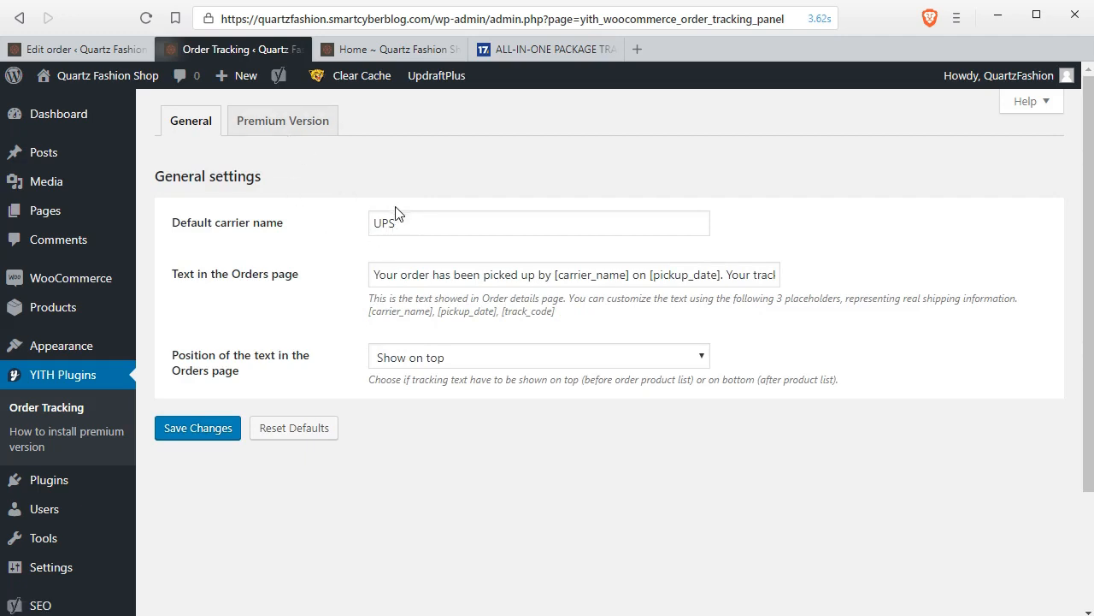
# - Replace UPS with E-Packet as default carrier name, save, and show the storefront home page
pyautogui.click(421, 222)
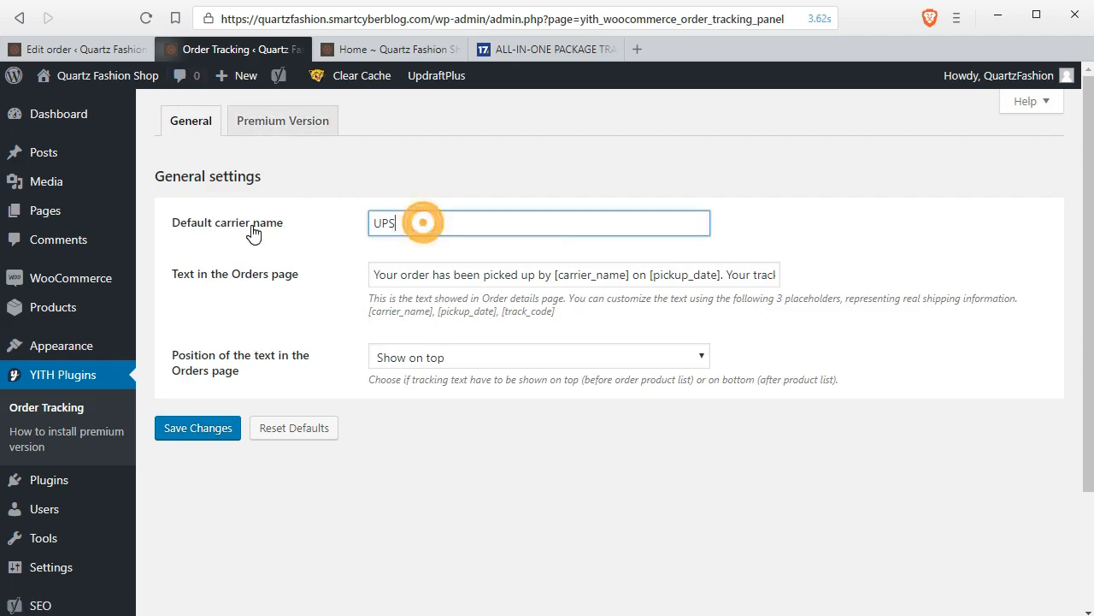
pyautogui.write('E')
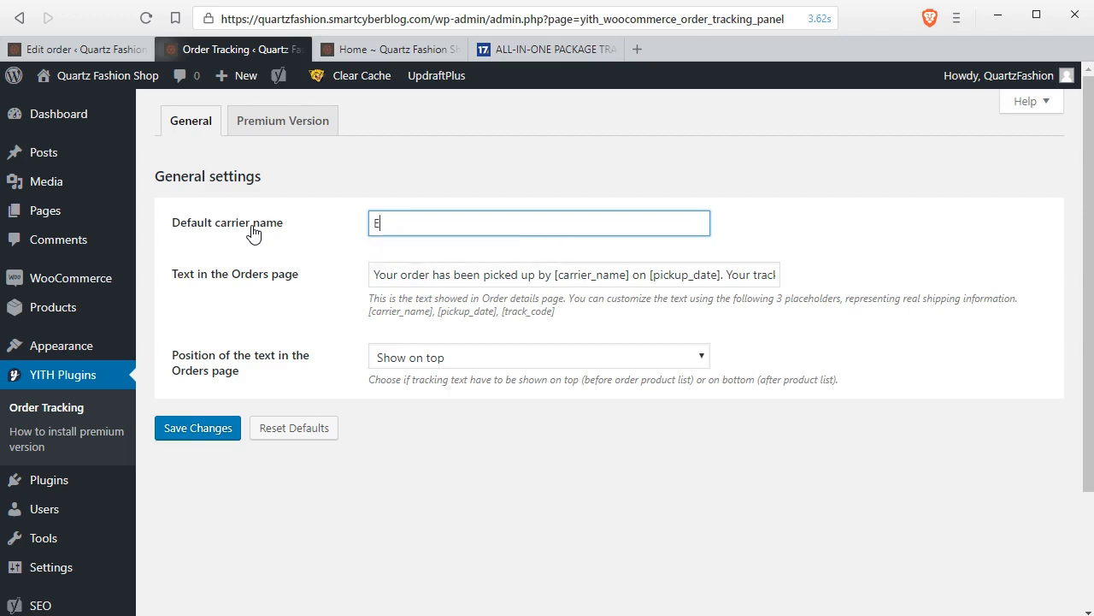
pyautogui.write('-Packet')
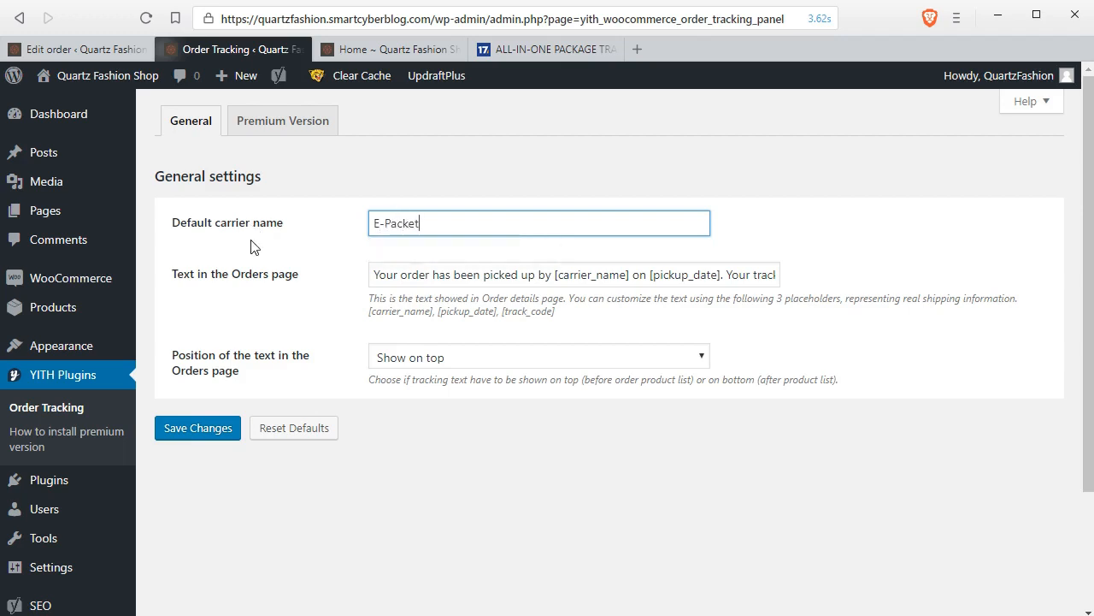
pyautogui.click(198, 428)
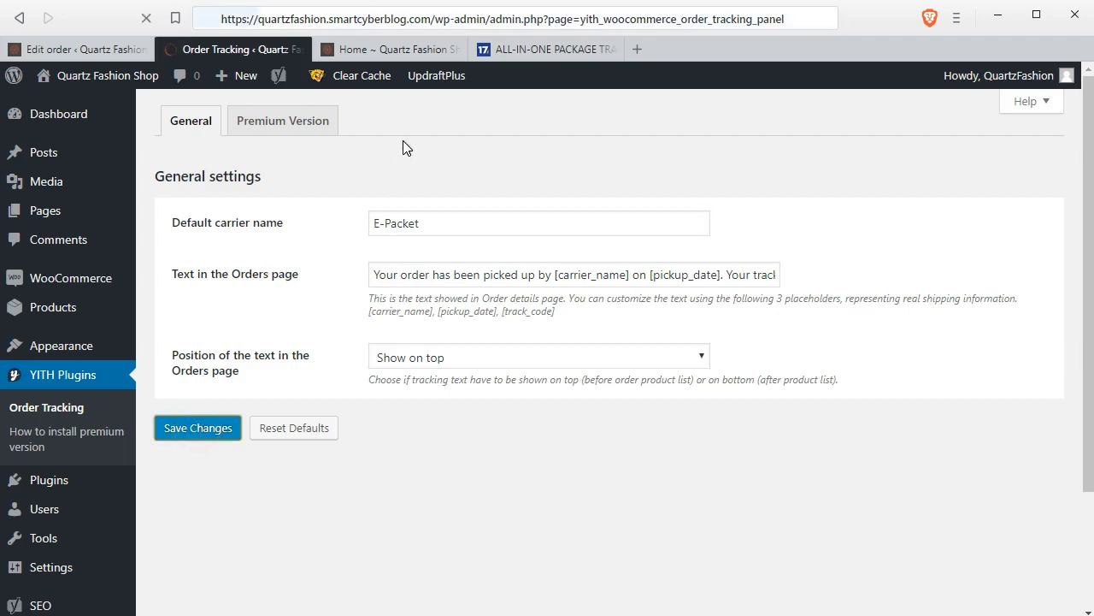
pyautogui.moveTo(386, 138)
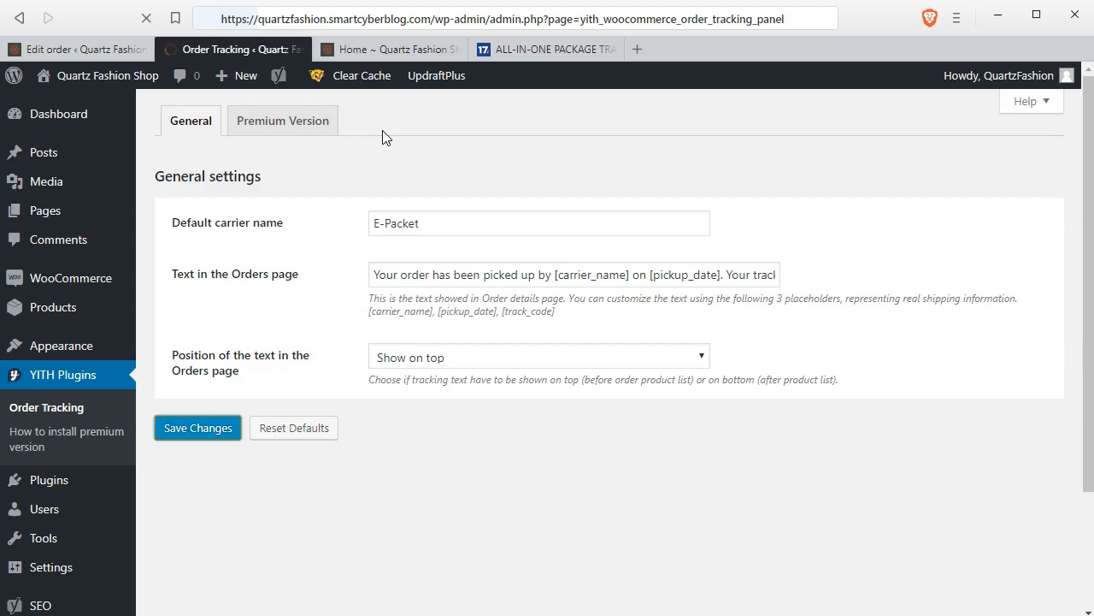
pyautogui.moveTo(349, 183)
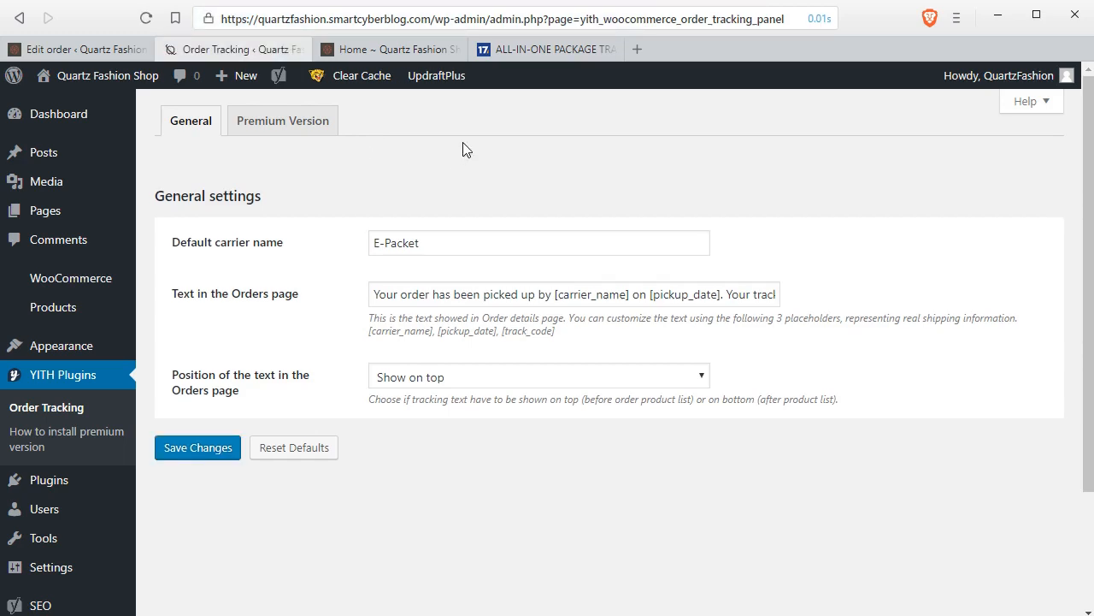
pyautogui.click(389, 48)
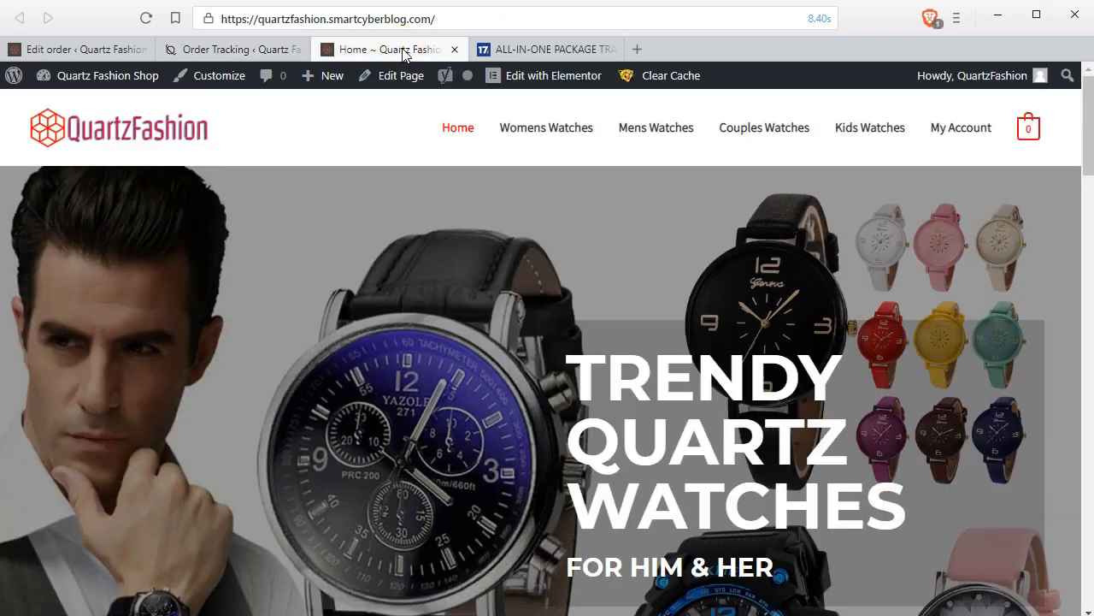